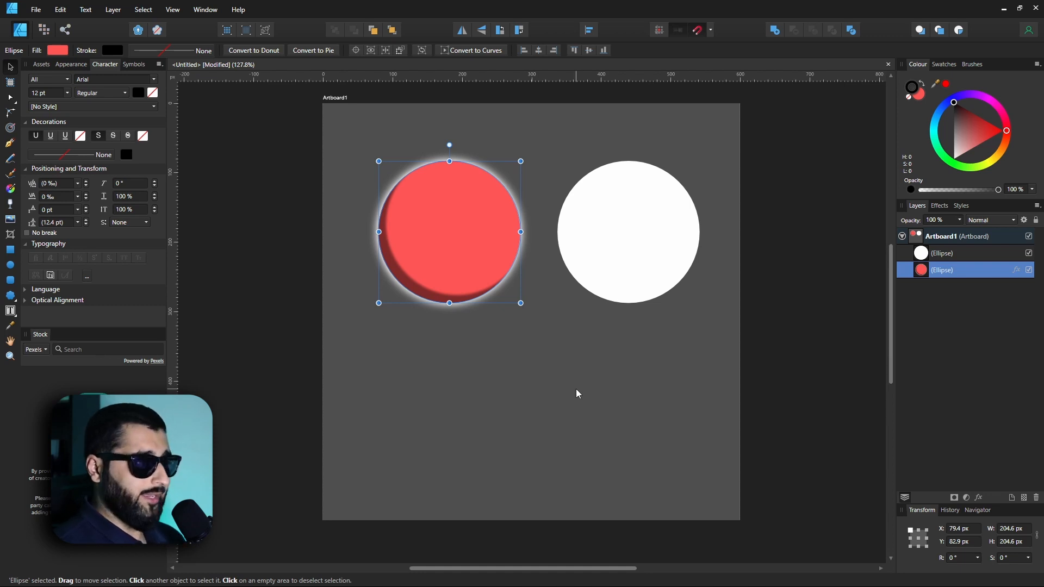
pyautogui.moveTo(458, 215)
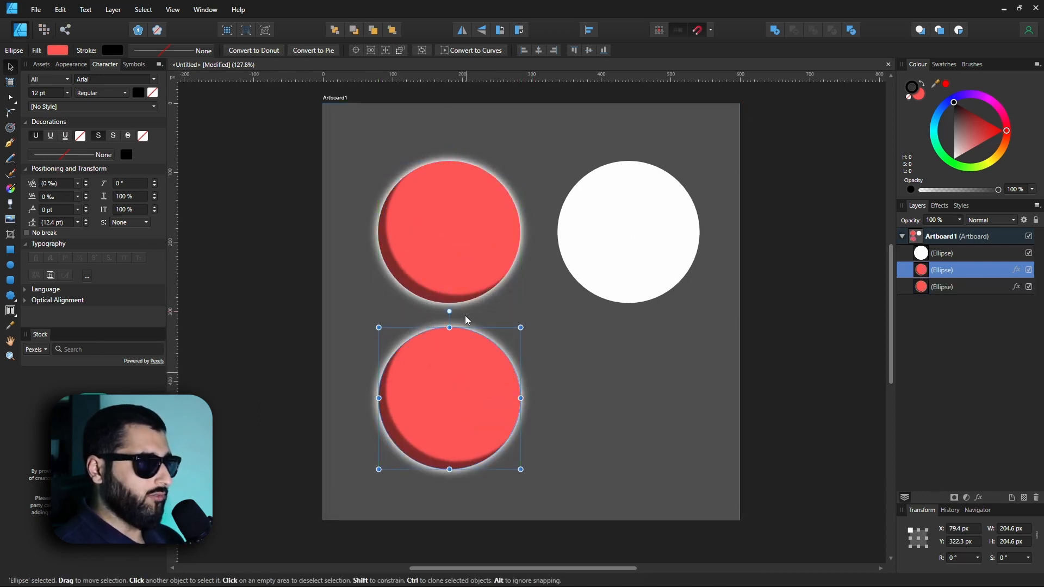
pyautogui.moveTo(453, 229)
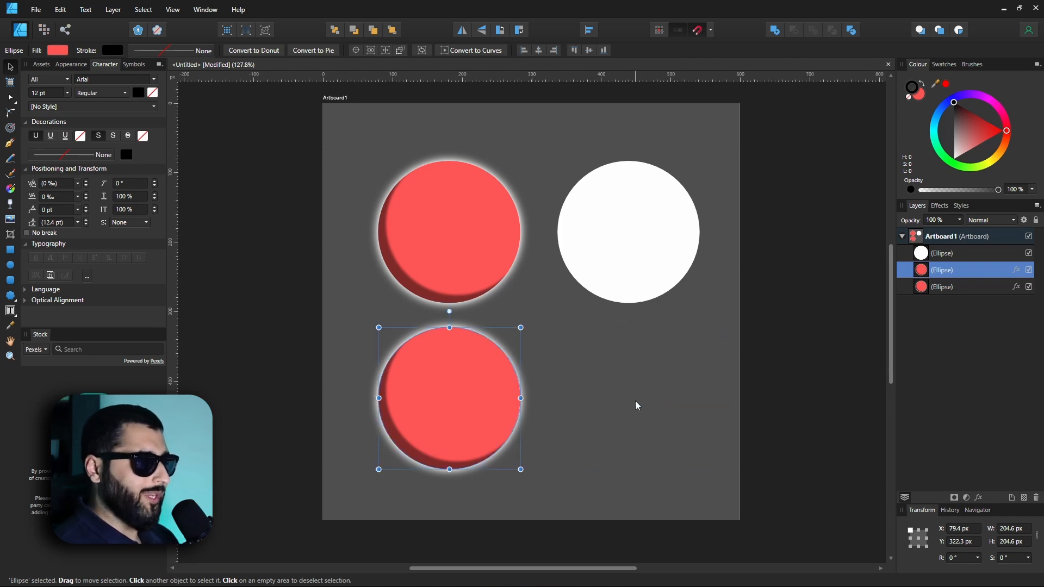
pyautogui.moveTo(604, 390)
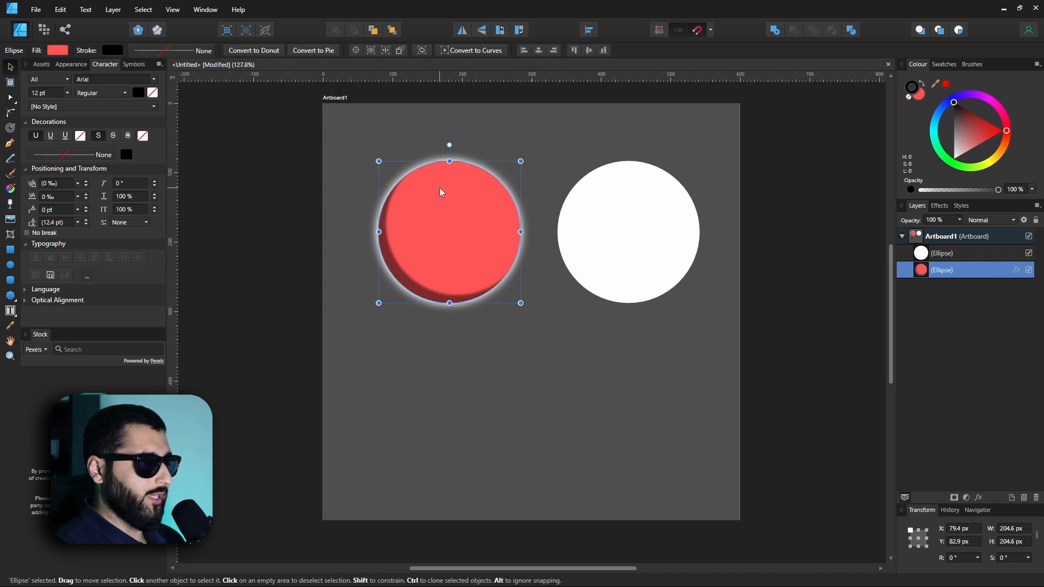
pyautogui.moveTo(515, 212)
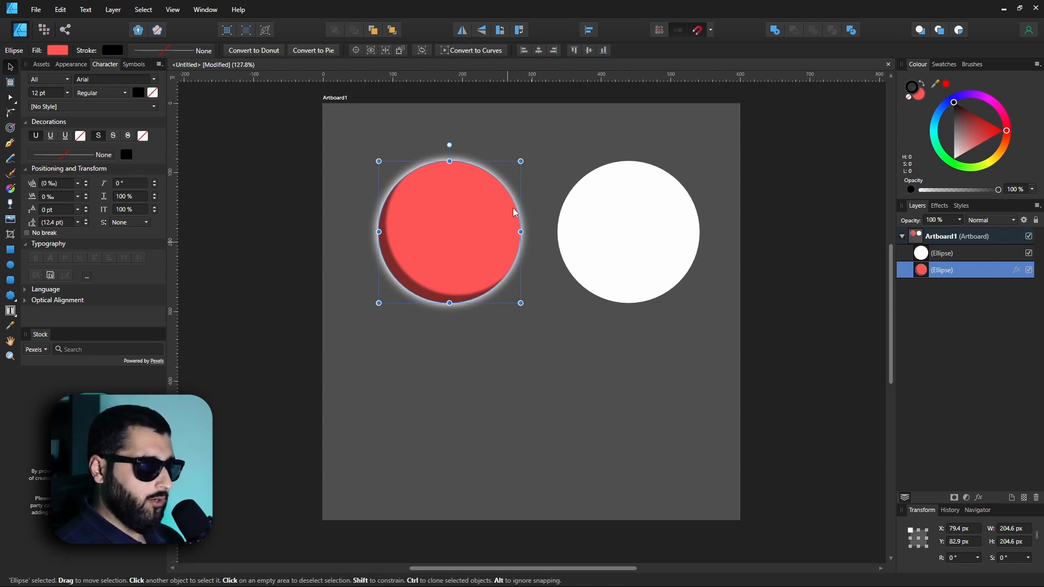
pyautogui.moveTo(606, 183)
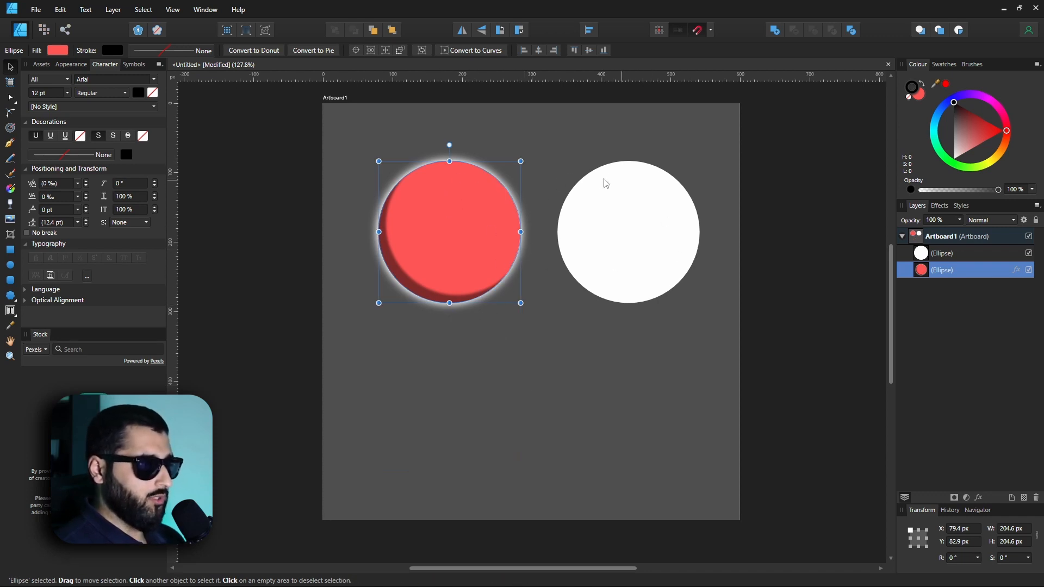
pyautogui.moveTo(389, 240)
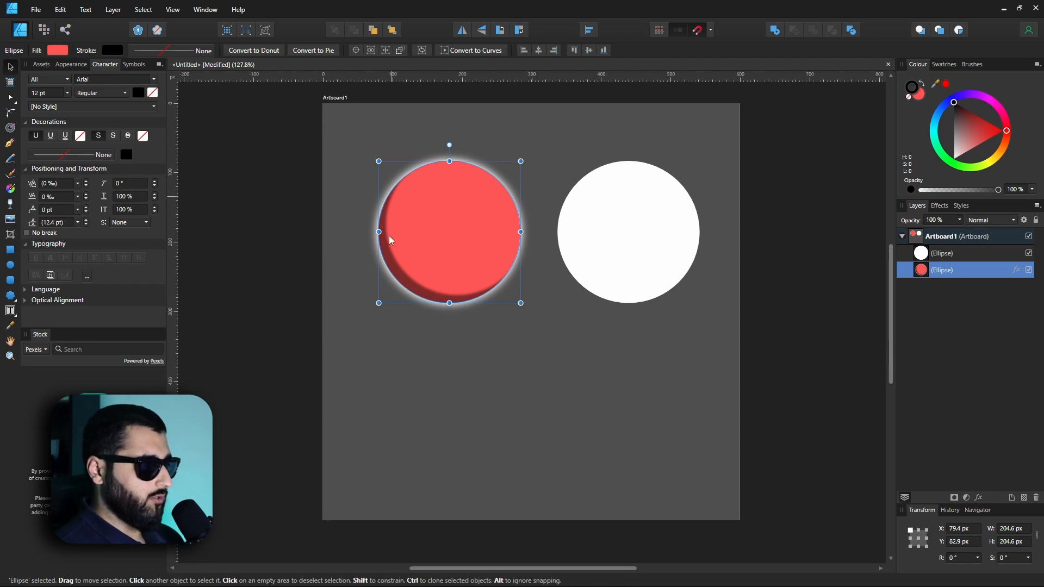
pyautogui.moveTo(672, 286)
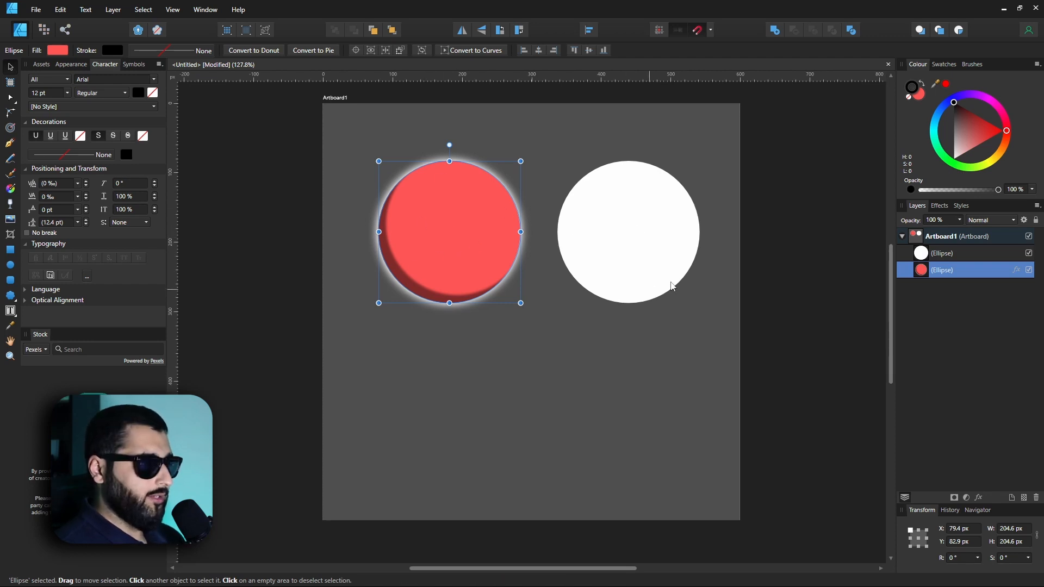
# - Paste the red circle's full style onto the white circle, then undo back to plain white
pyautogui.press('ctrl+shift+v')
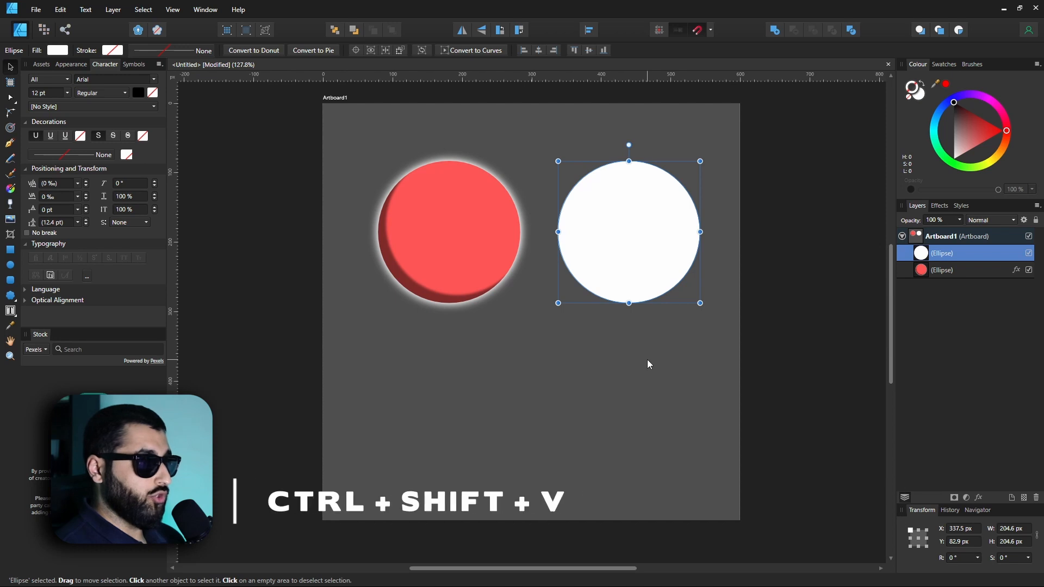
pyautogui.press('ctrl+shift+v')
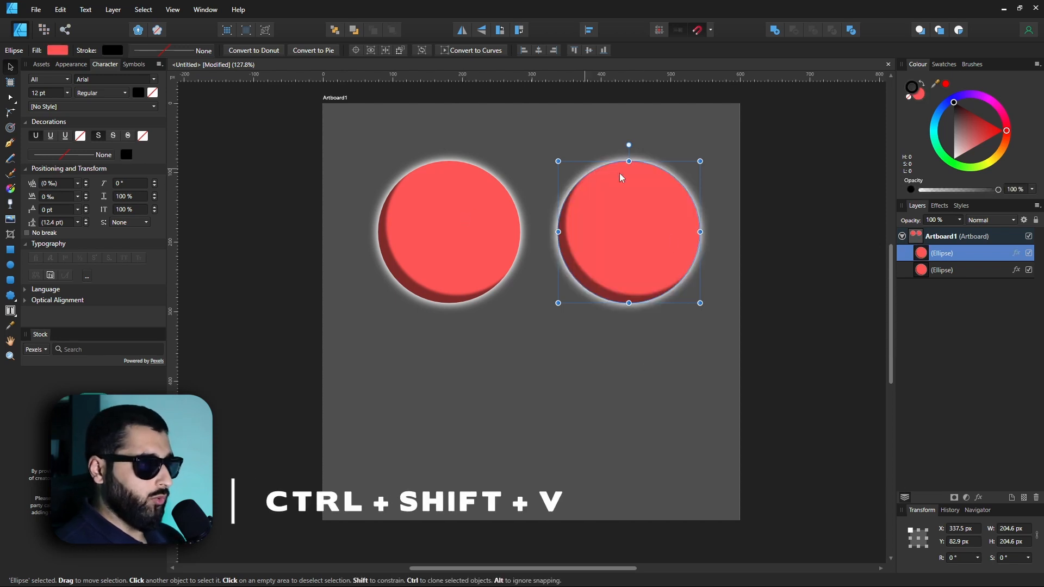
pyautogui.moveTo(683, 266)
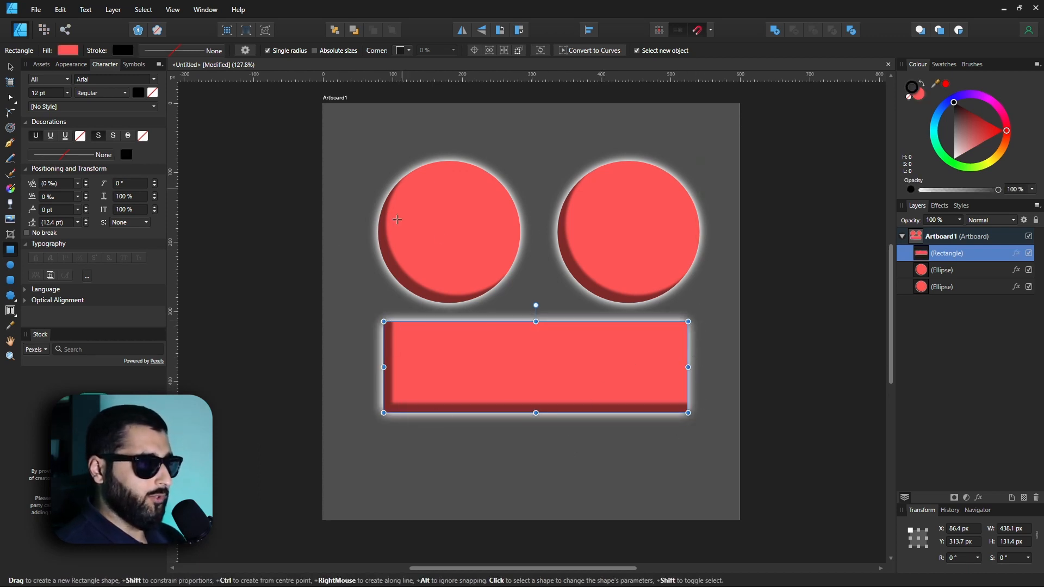
pyautogui.click(511, 358)
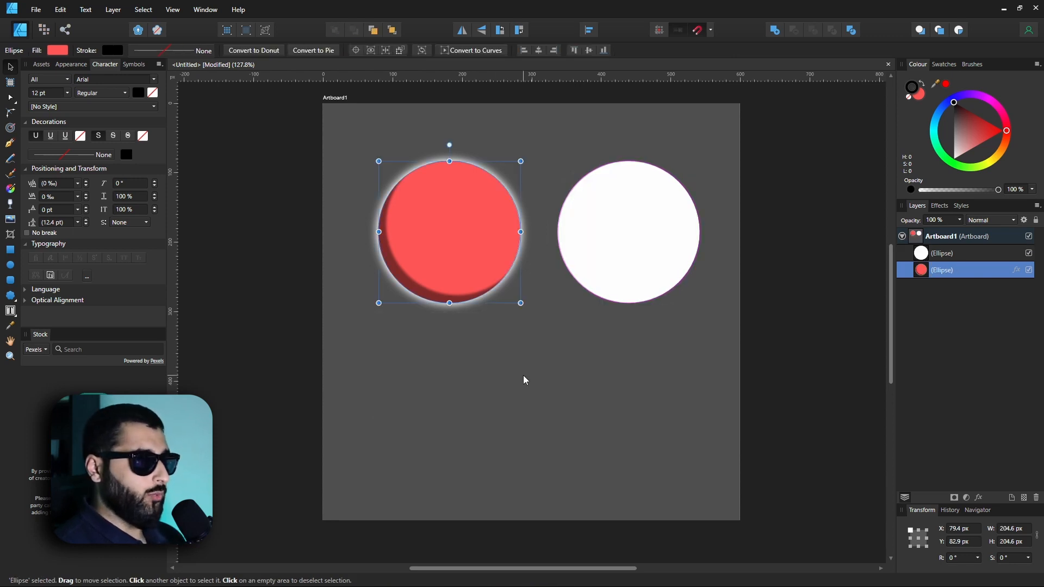
# - Paste FX only onto the white circle so it gains the red circle's shadow and glow, then deselect
pyautogui.click(628, 231)
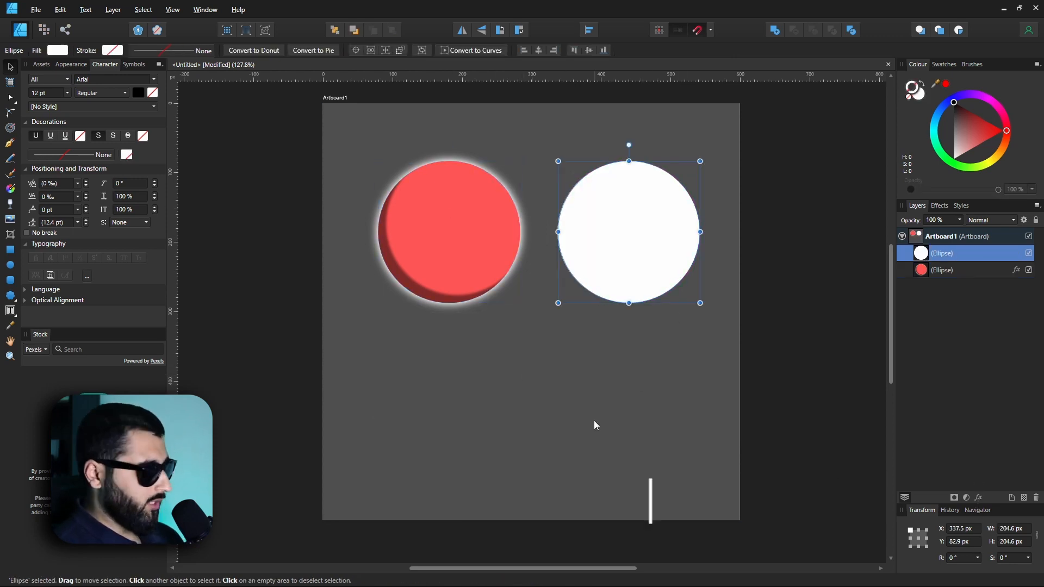
pyautogui.press('alt+shift+v')
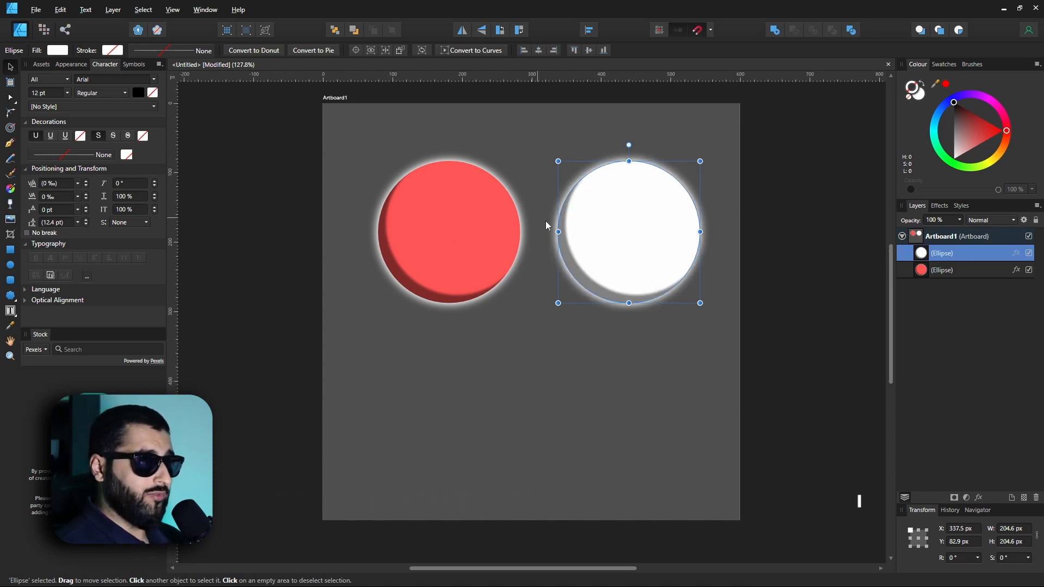
pyautogui.moveTo(445, 340)
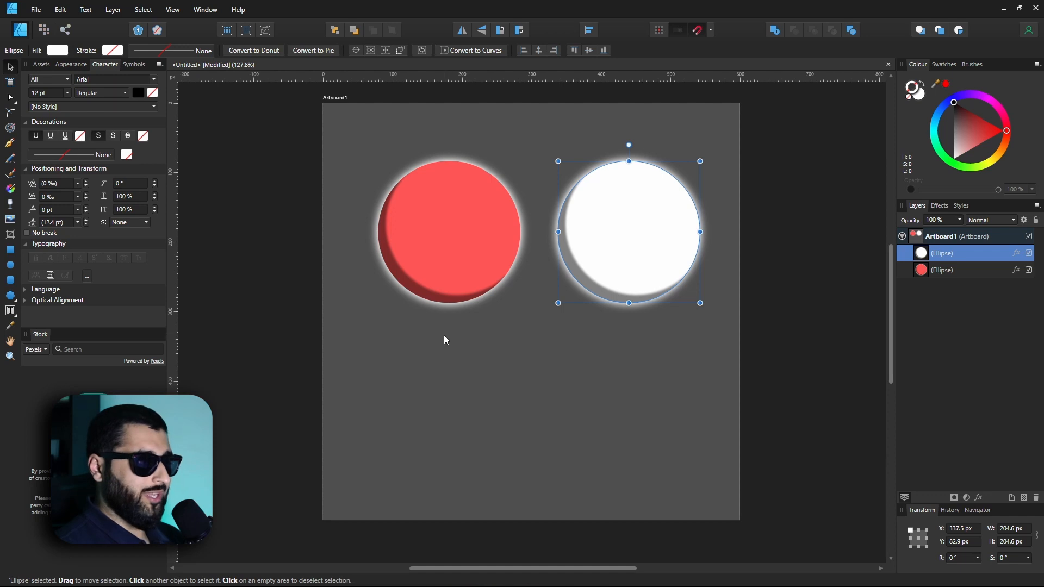
pyautogui.moveTo(2, 315)
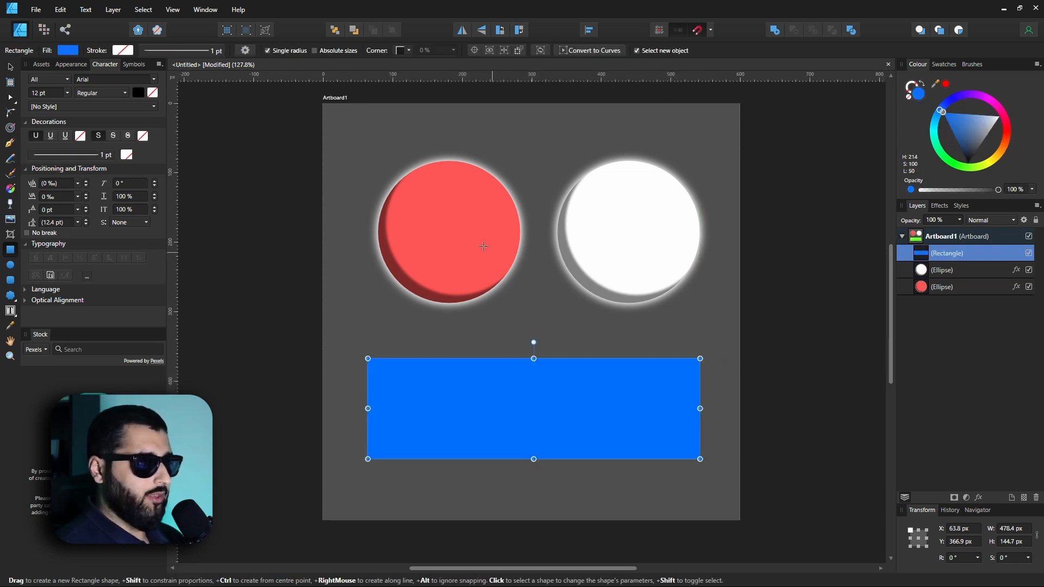
pyautogui.moveTo(461, 255)
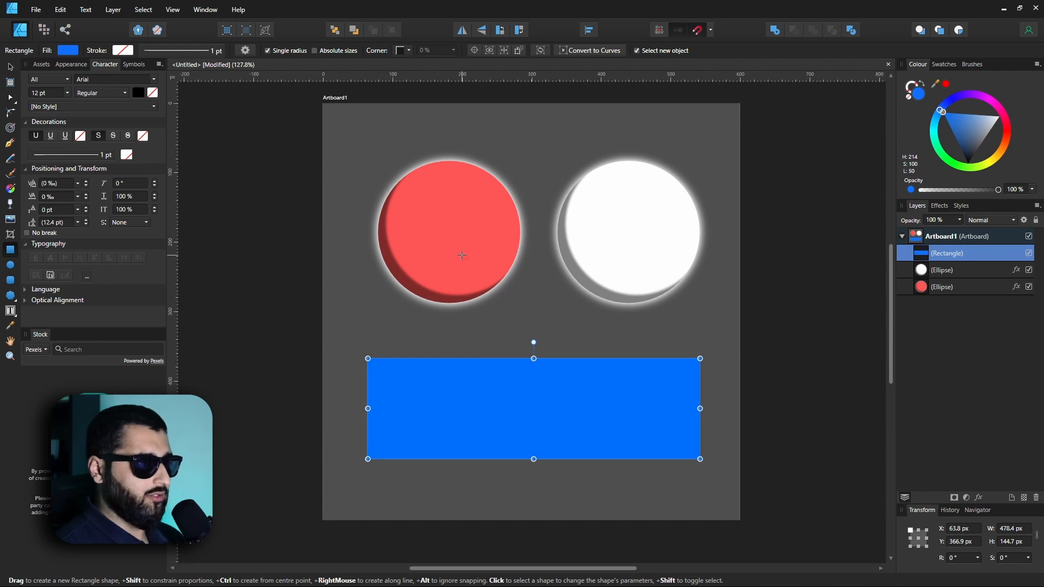
pyautogui.click(448, 231)
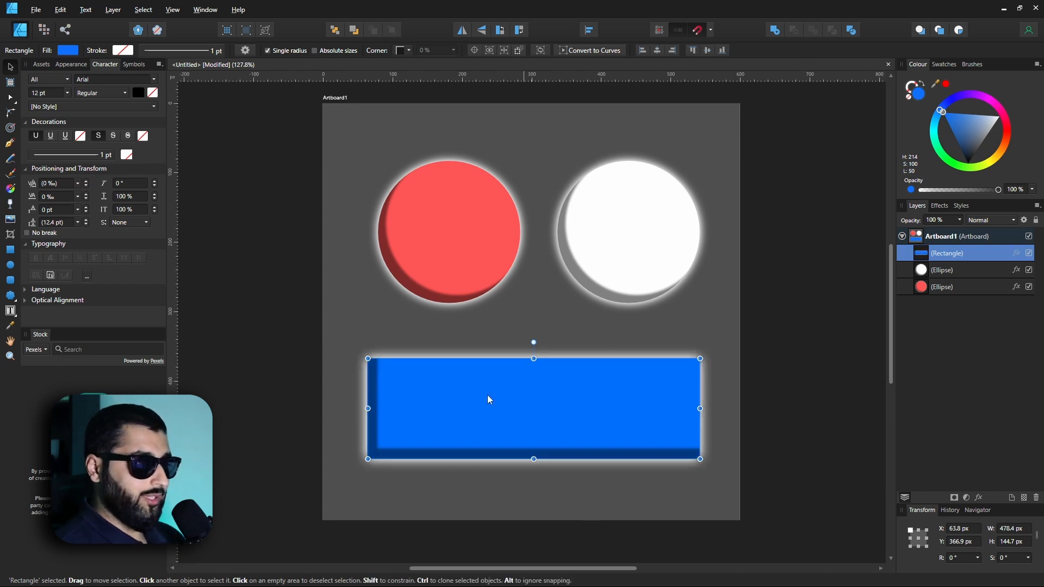
pyautogui.moveTo(701, 404)
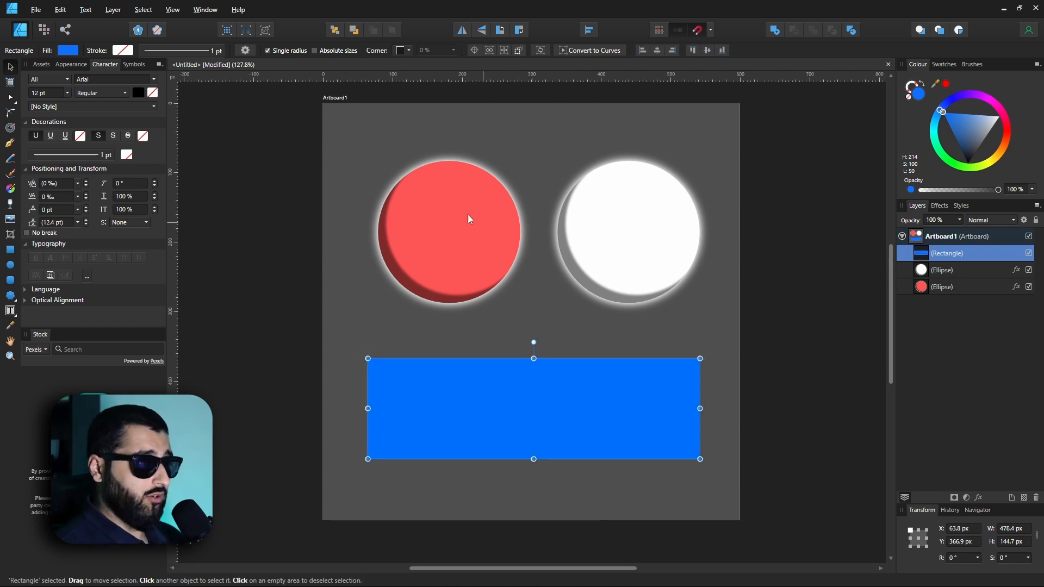
pyautogui.moveTo(561, 467)
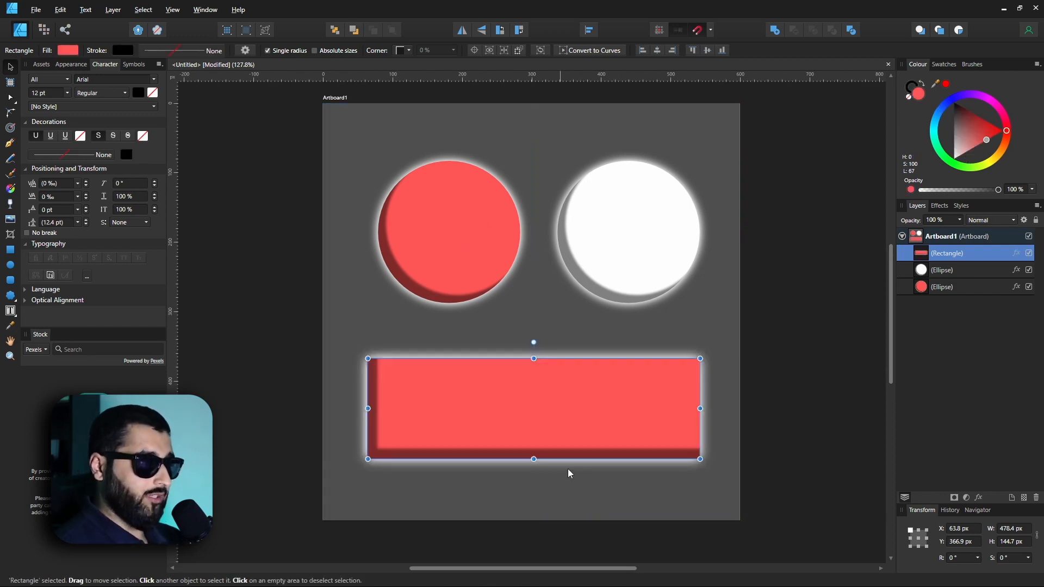
pyautogui.moveTo(564, 482)
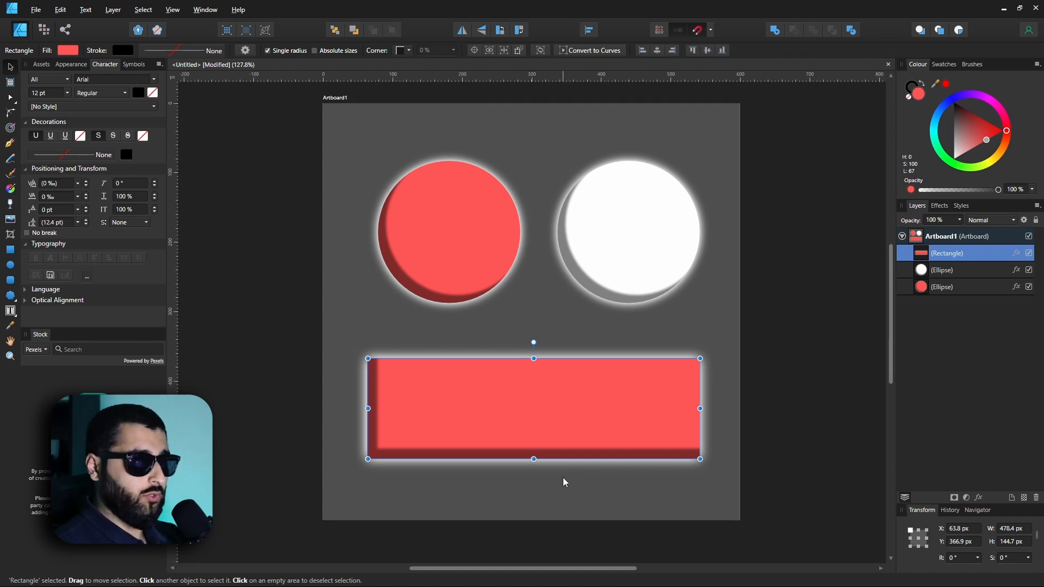
pyautogui.click(298, 255)
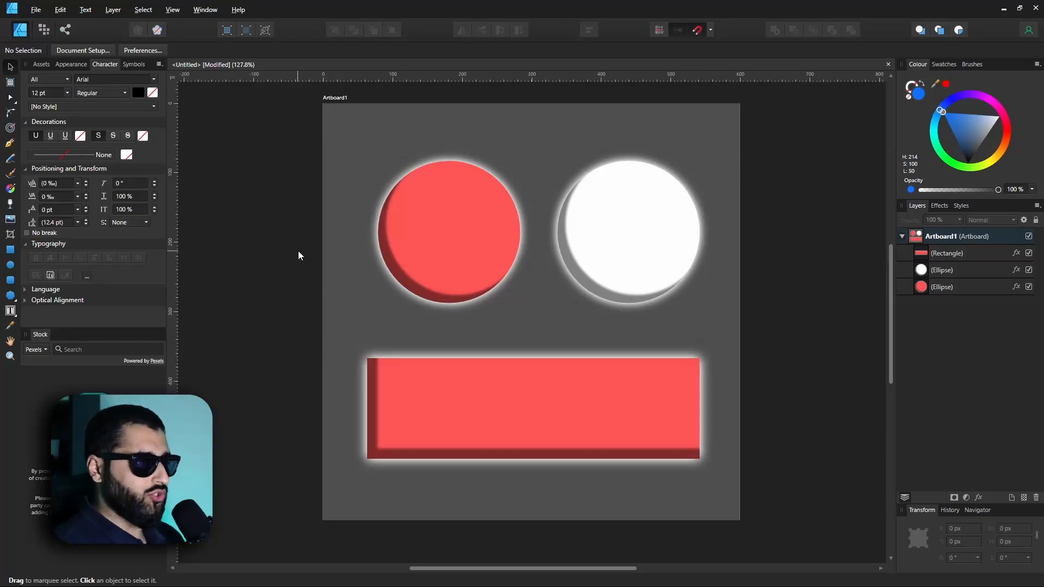
# - Send the selected red circle into a new document (New from Selection), then return and reselect it
pyautogui.click(450, 230)
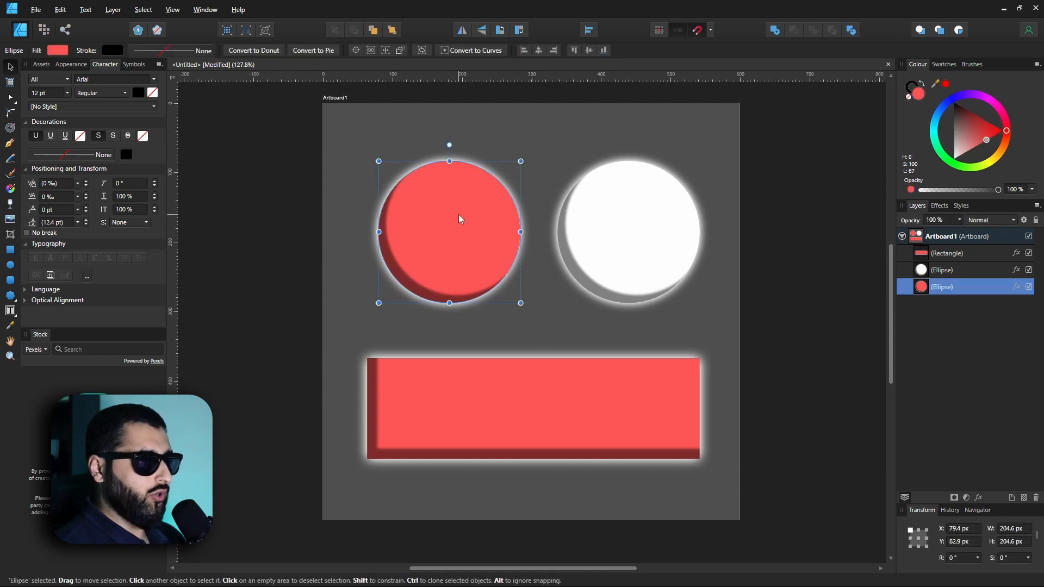
pyautogui.moveTo(448, 212)
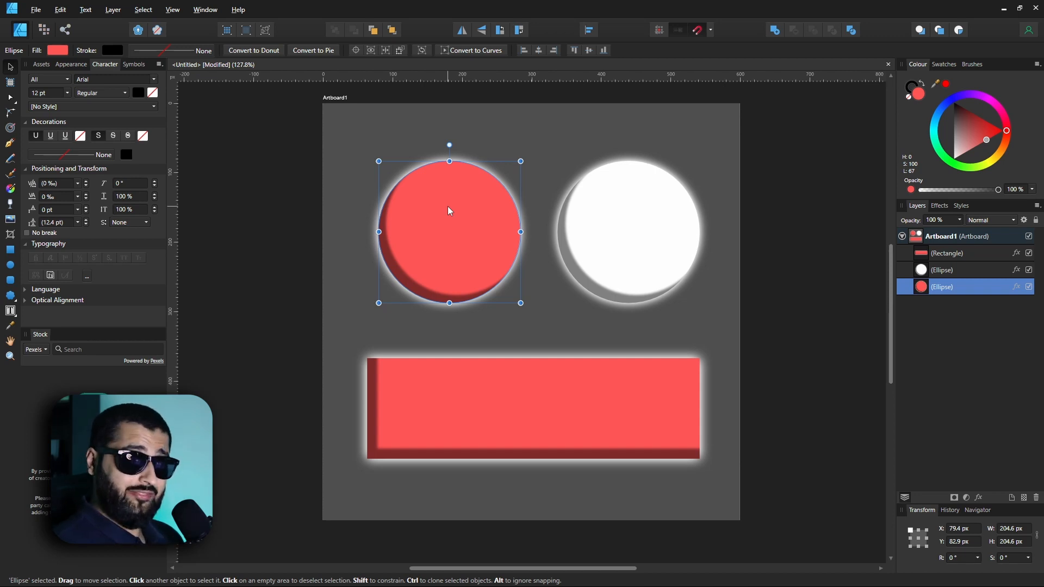
pyautogui.moveTo(415, 239)
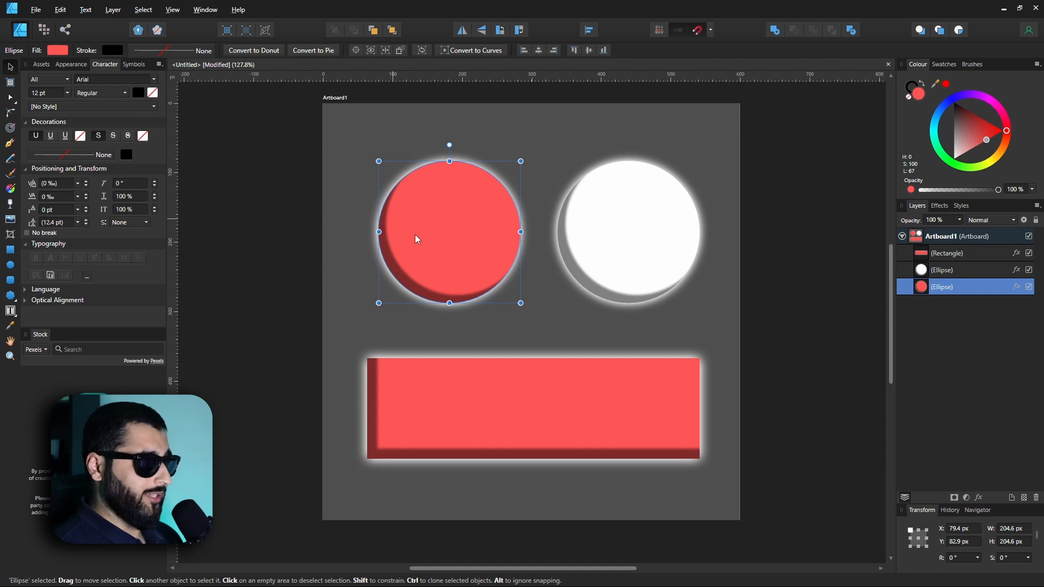
pyautogui.moveTo(450, 247)
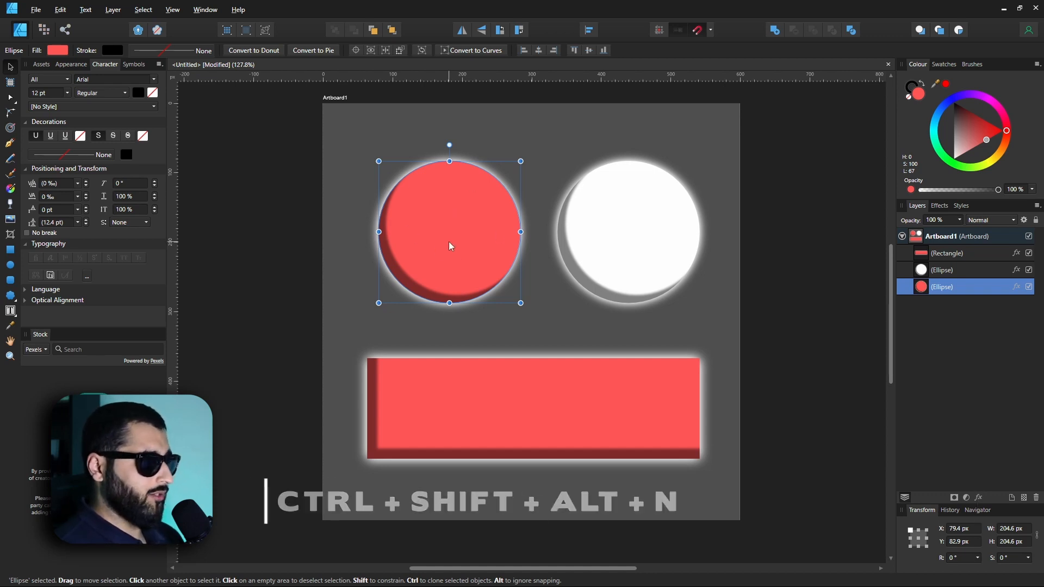
pyautogui.press('ctrl+shift+alt+n')
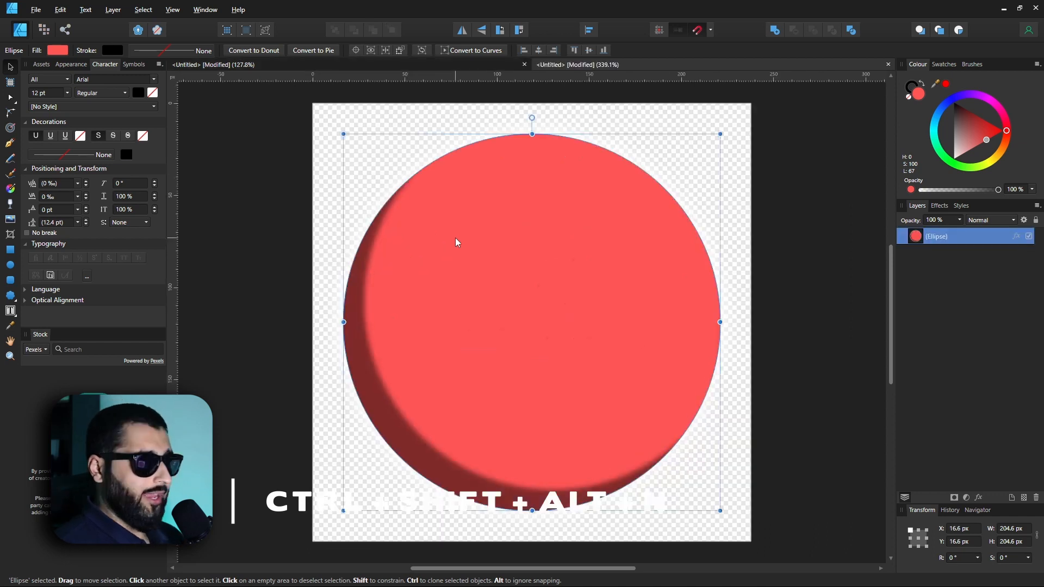
pyautogui.moveTo(561, 65)
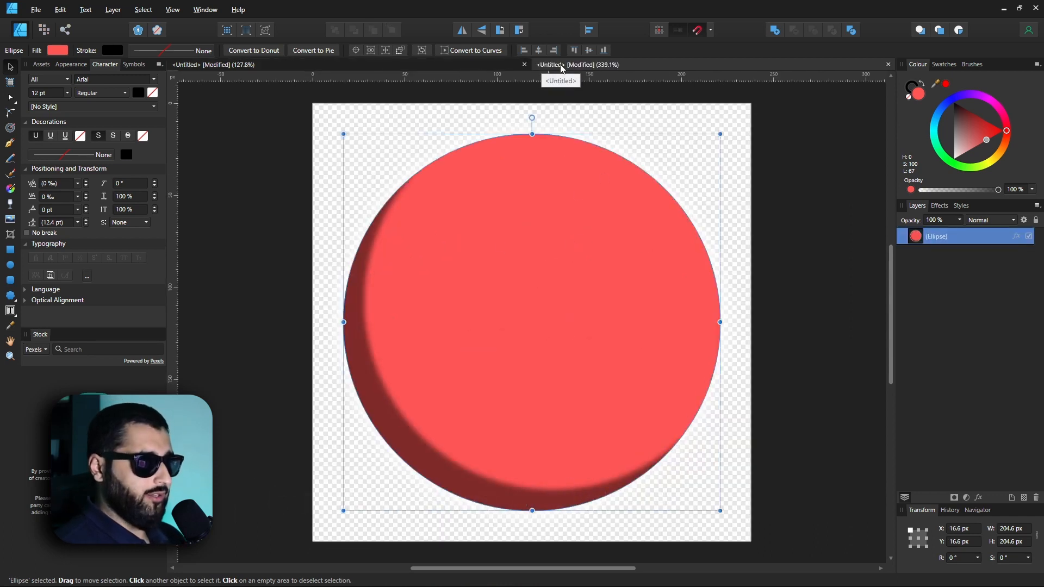
pyautogui.moveTo(560, 71)
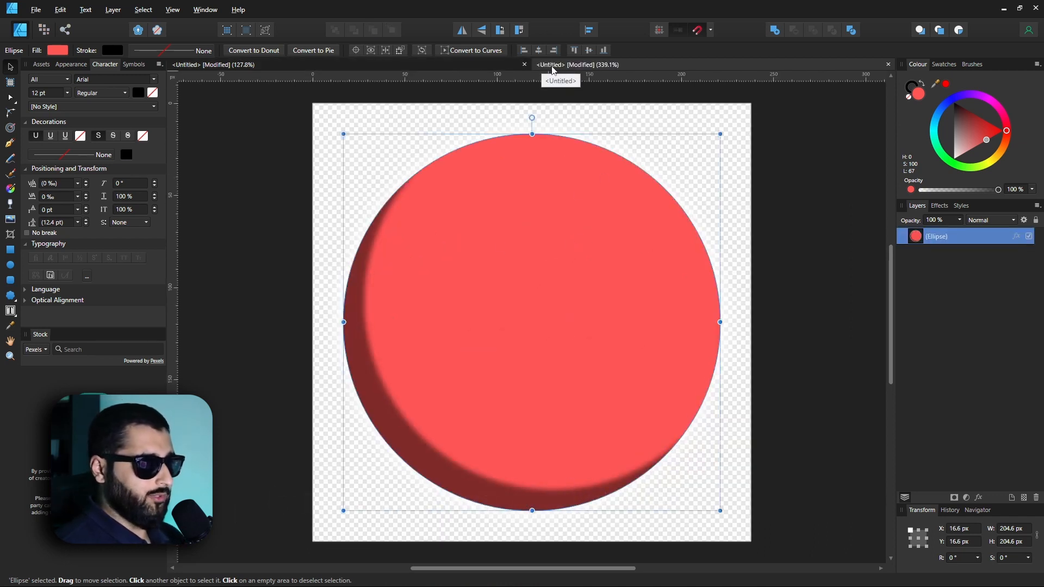
pyautogui.click(577, 65)
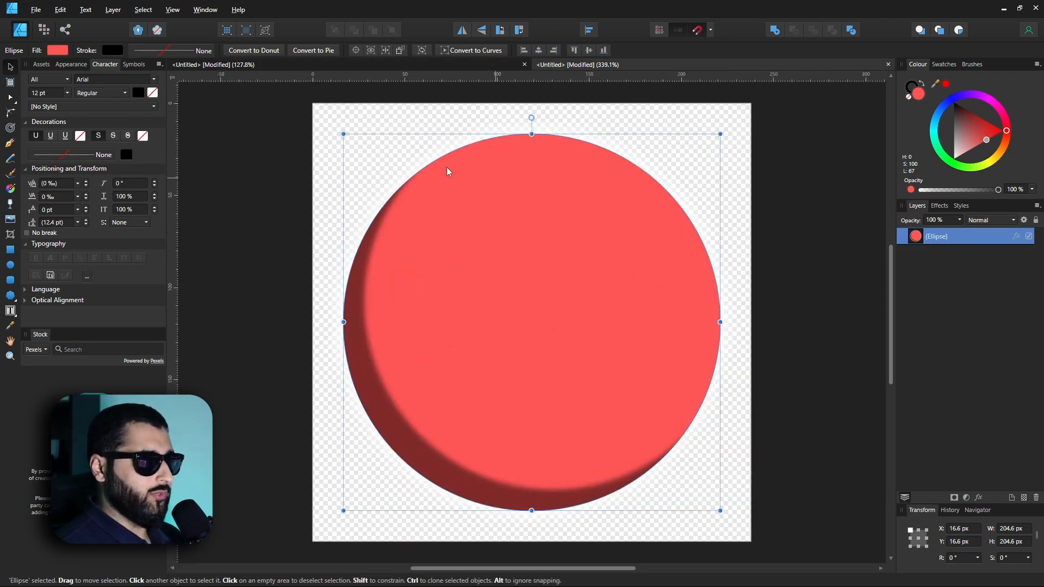
pyautogui.moveTo(382, 260)
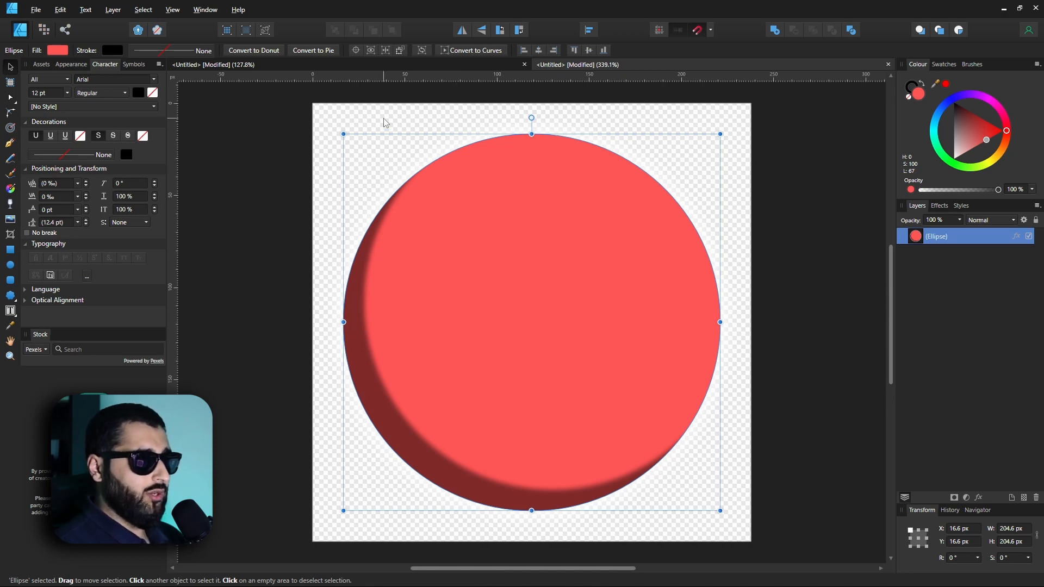
pyautogui.moveTo(379, 67)
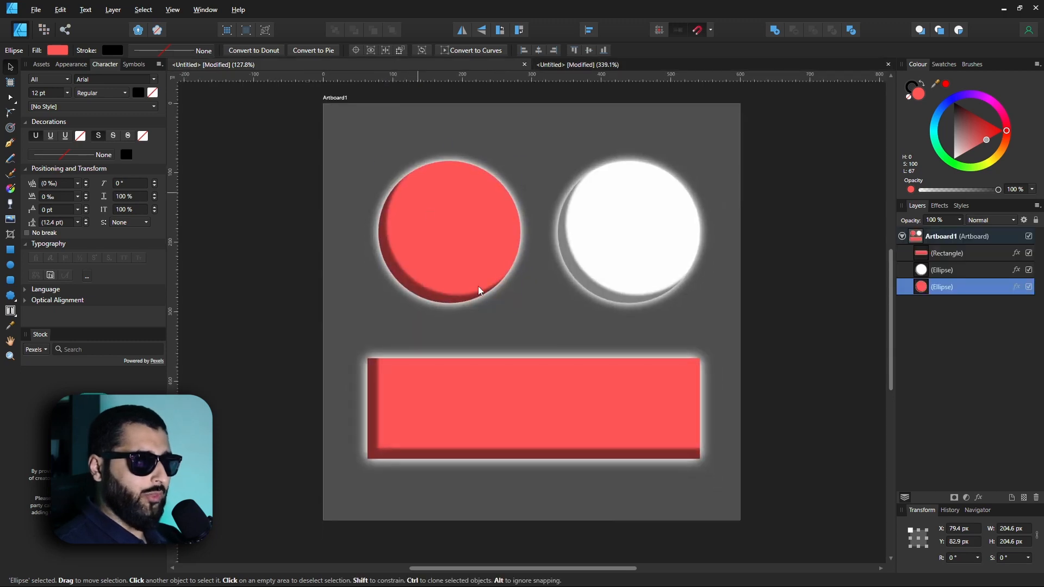
pyautogui.click(449, 231)
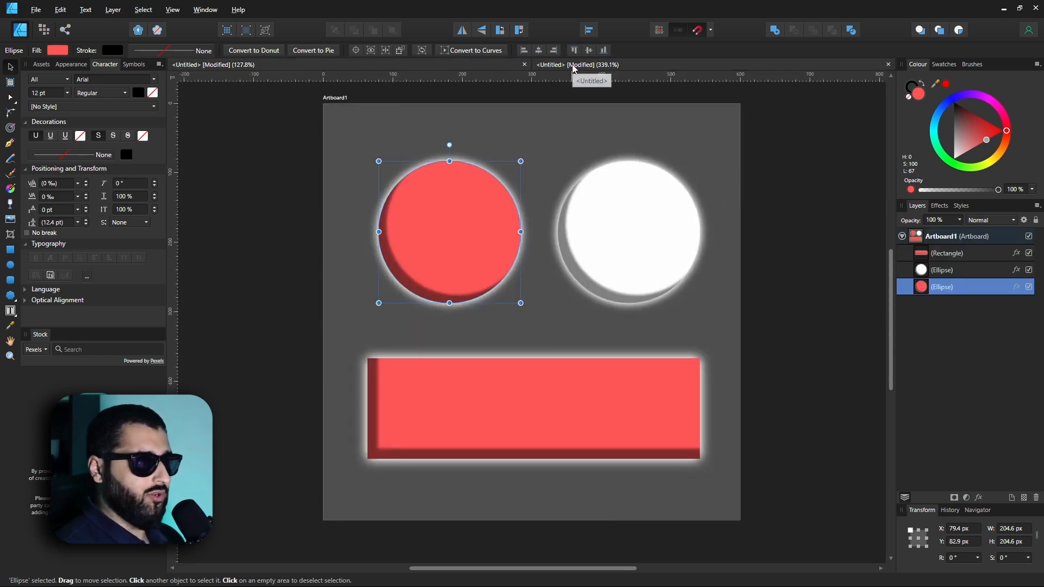
# - Switch to the third document holding only the red rectangle and select it
pyautogui.click(533, 407)
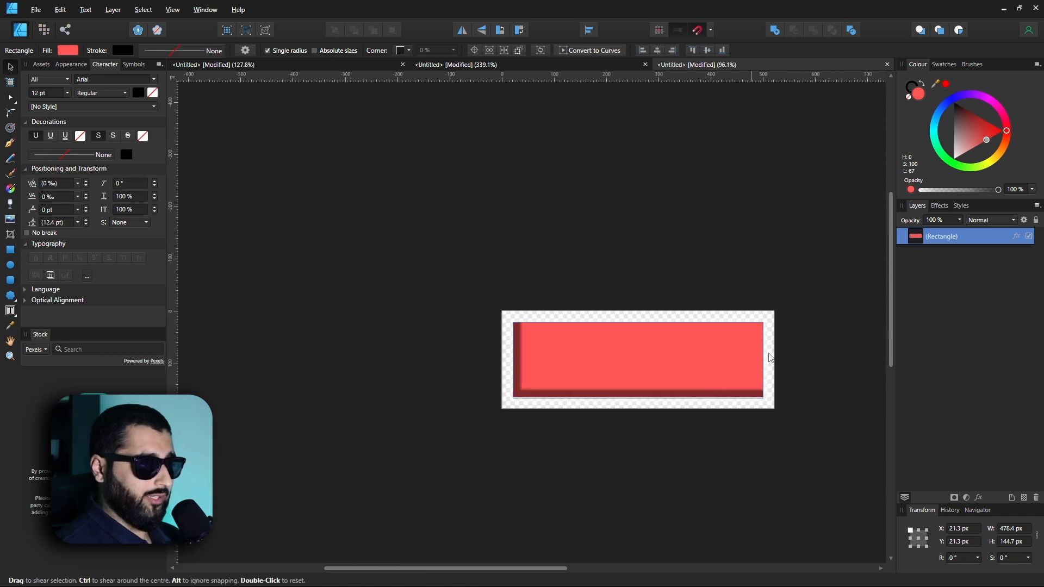
pyautogui.click(638, 356)
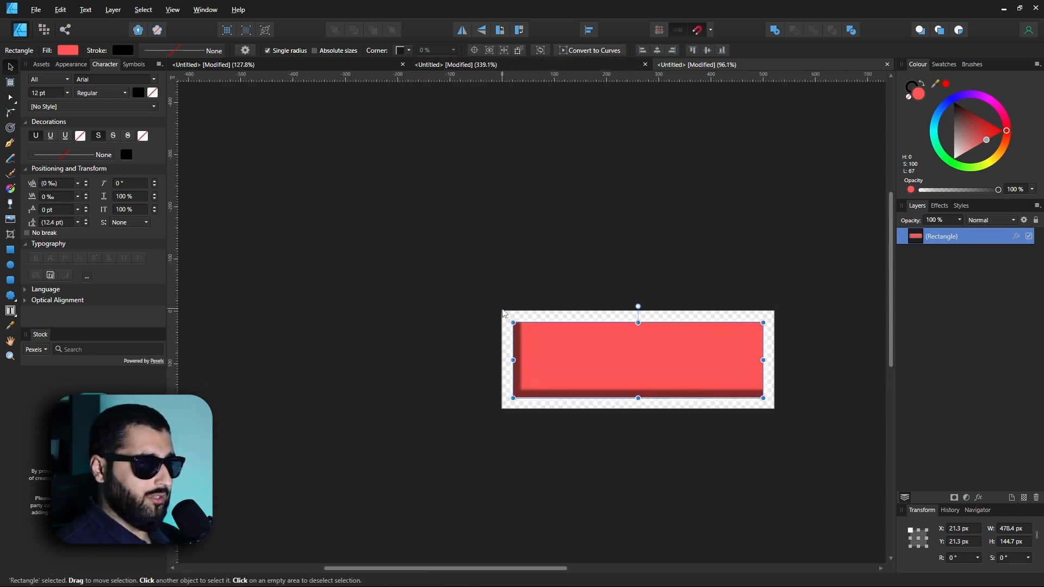
pyautogui.moveTo(504, 374)
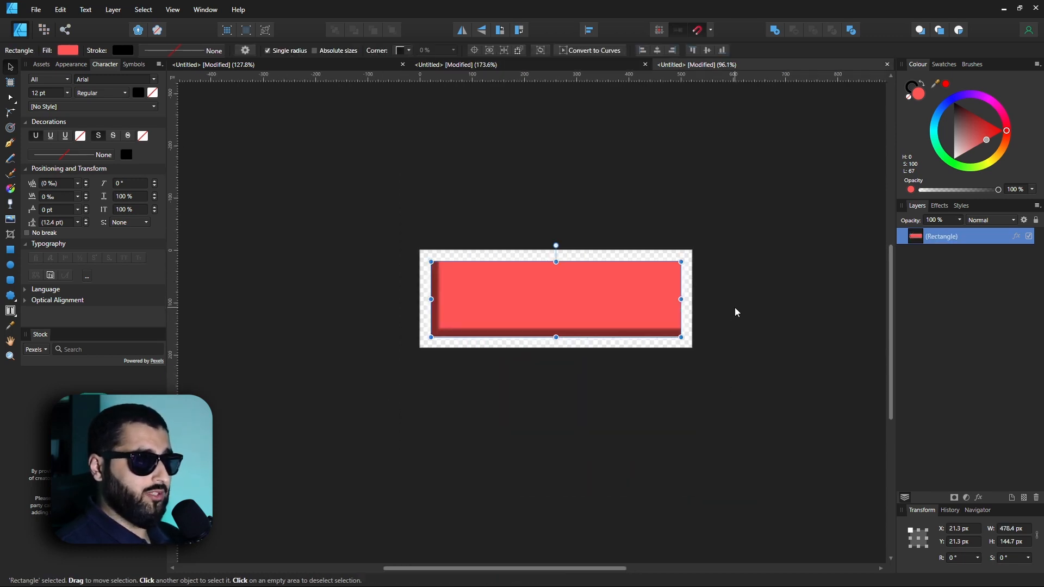
pyautogui.moveTo(723, 304)
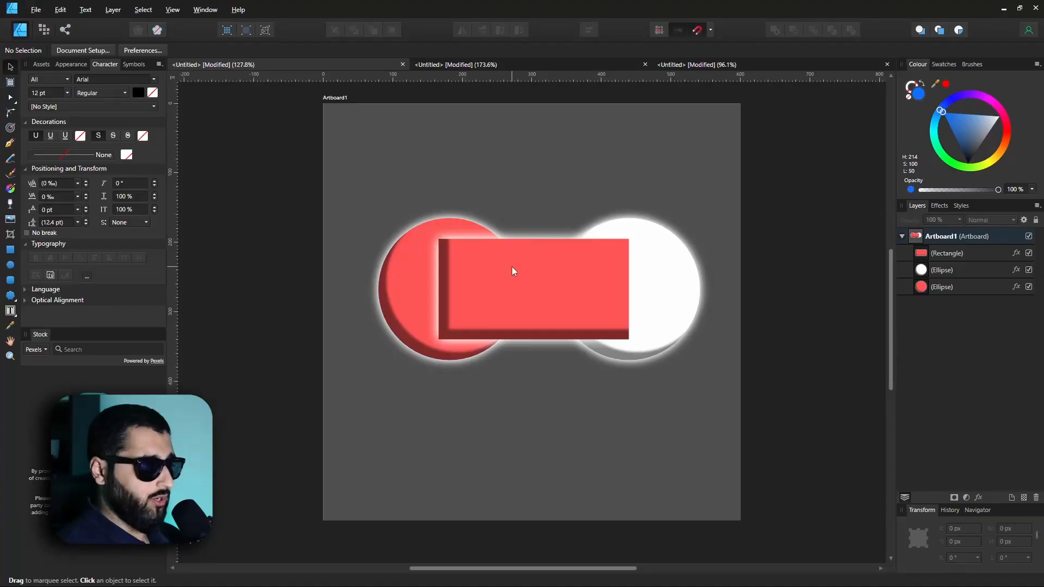
pyautogui.moveTo(544, 315)
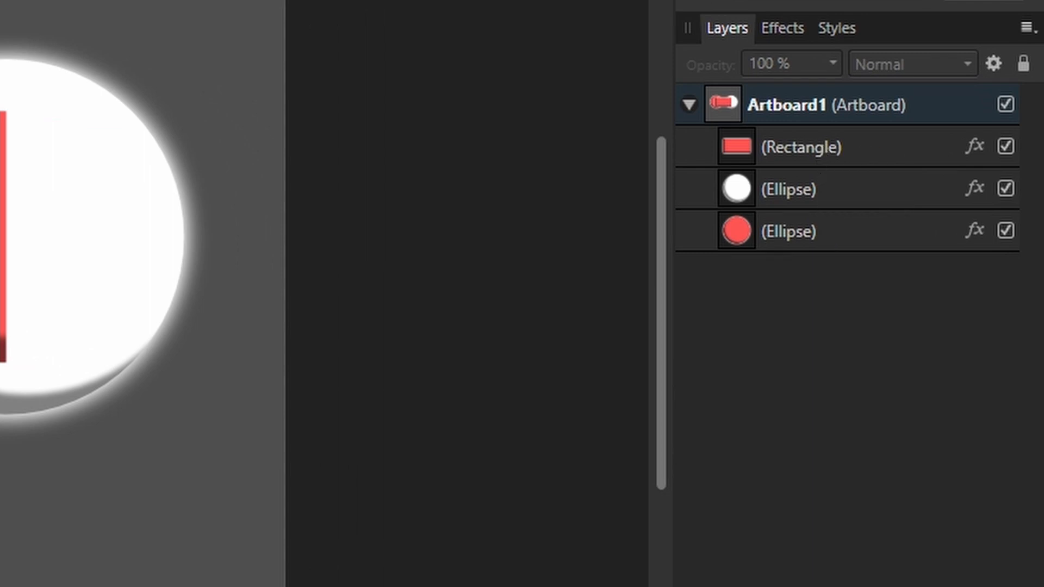
# - Select the Rectangle layer and clip it inside the red circle
pyautogui.click(798, 146)
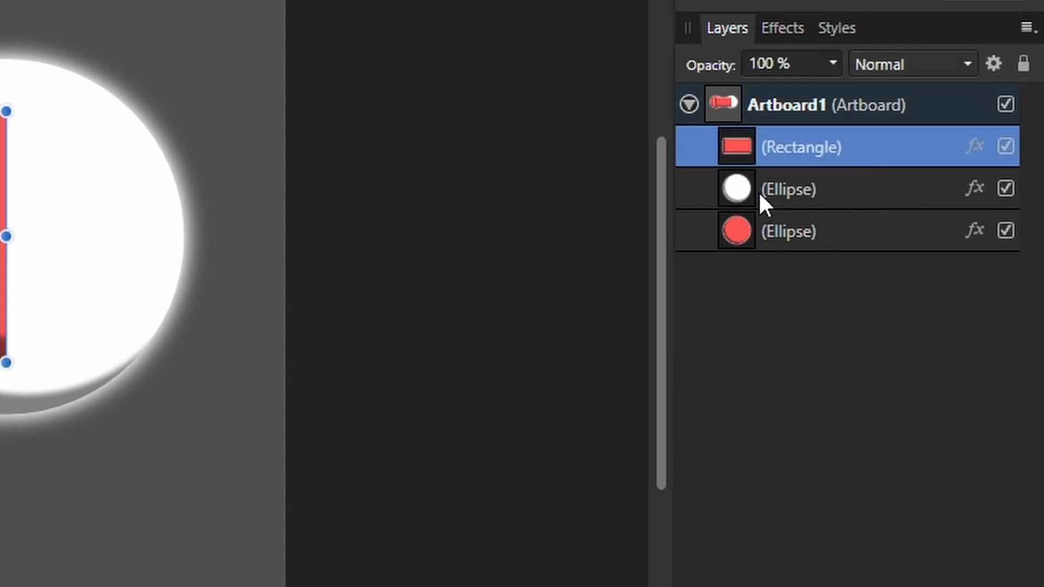
pyautogui.moveTo(745, 150)
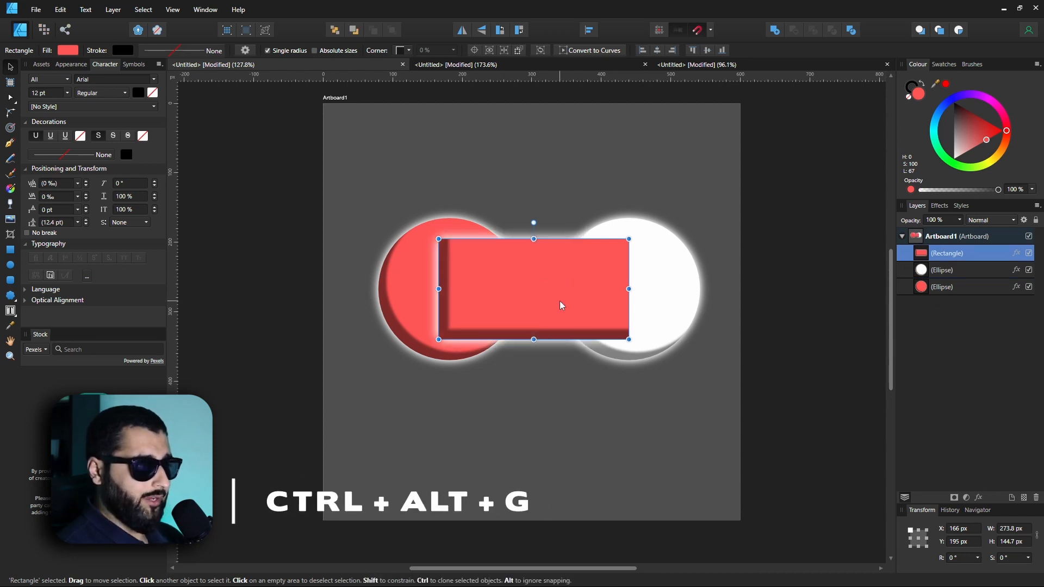
pyautogui.press('ctrl+alt+g')
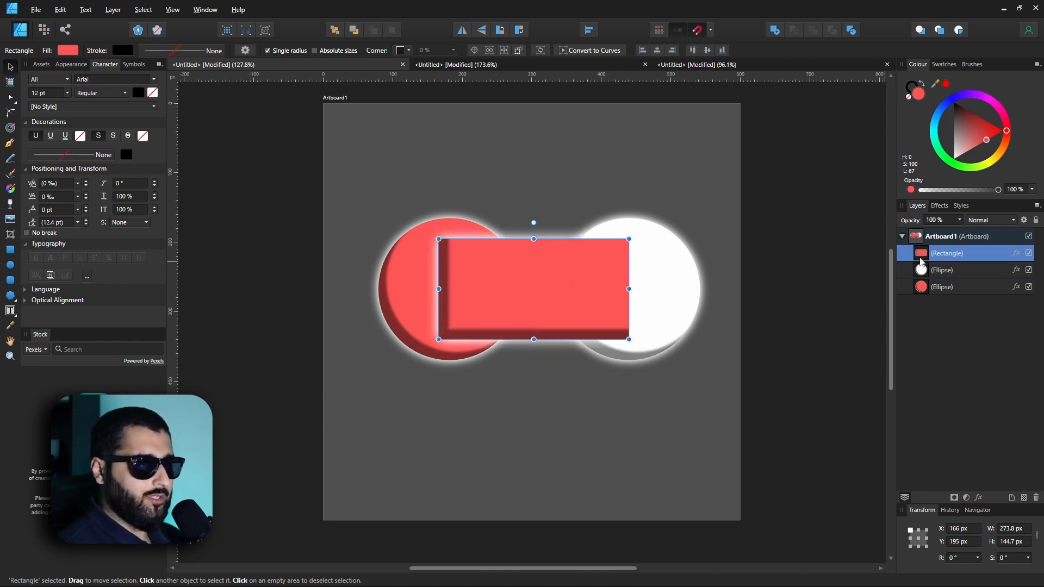
pyautogui.moveTo(928, 254)
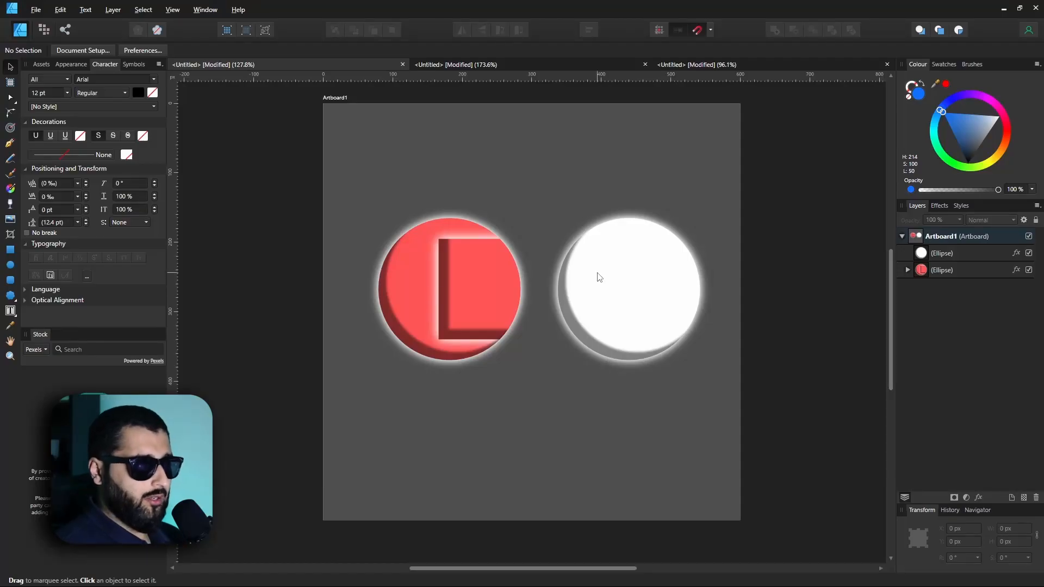
pyautogui.moveTo(623, 287)
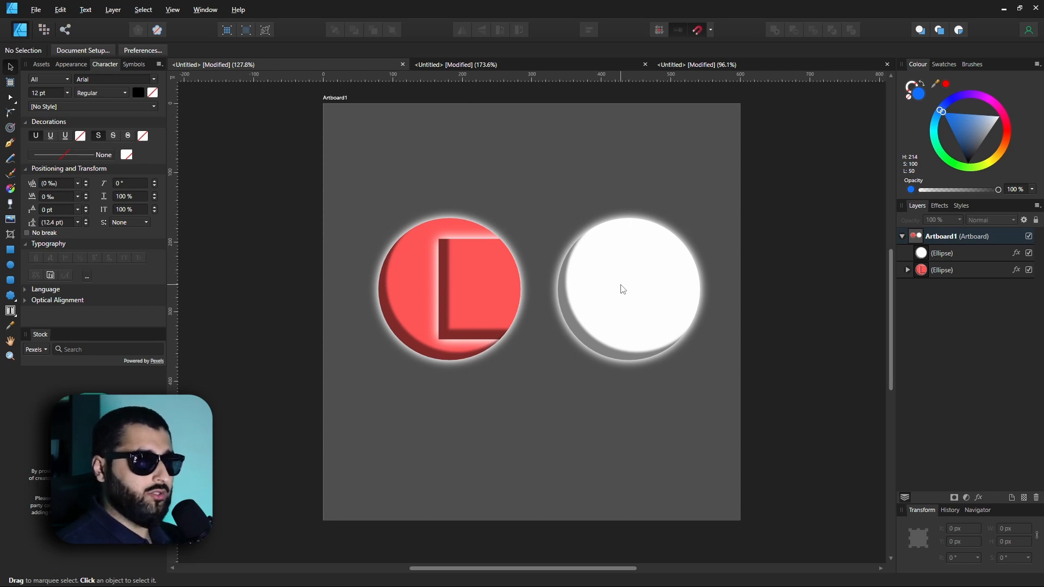
pyautogui.moveTo(632, 287)
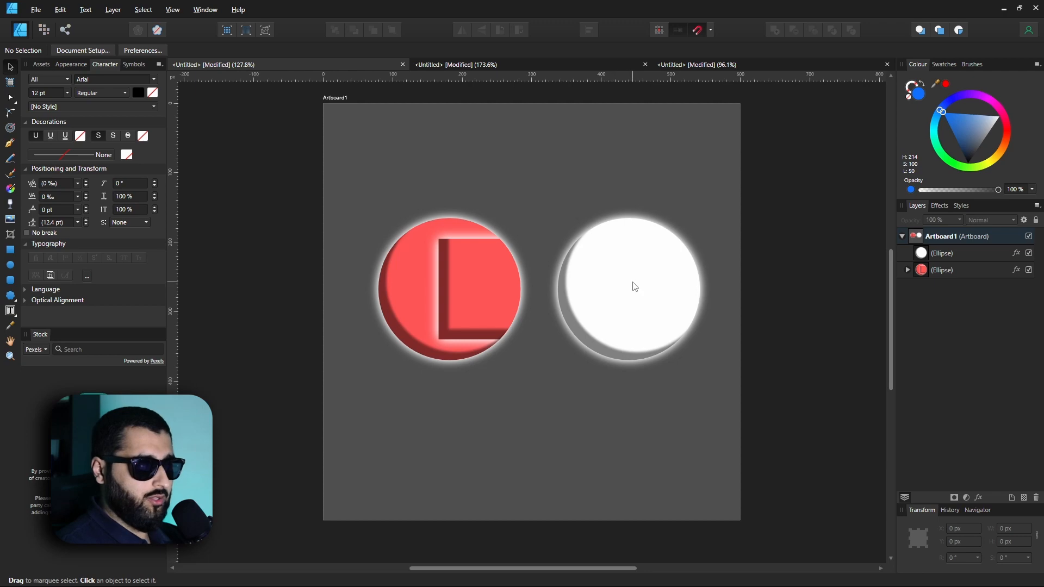
pyautogui.click(626, 286)
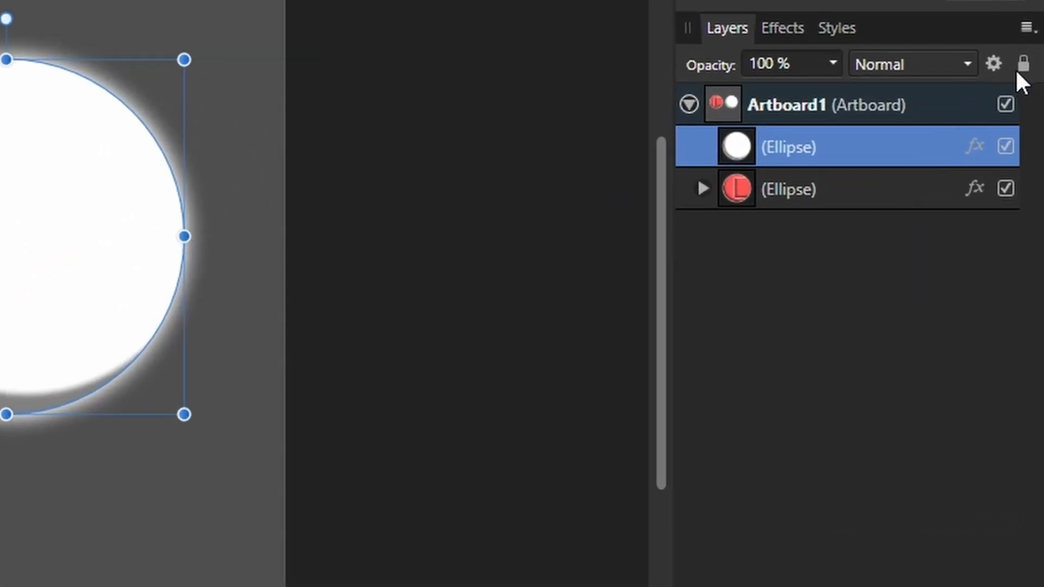
pyautogui.moveTo(1024, 63)
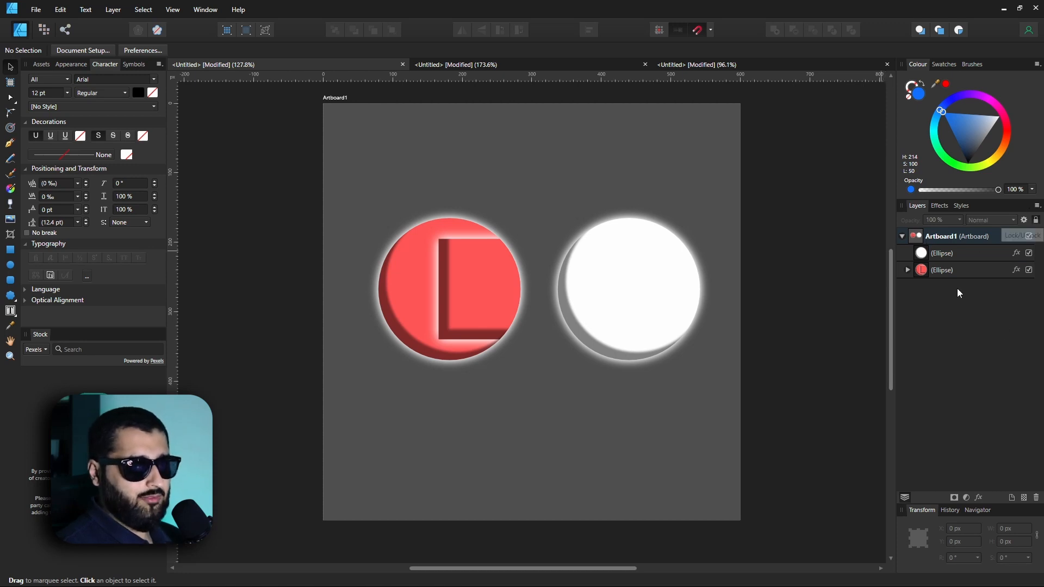
# - Lock the white circle with Ctrl+L, toggle the lock, then select the red circle
pyautogui.click(628, 288)
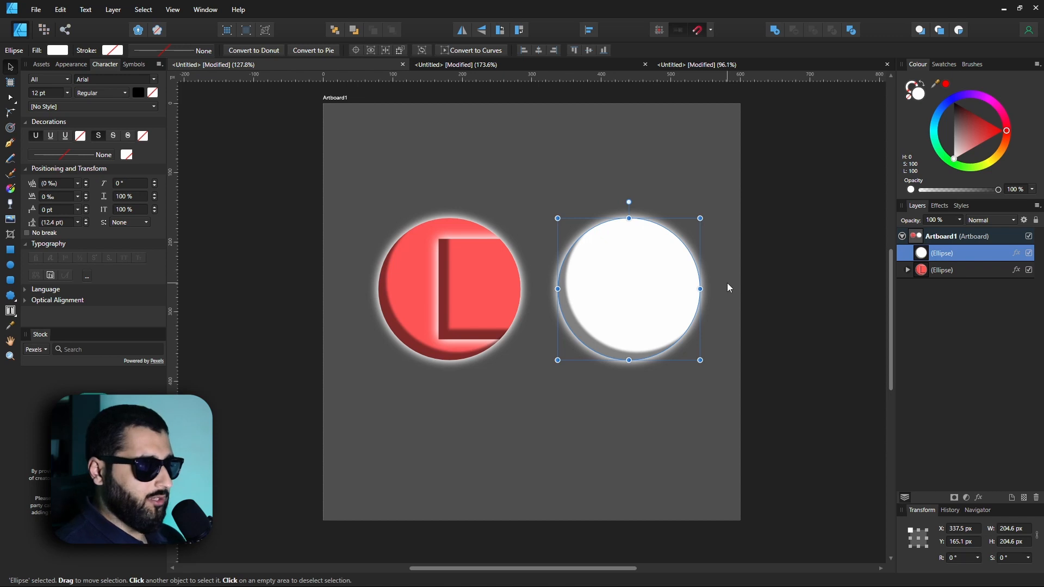
pyautogui.moveTo(747, 291)
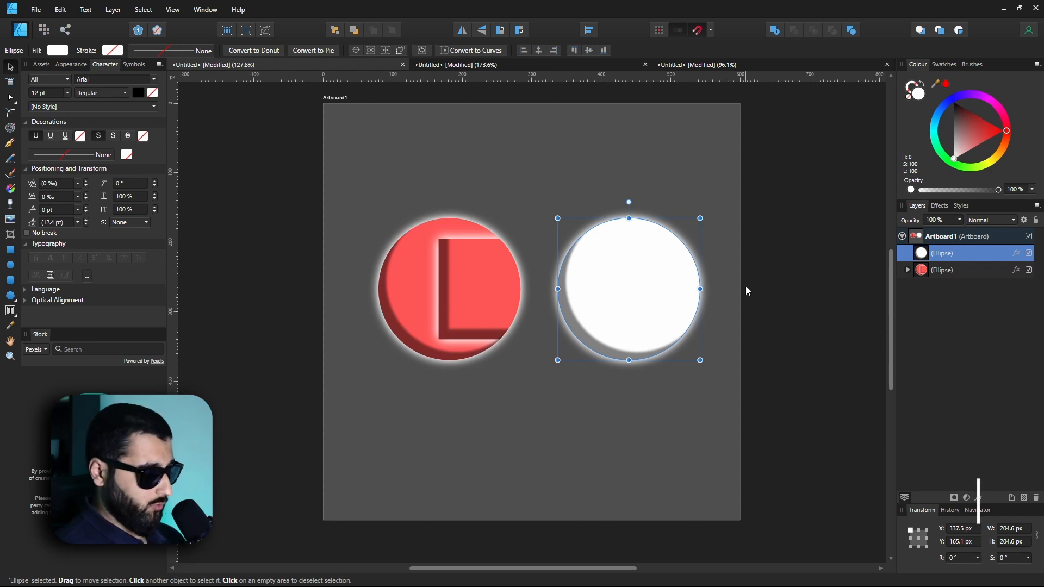
pyautogui.press('ctrl+l')
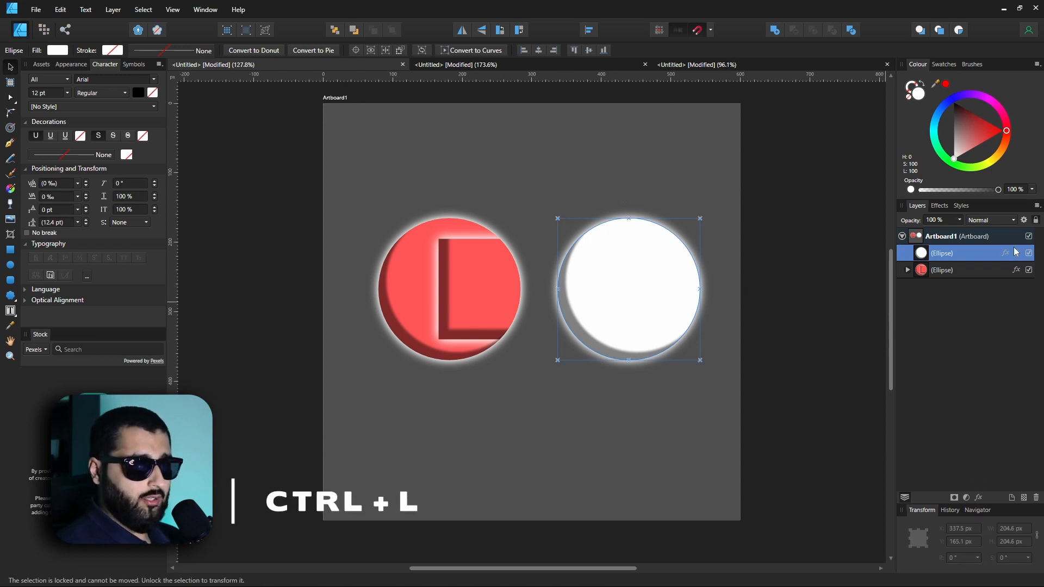
pyautogui.press('ctrl+l')
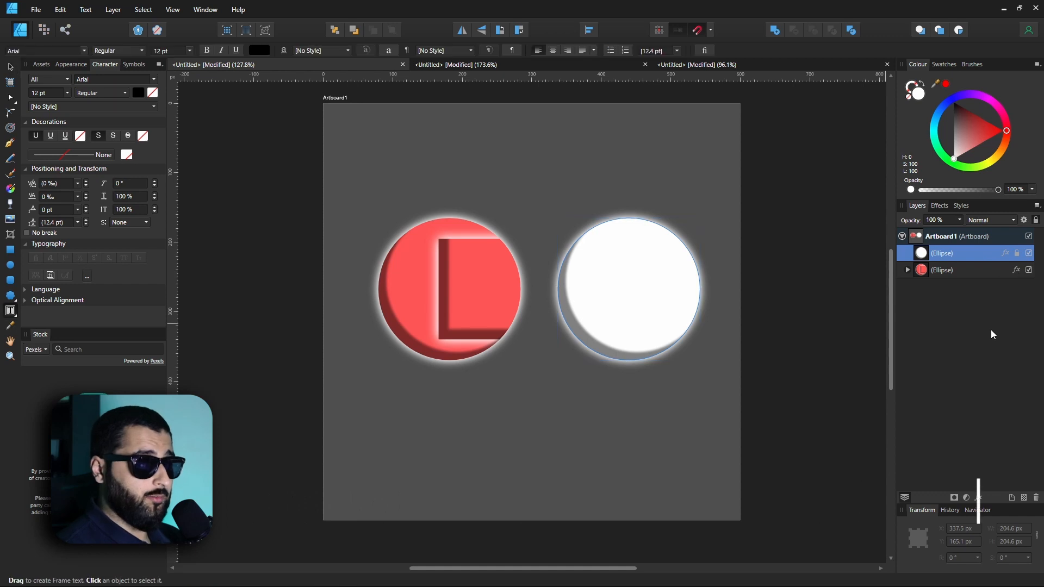
pyautogui.press('ctrl+shift+l')
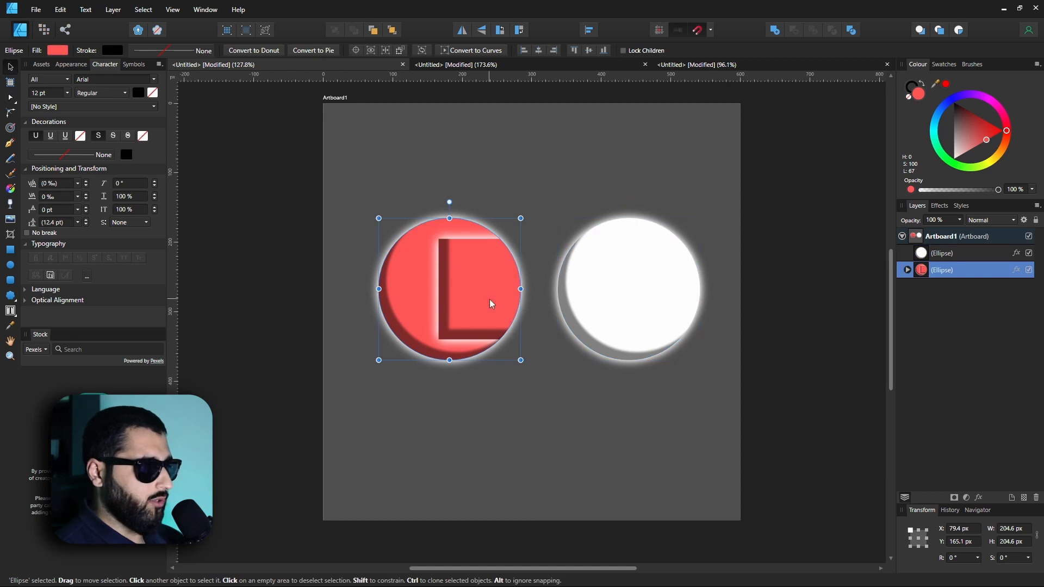
pyautogui.click(584, 297)
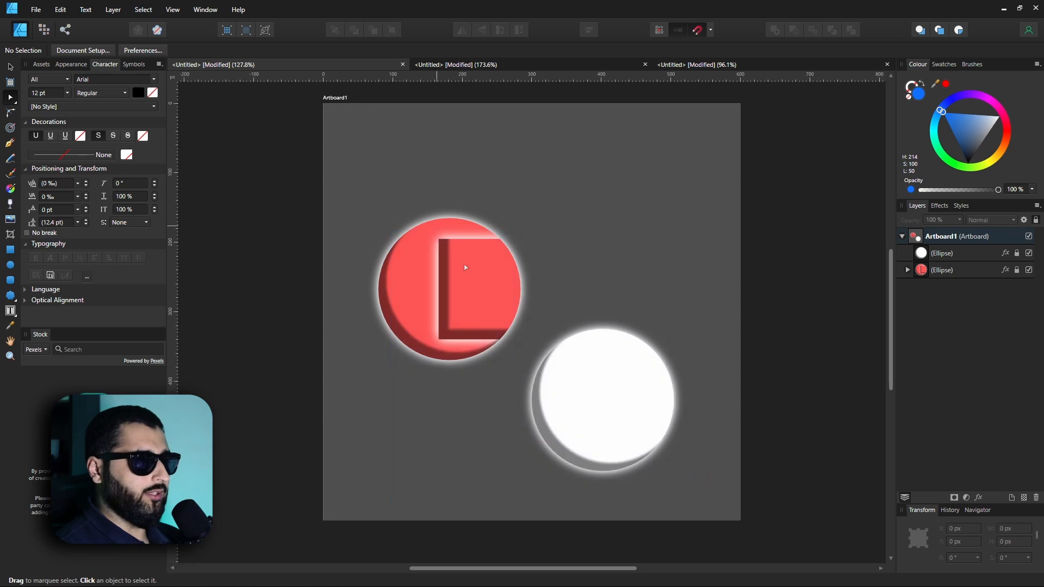
pyautogui.moveTo(691, 183)
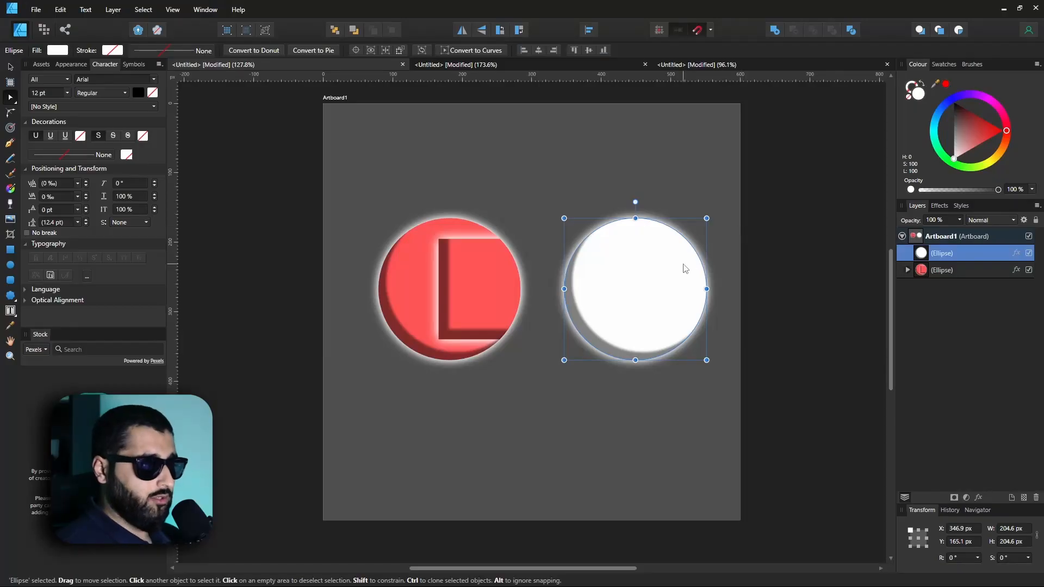
pyautogui.moveTo(20, 300)
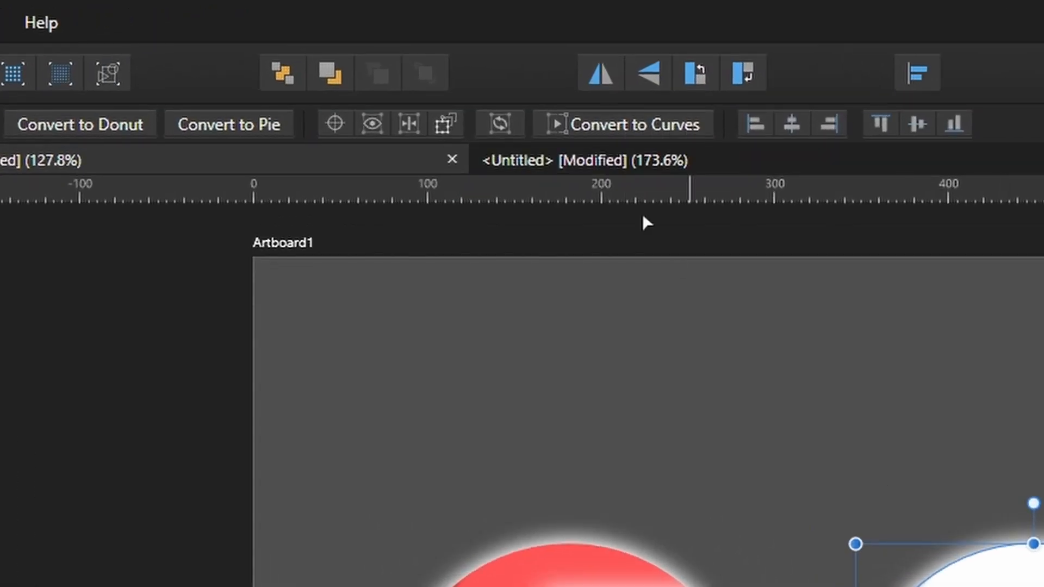
pyautogui.moveTo(623, 125)
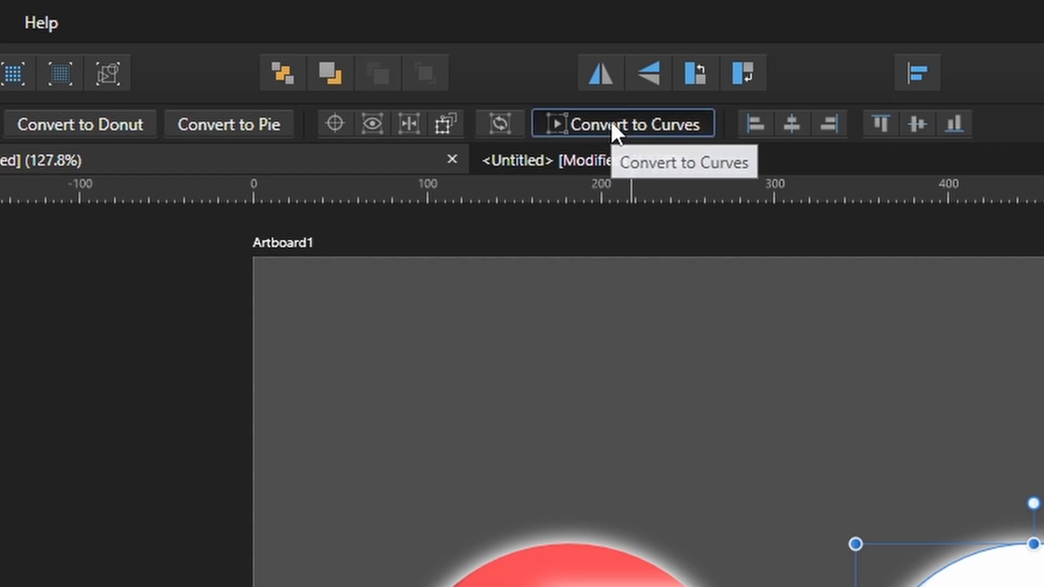
# - Convert the white circle to curves with Ctrl+Enter, then select the red circle for conversion
pyautogui.click(636, 124)
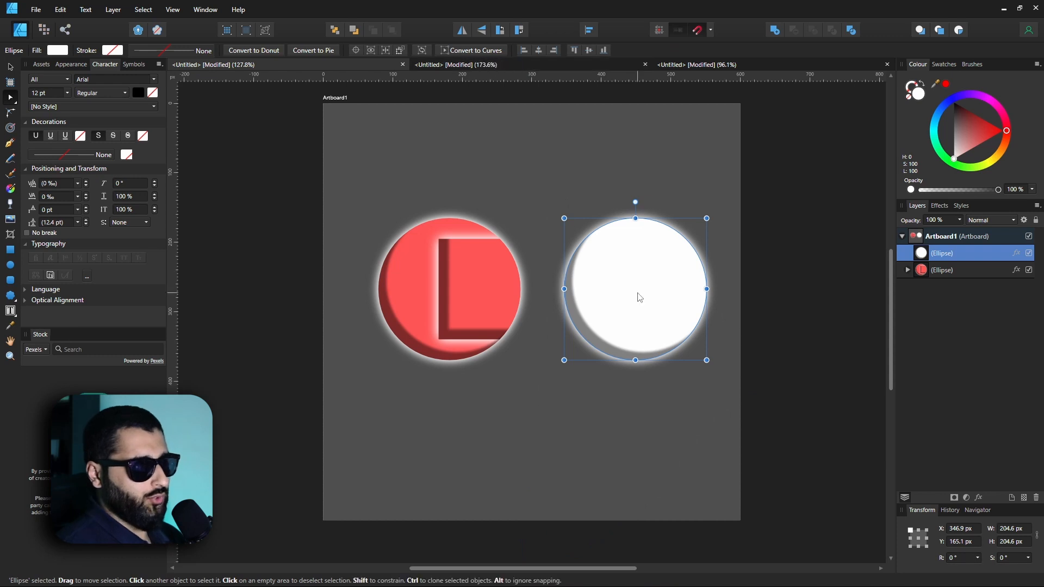
pyautogui.moveTo(575, 40)
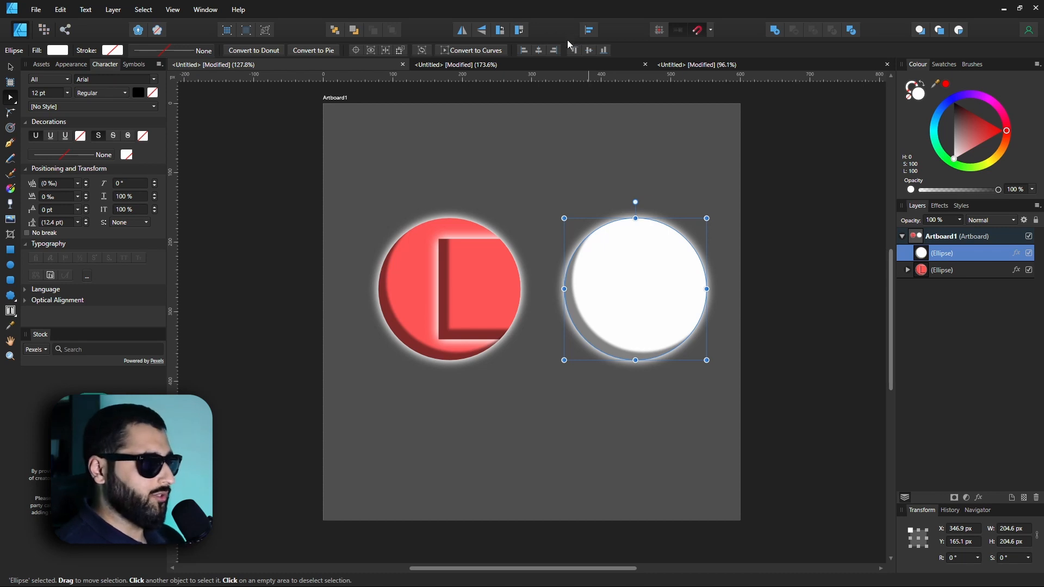
pyautogui.press('ctrl+Return')
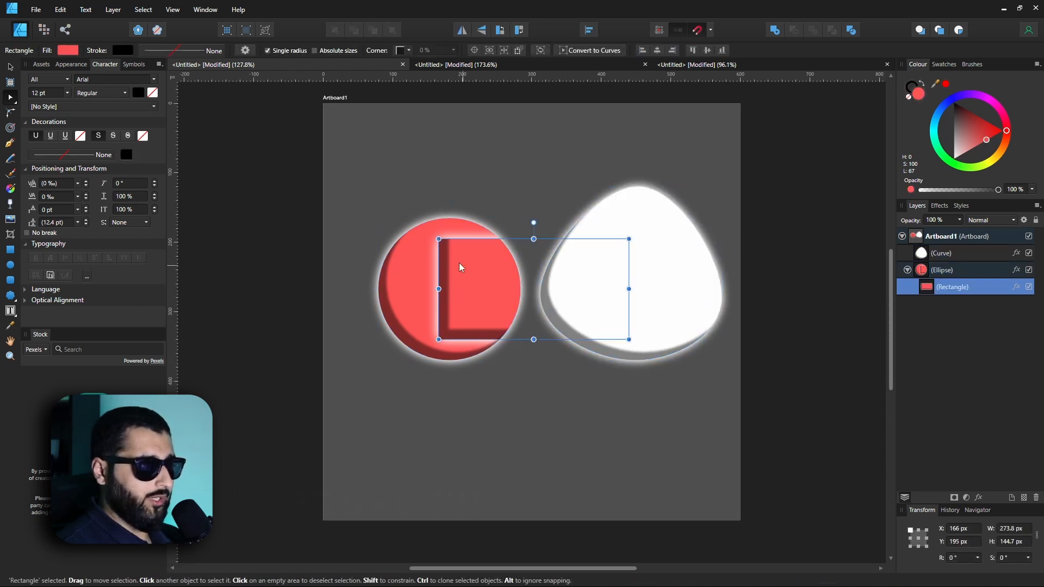
pyautogui.click(594, 50)
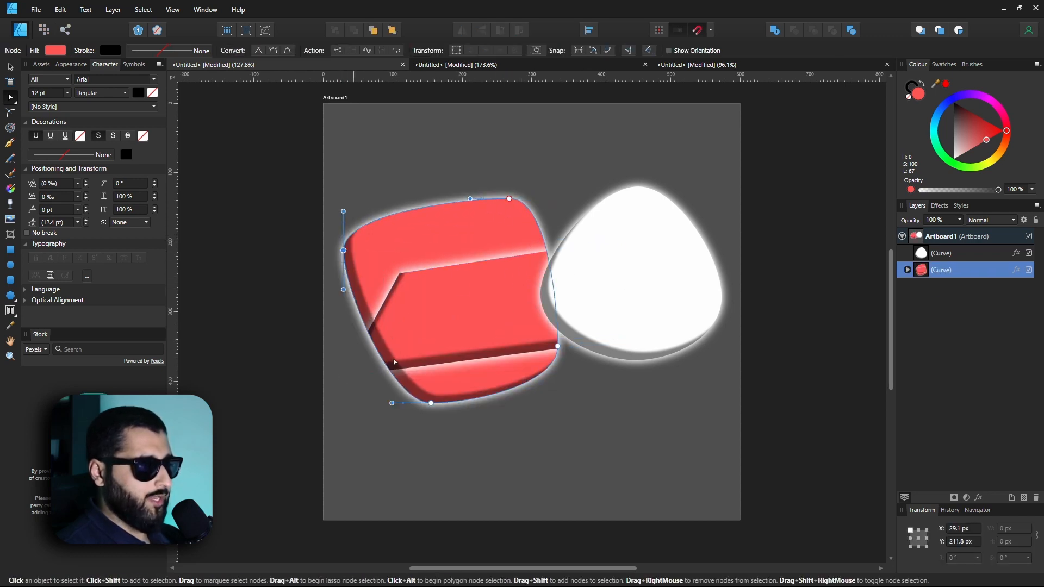
pyautogui.click(688, 412)
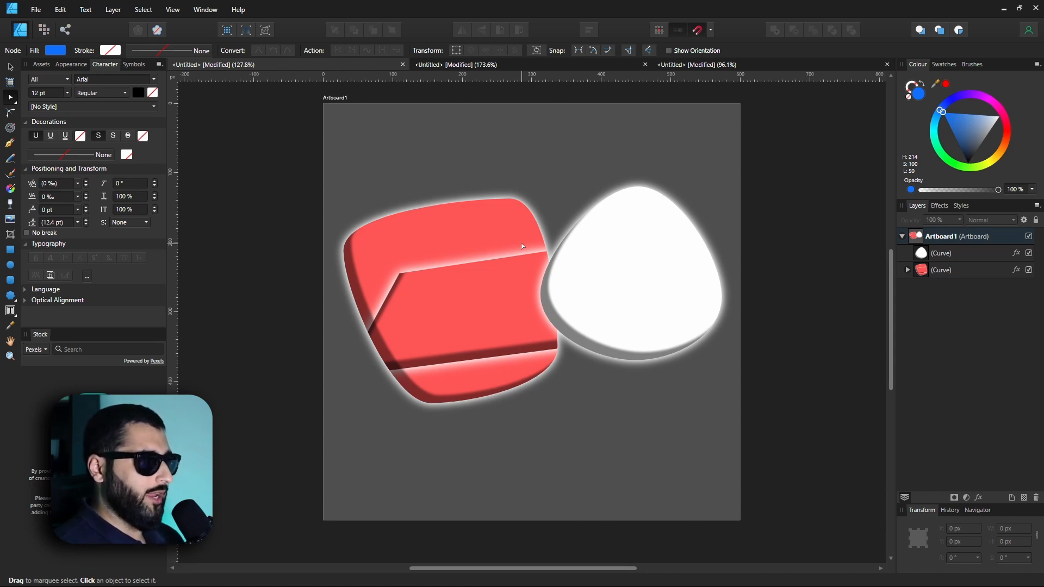
# - Toggle the studio panels off and back with Ctrl+Shift+H, then hide the whole UI with Tab
pyautogui.press('ctrl+shift+h')
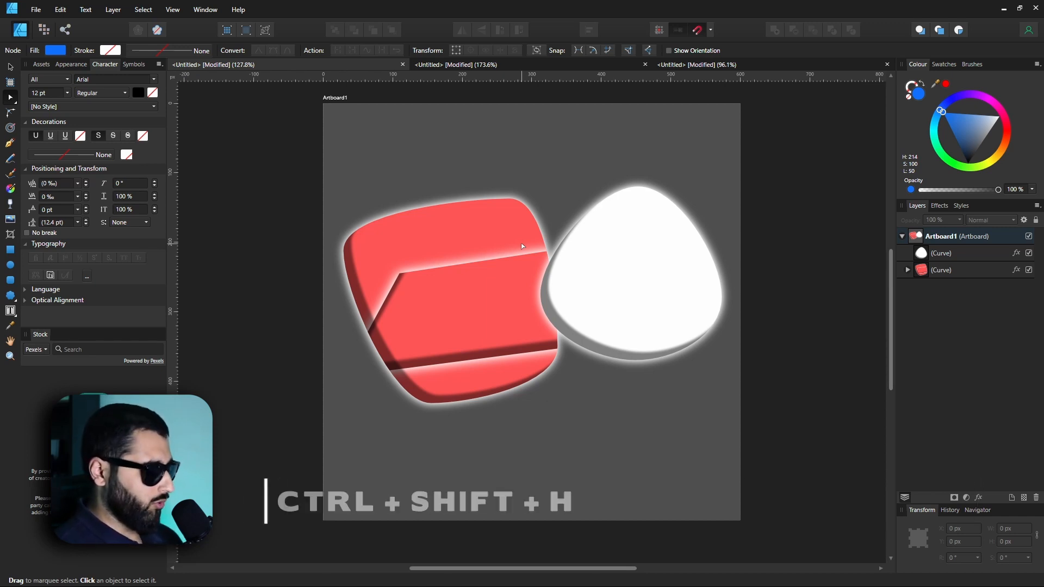
pyautogui.press('ctrl+shift+h')
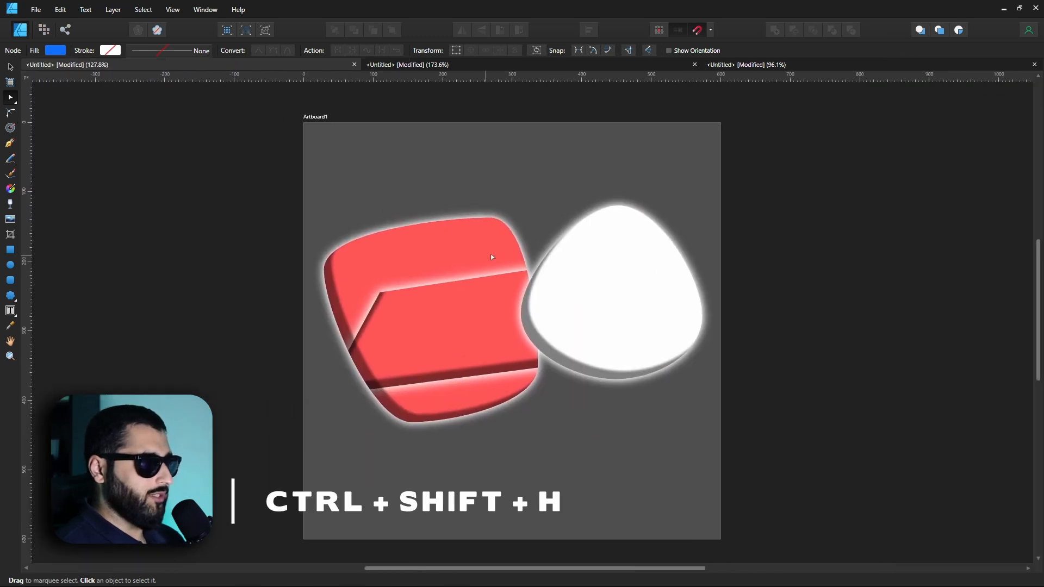
pyautogui.press('ctrl+shift+h')
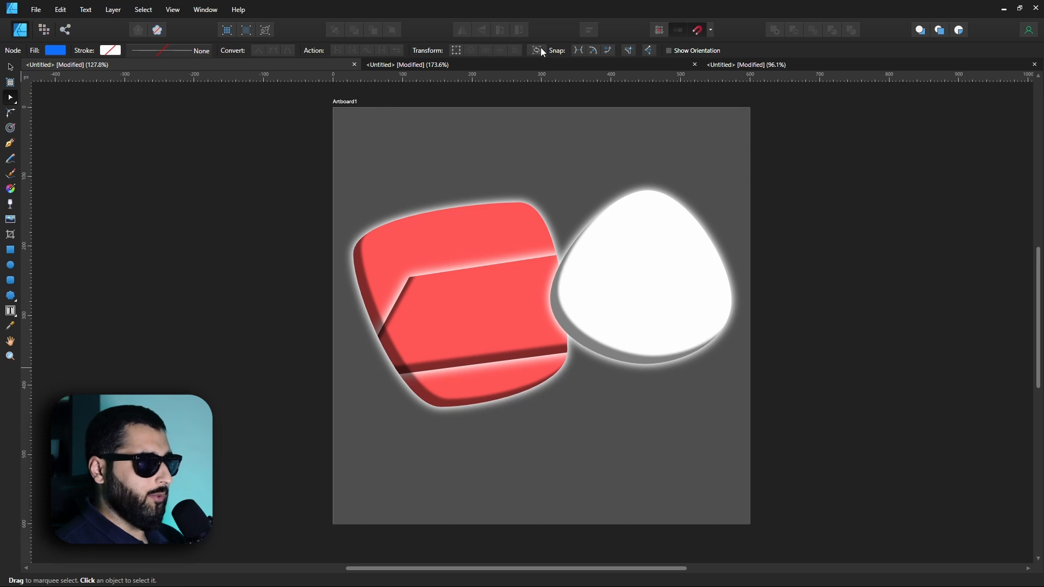
pyautogui.moveTo(525, 269)
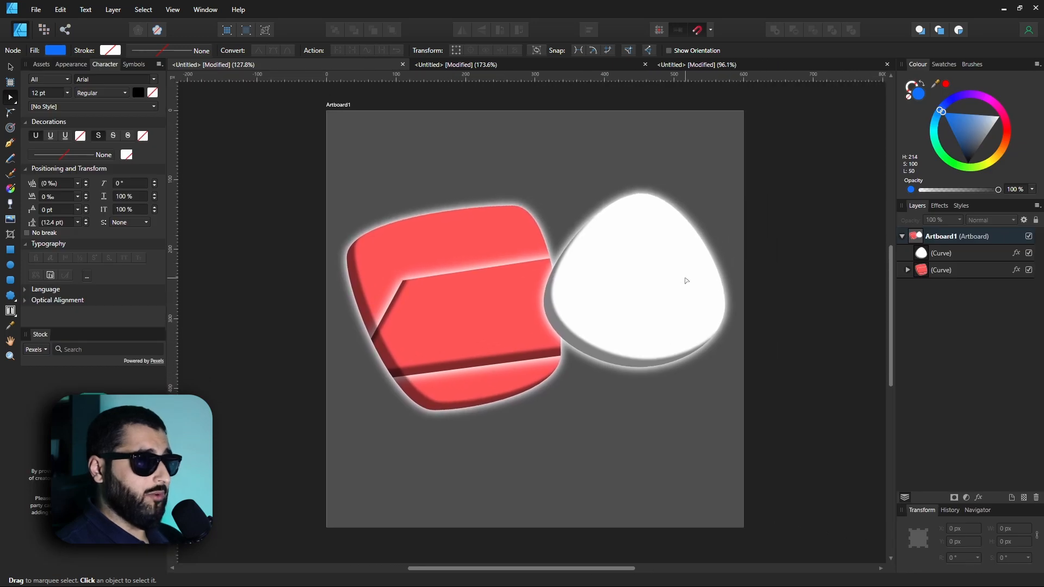
pyautogui.press('Tab')
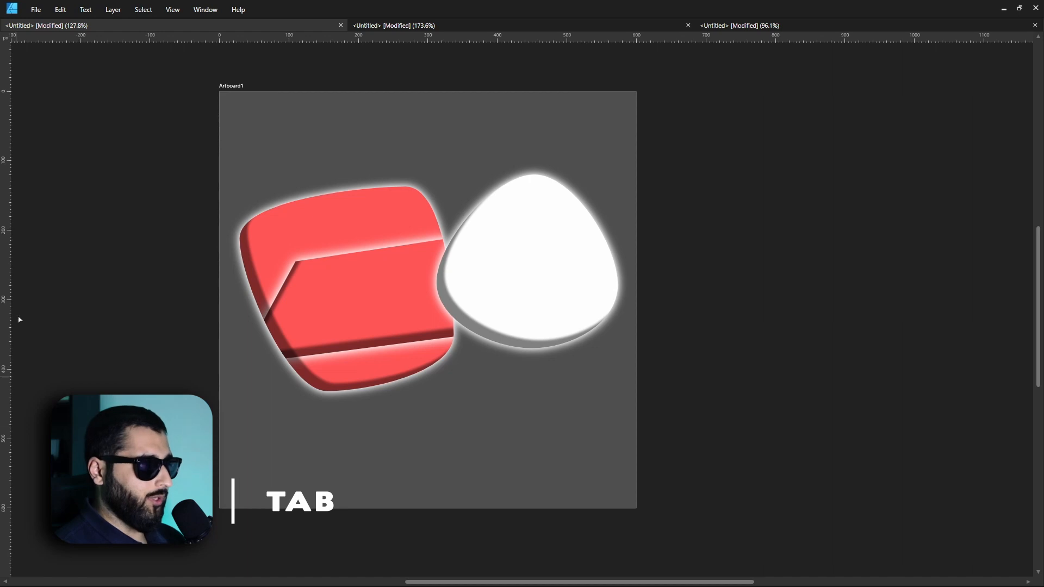
pyautogui.scroll(-3)
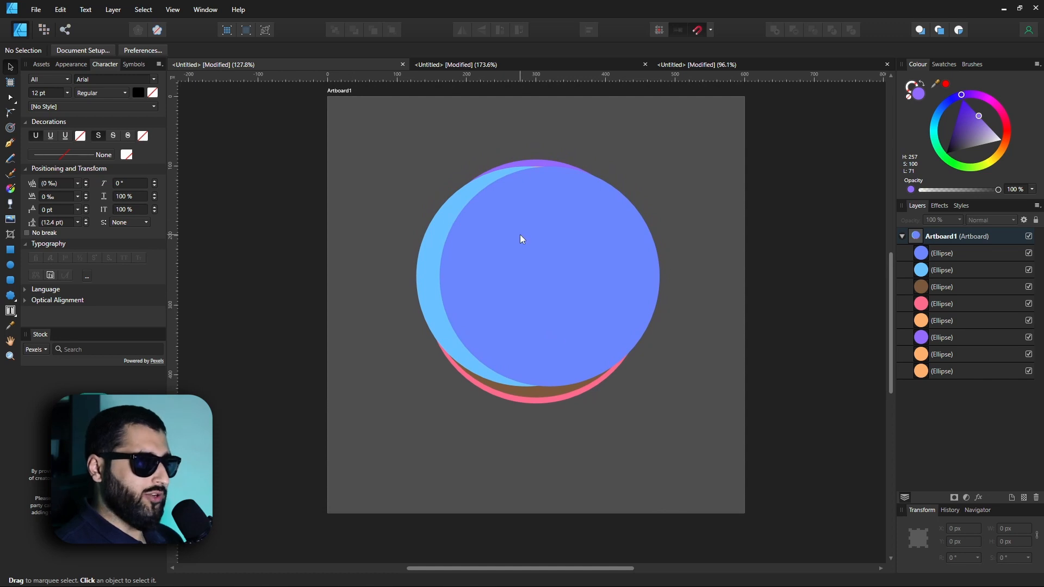
pyautogui.moveTo(945, 415)
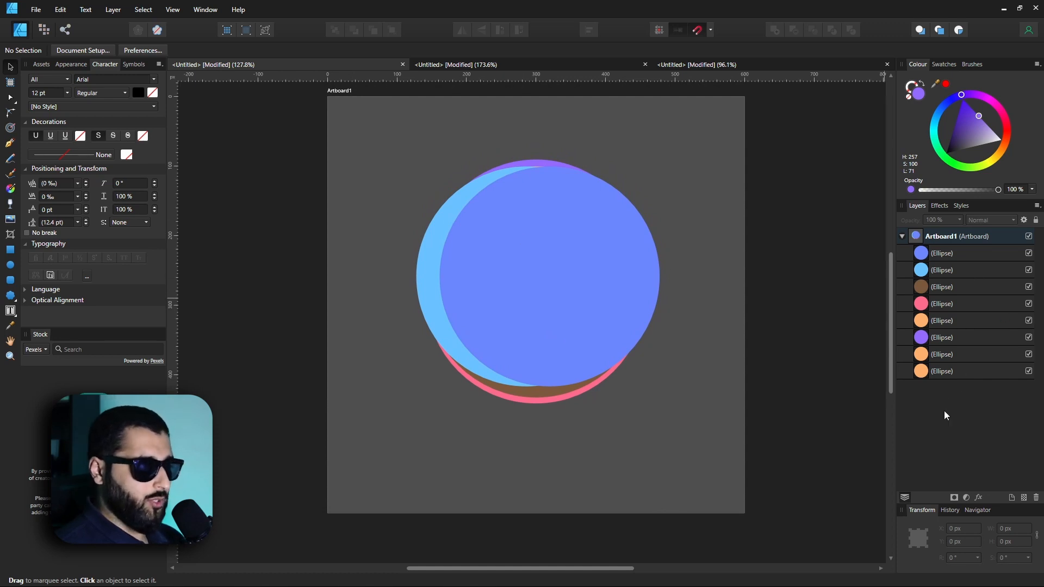
pyautogui.moveTo(483, 268)
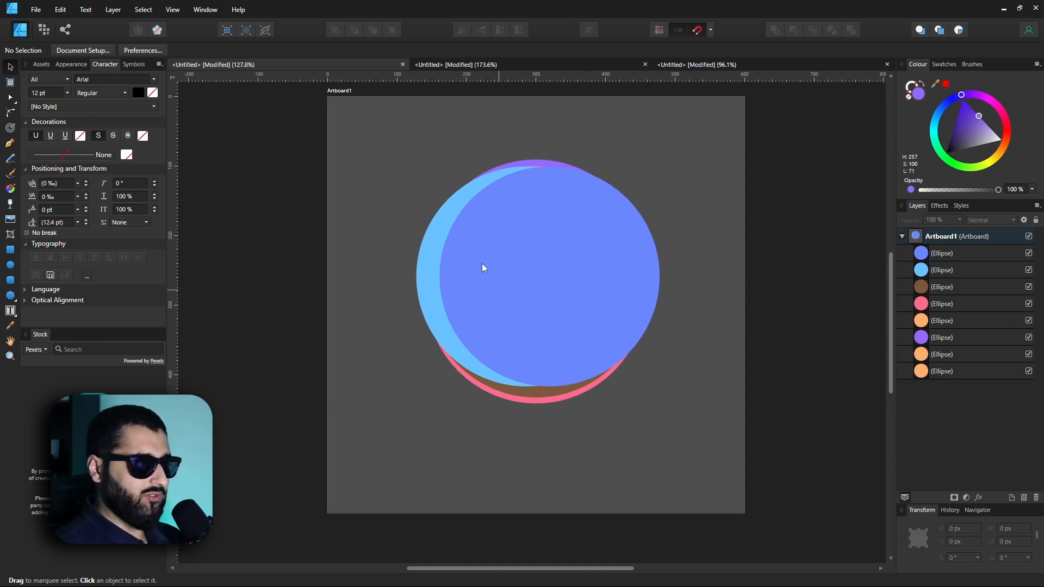
pyautogui.moveTo(499, 277)
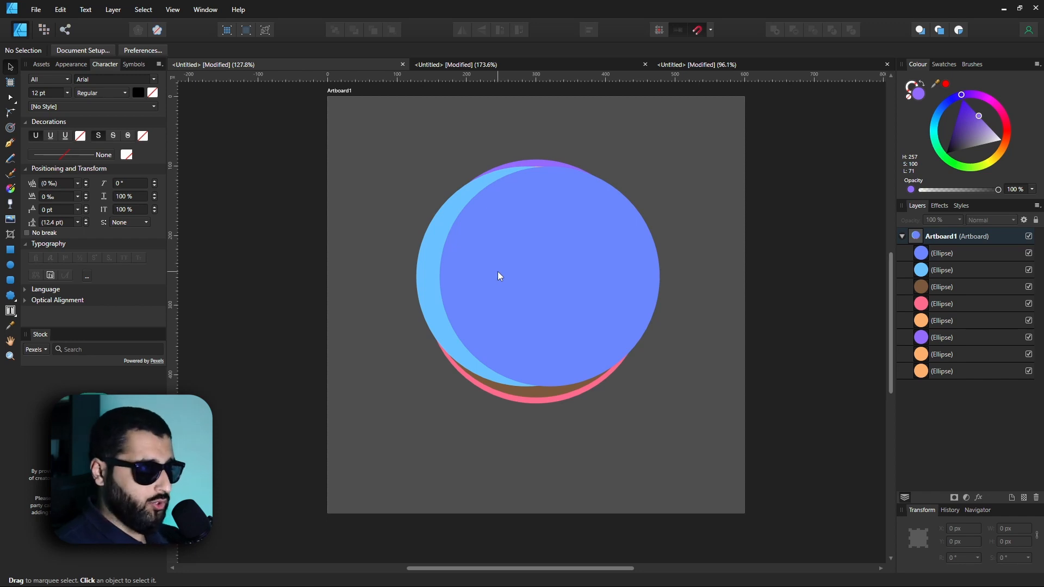
pyautogui.moveTo(522, 376)
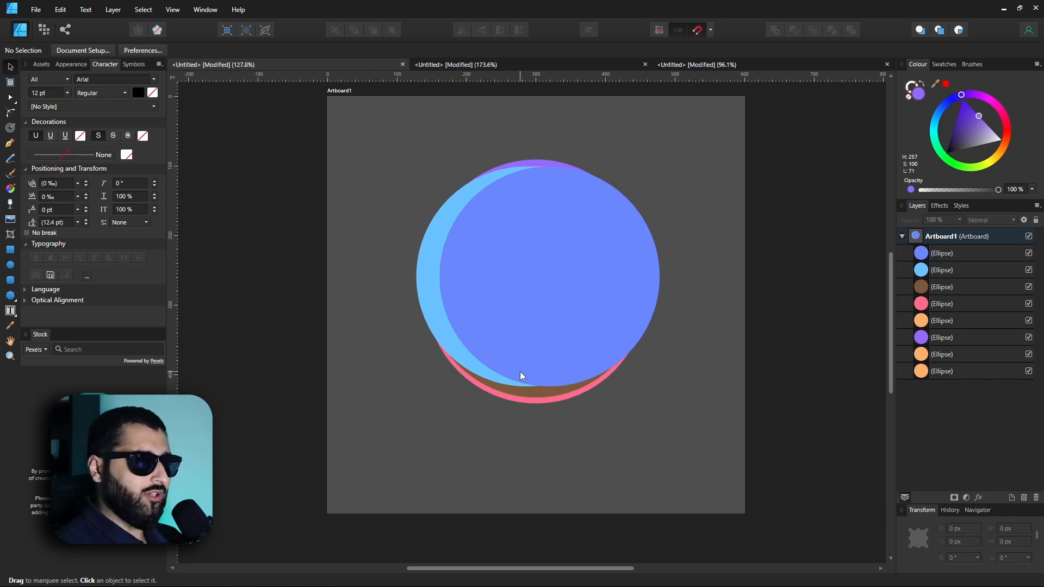
pyautogui.moveTo(131, 155)
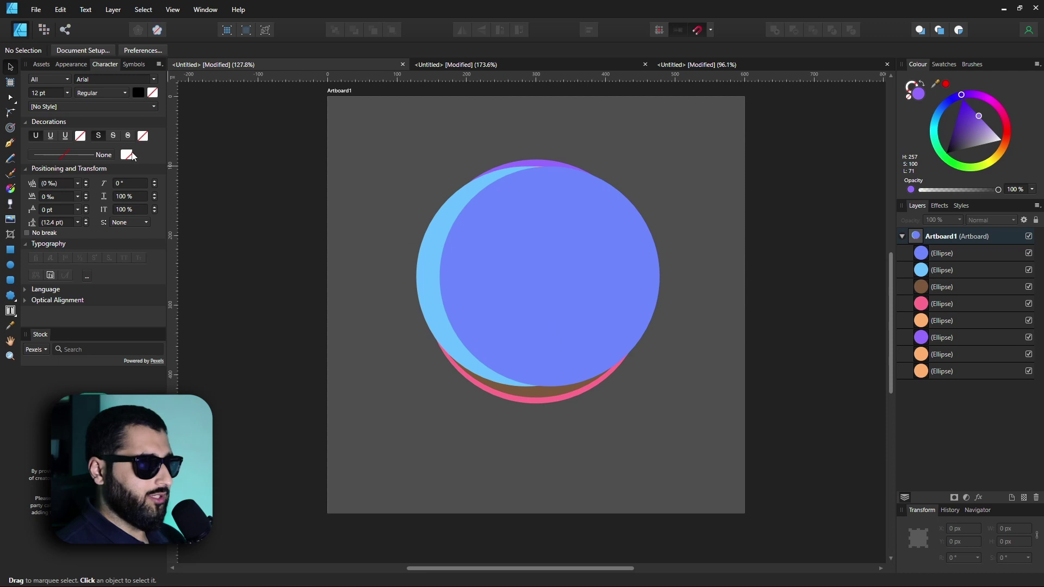
pyautogui.moveTo(643, 255)
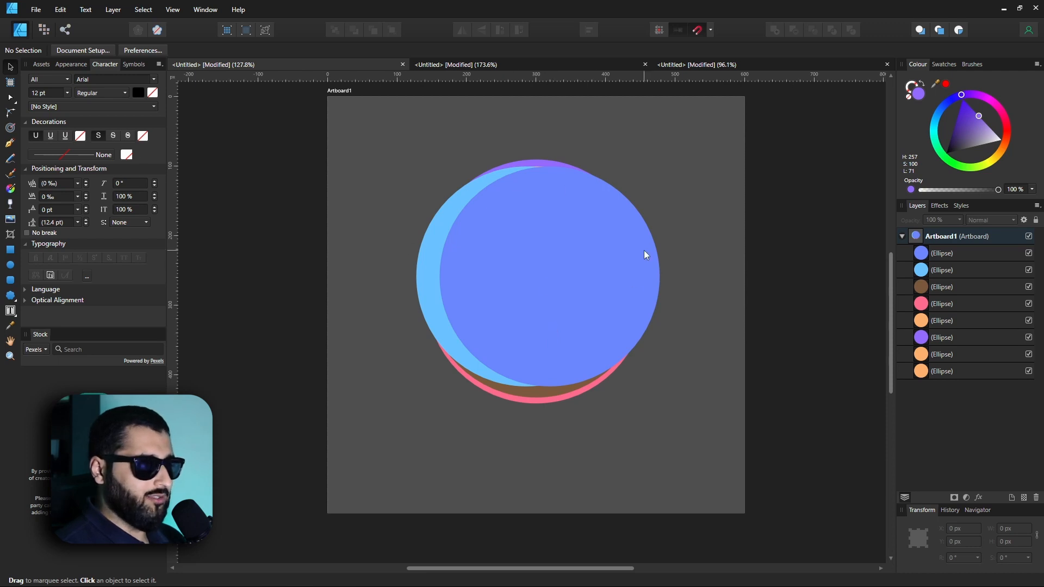
pyautogui.moveTo(963, 359)
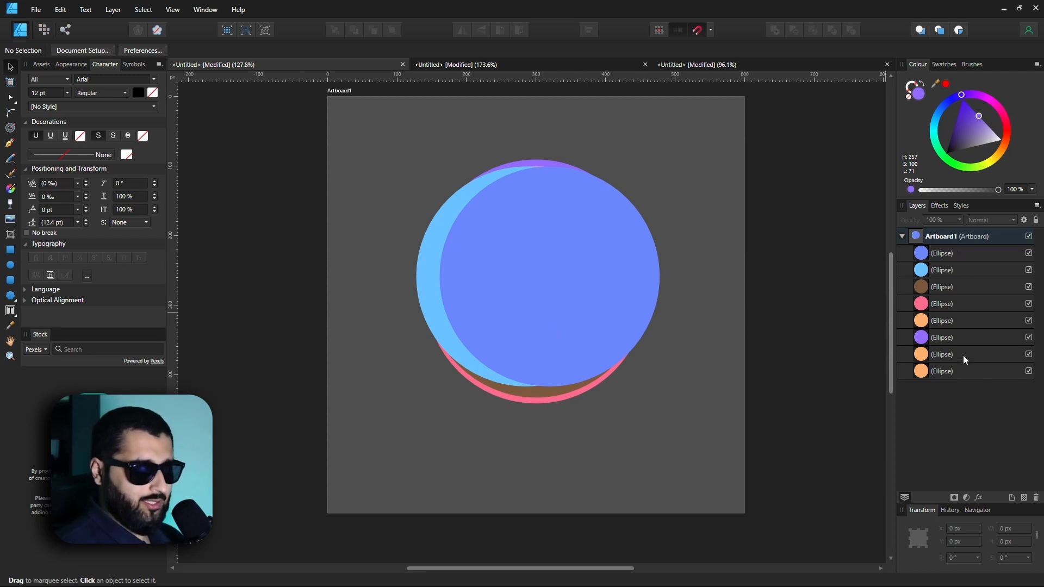
pyautogui.moveTo(500, 305)
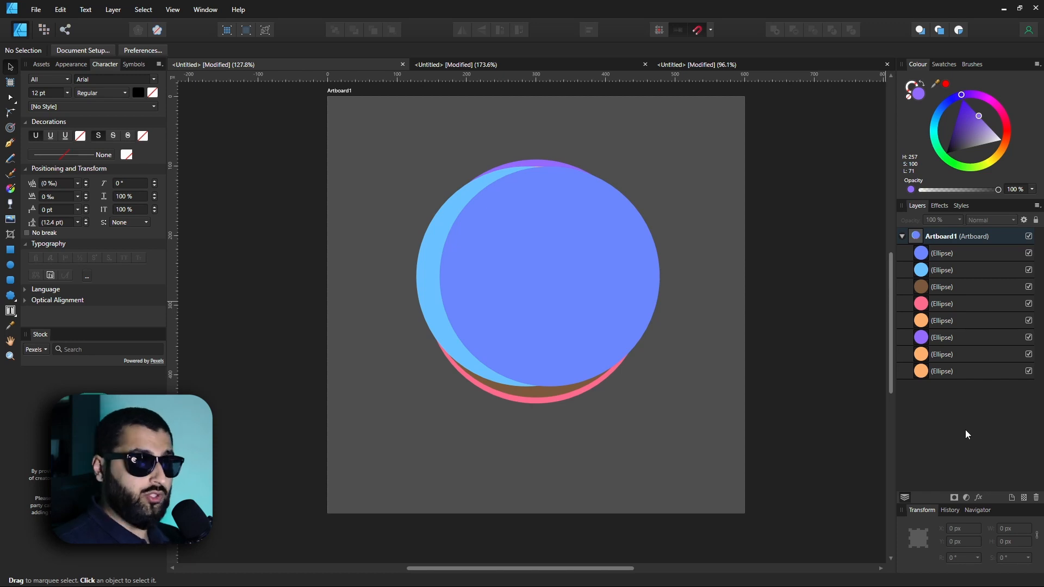
pyautogui.moveTo(550, 288)
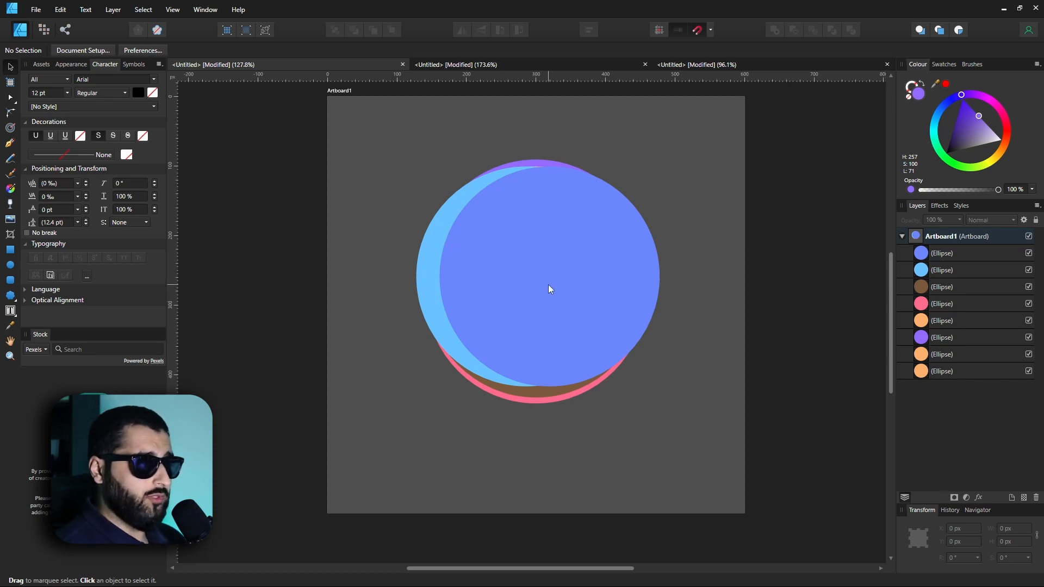
# - Alt+click through the stack to select the orange, blue and light blue circles beneath the top one
pyautogui.click(548, 278)
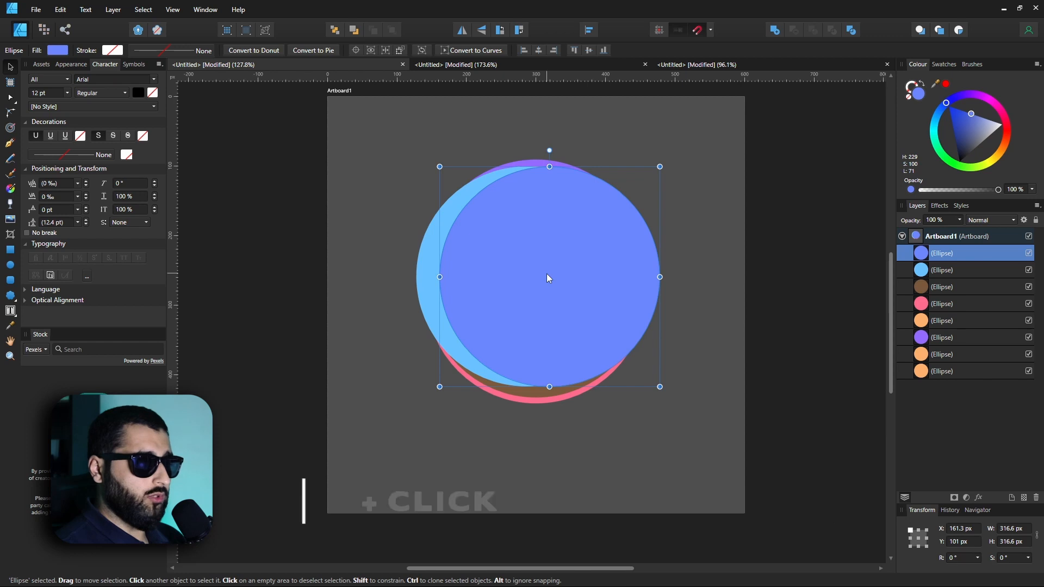
pyautogui.click(536, 276)
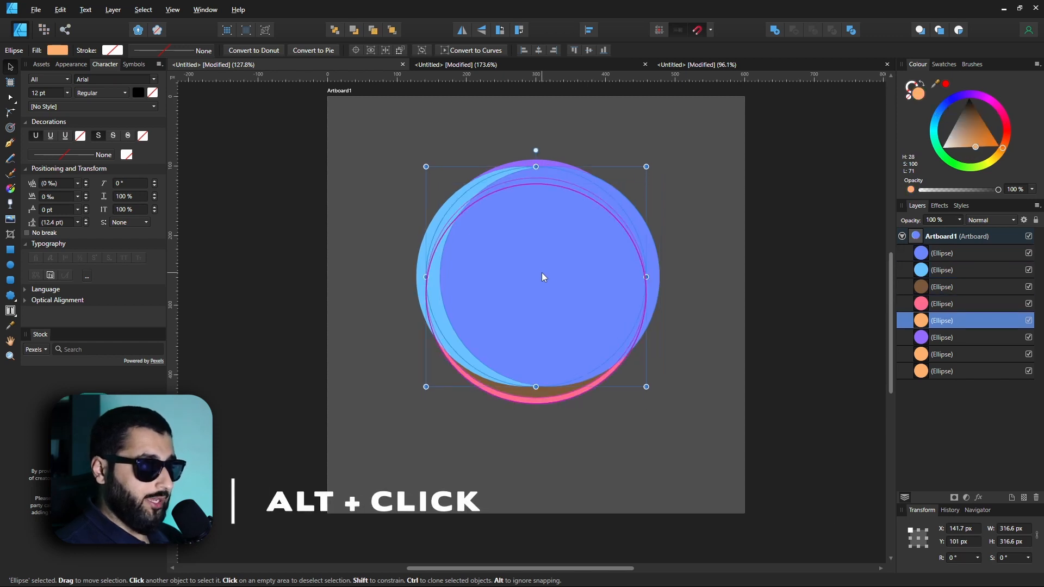
pyautogui.click(542, 277)
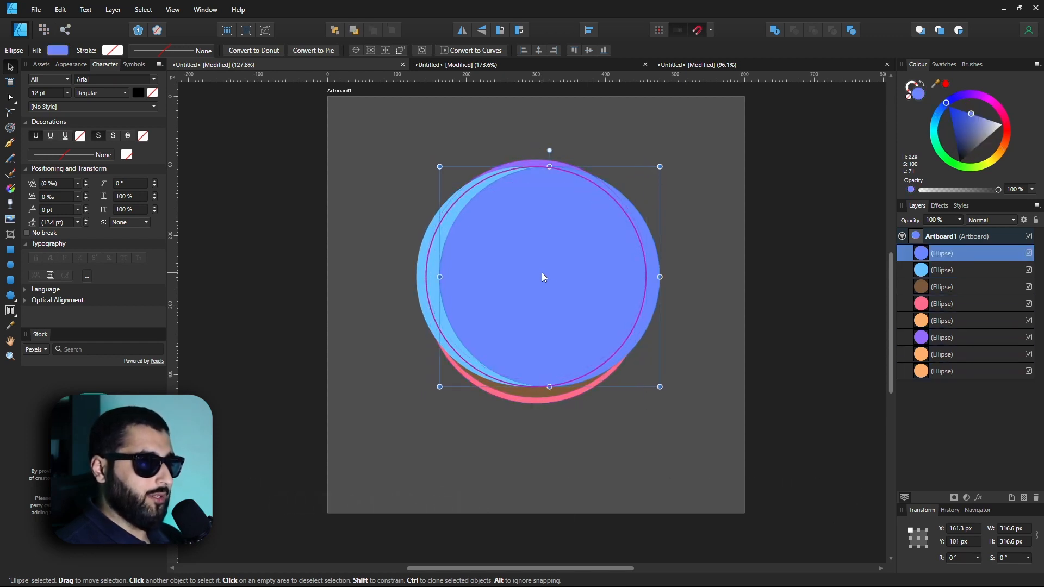
pyautogui.click(941, 286)
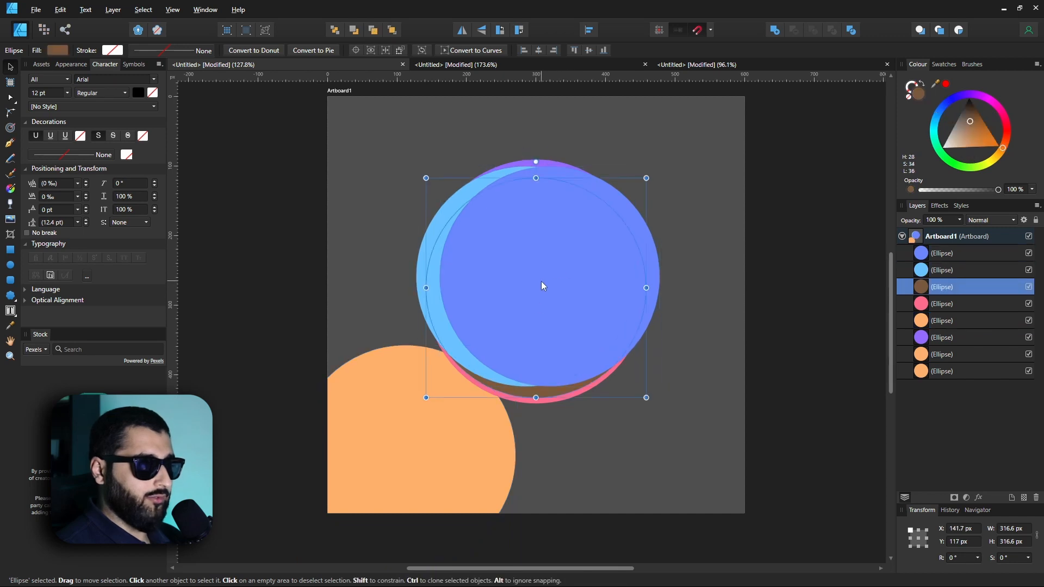
pyautogui.click(941, 252)
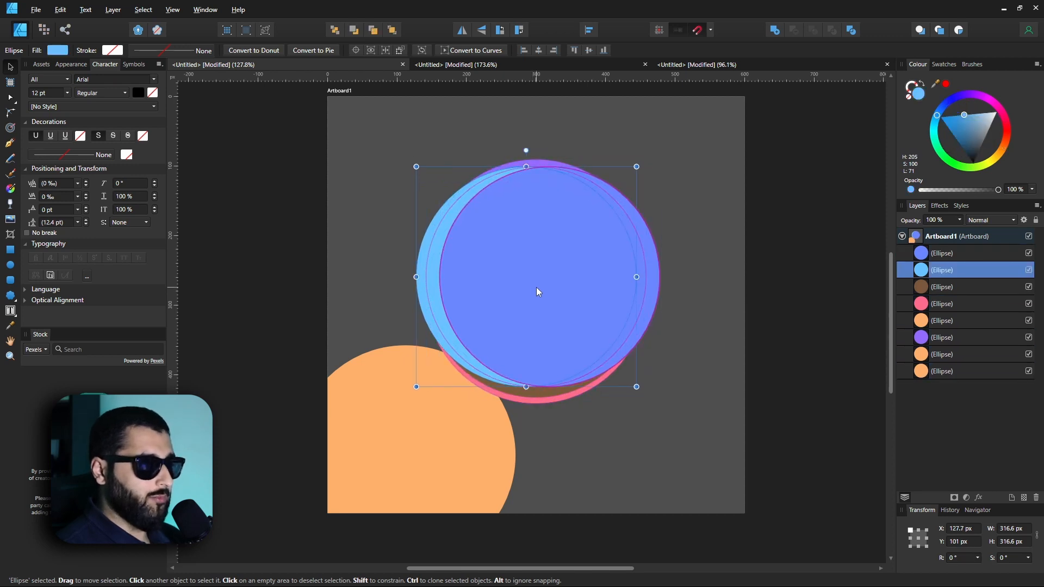
# - Select the pink, purple and brown circles lower in the stack, then deselect to view the result
pyautogui.click(941, 303)
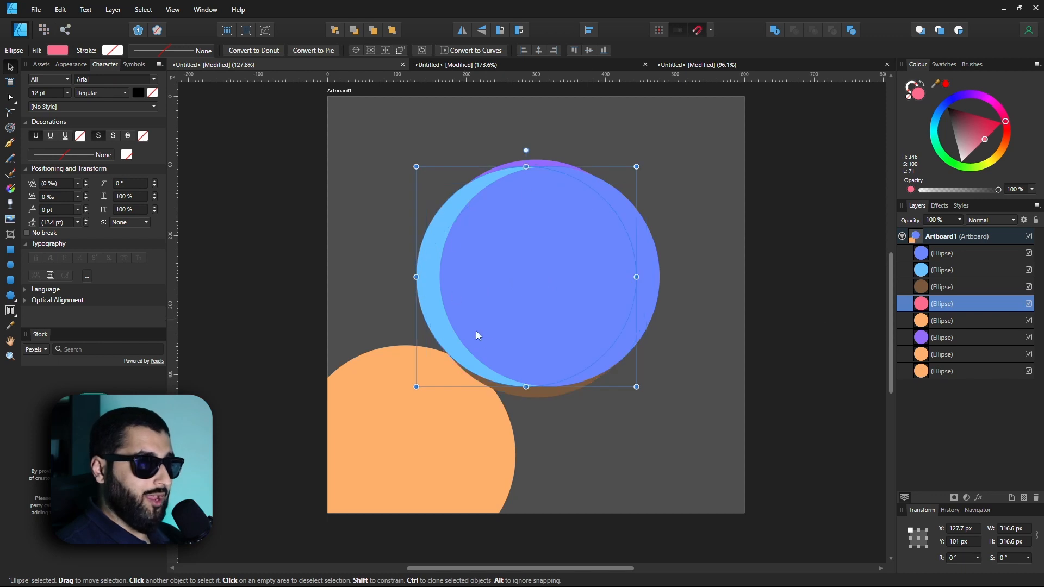
pyautogui.moveTo(540, 244)
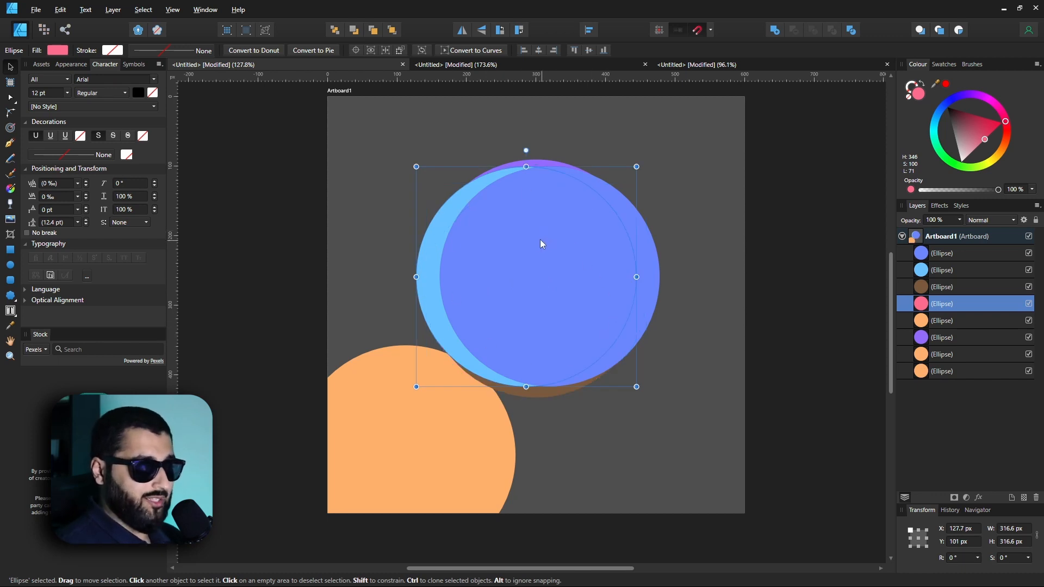
pyautogui.moveTo(521, 260)
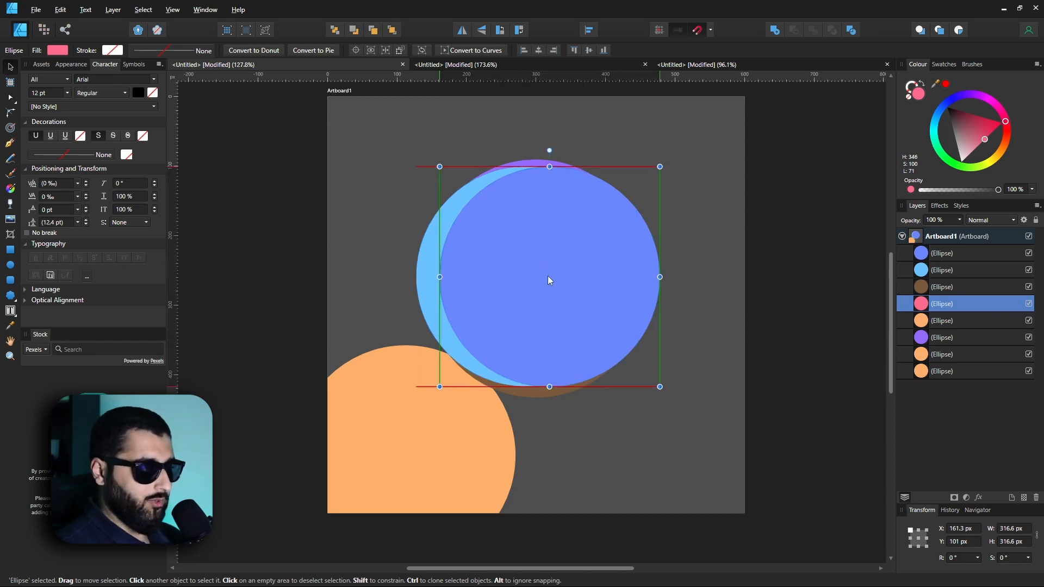
pyautogui.click(942, 338)
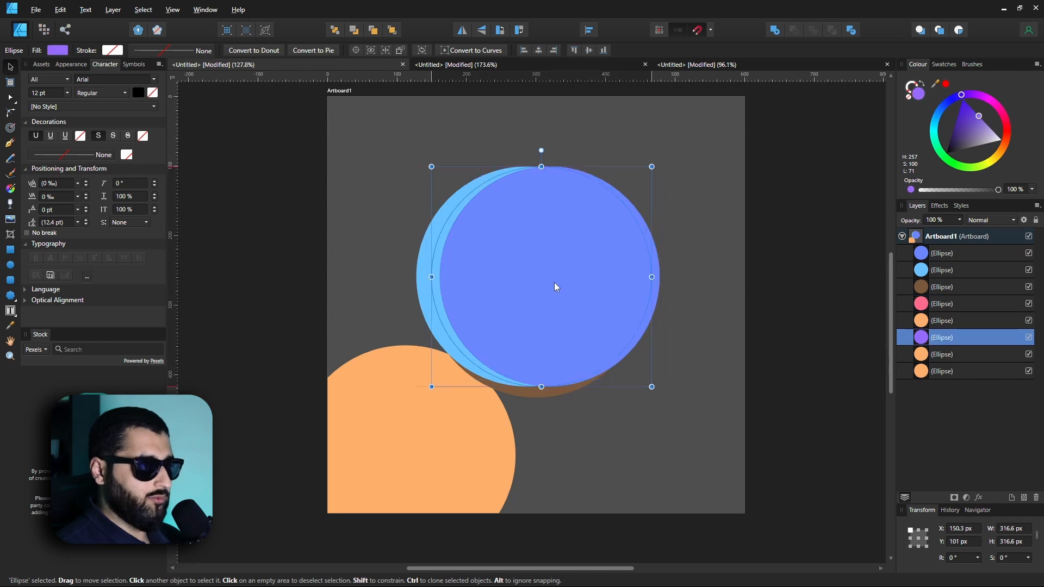
pyautogui.click(941, 353)
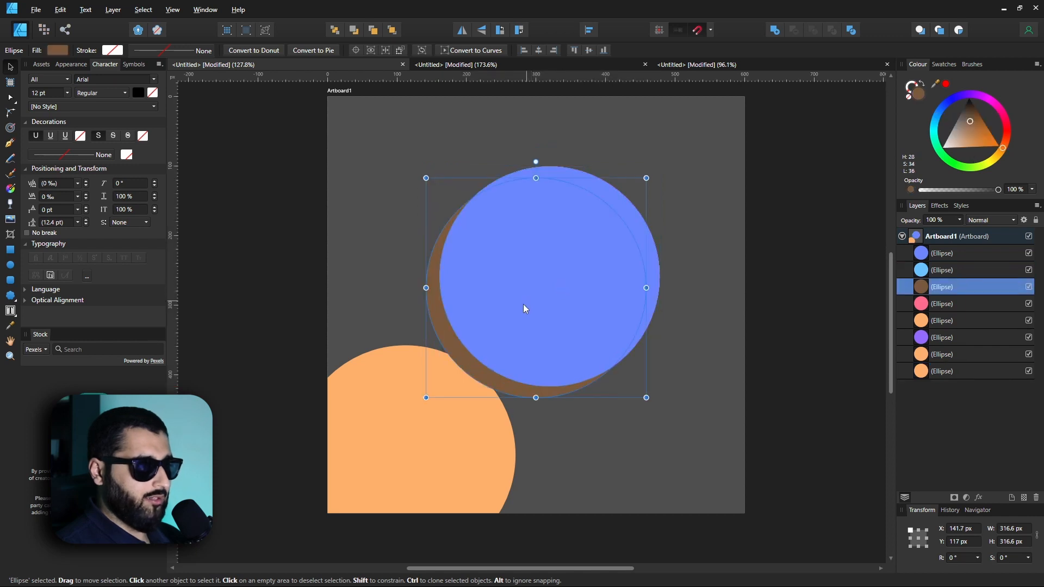
pyautogui.click(723, 317)
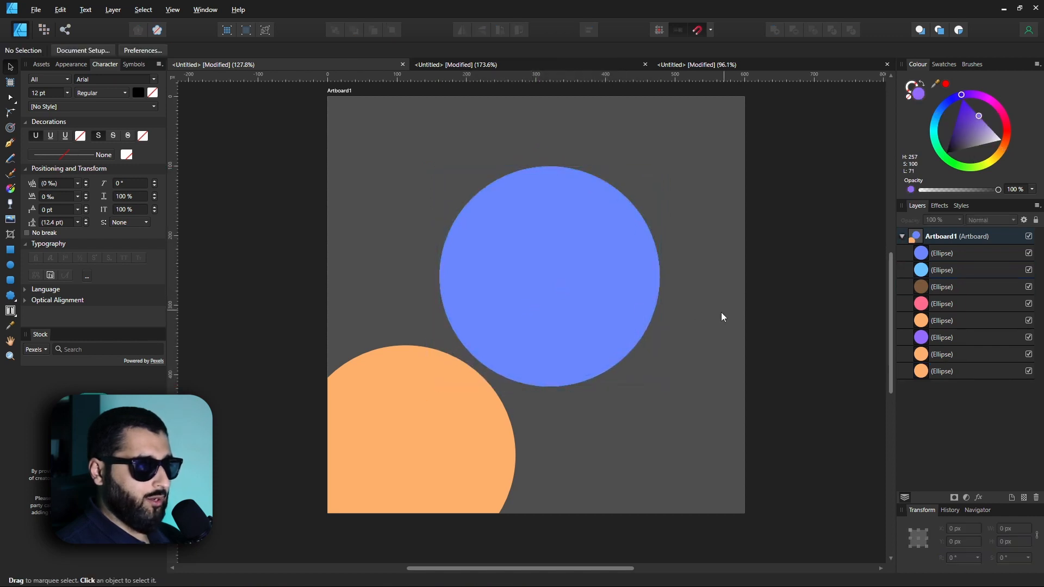
pyautogui.moveTo(545, 248)
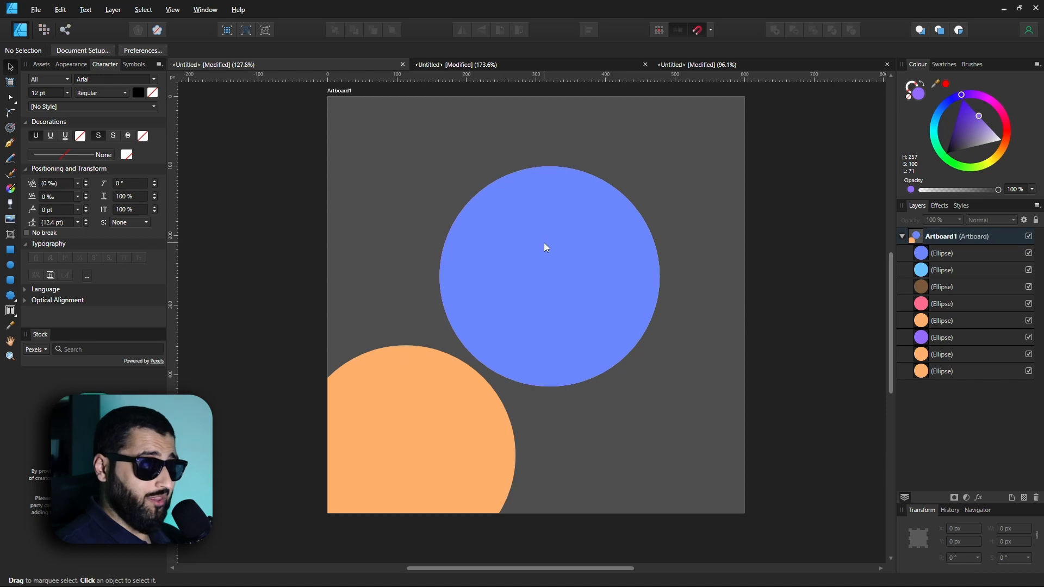
pyautogui.moveTo(611, 351)
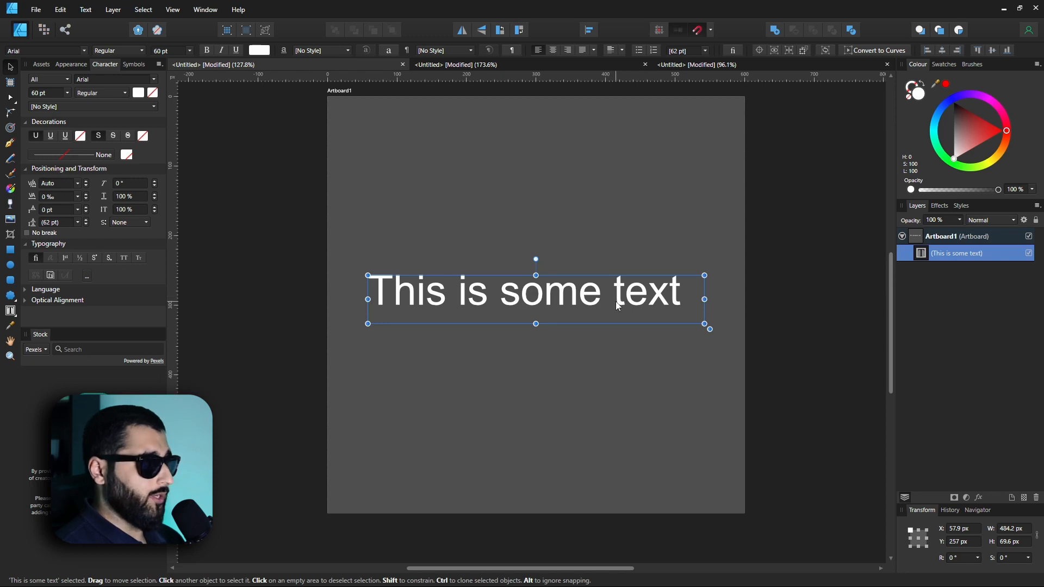
# - Bring up the Typography panel and set 'This is some text' to all small capitals
pyautogui.press('ctrl+shift+t')
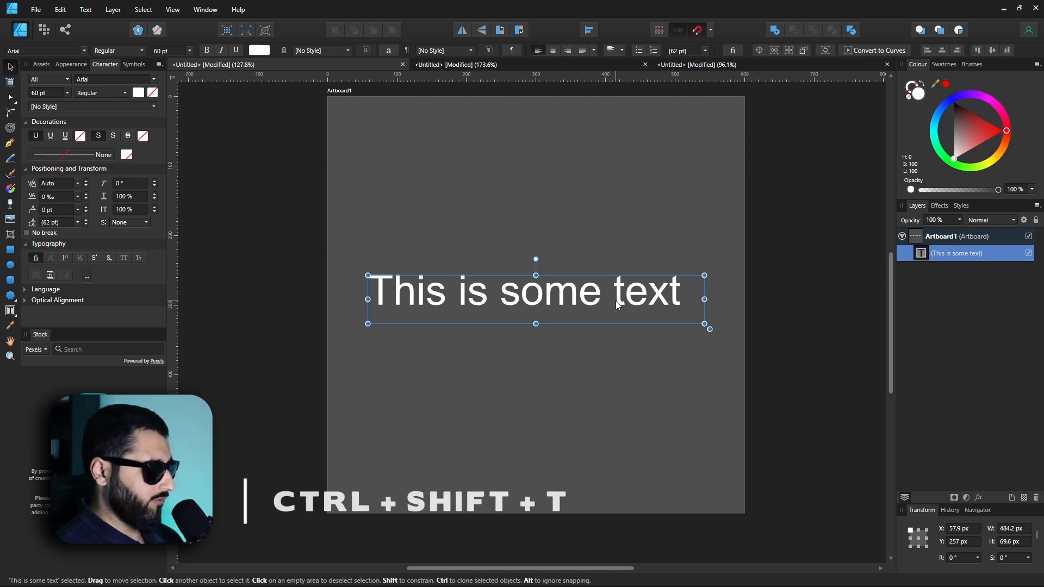
pyautogui.press('ctrl+shift+t')
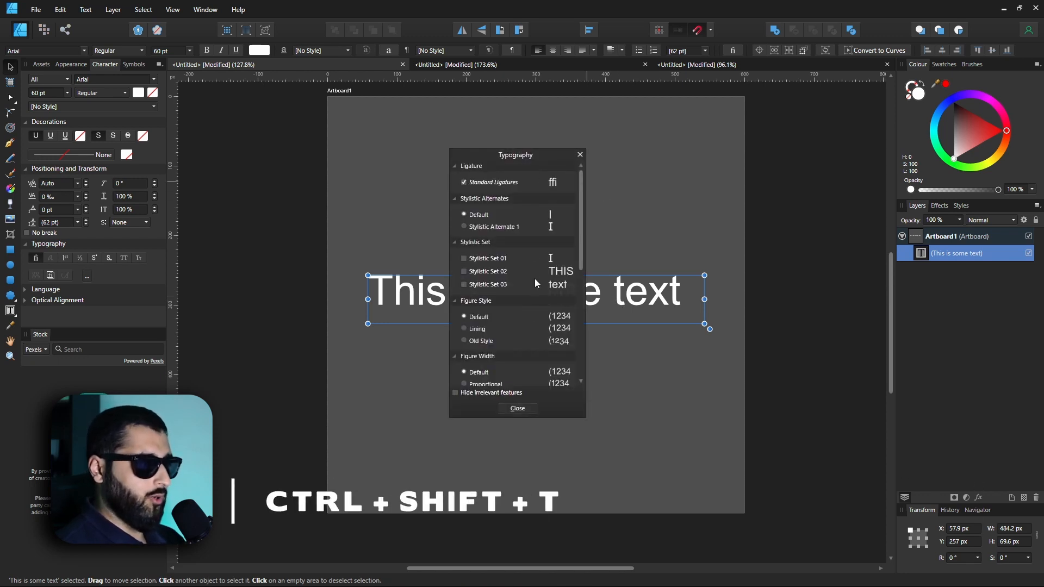
pyautogui.scroll(-3)
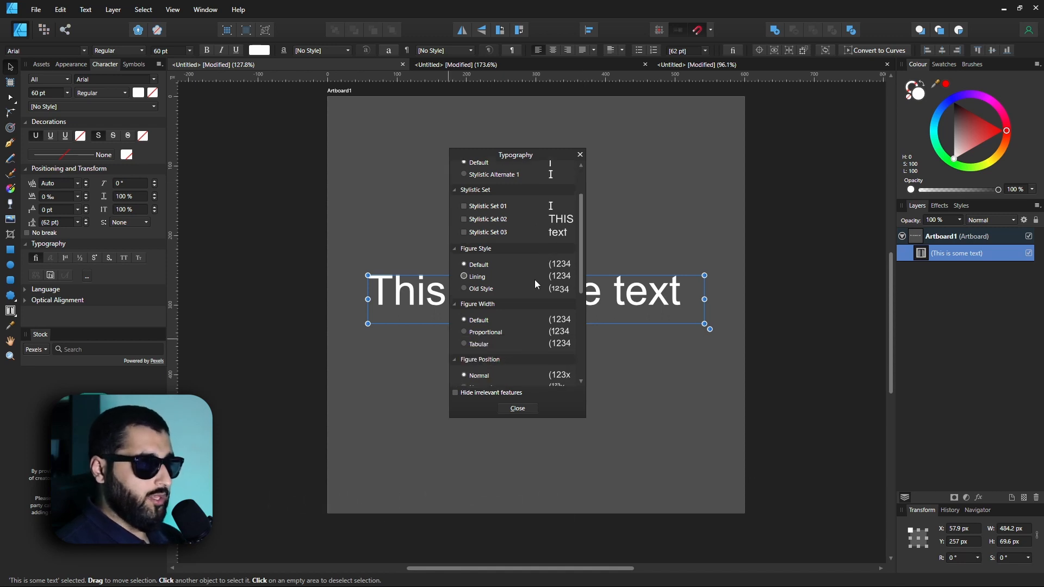
pyautogui.scroll(-3)
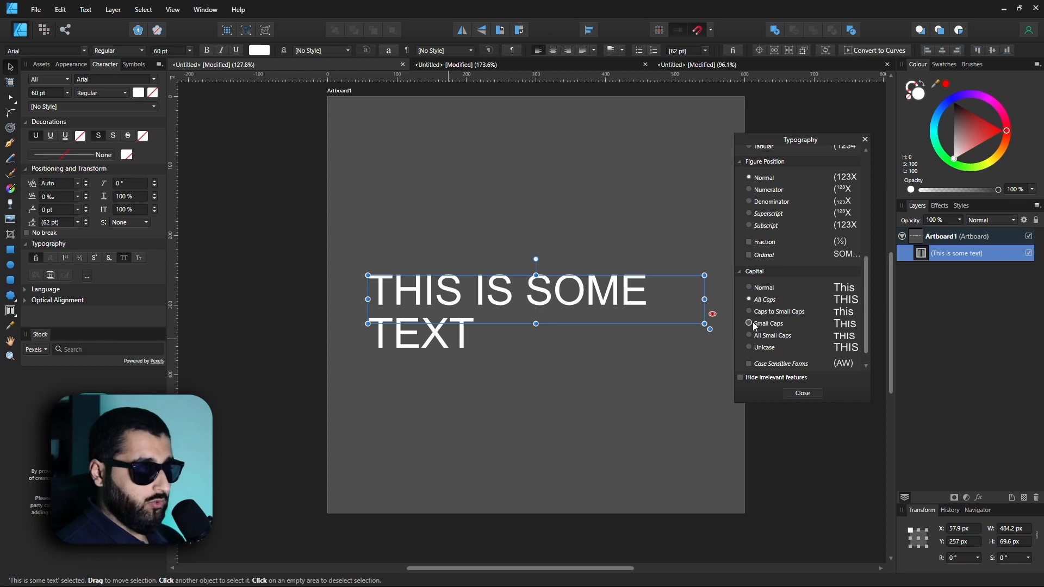
pyautogui.click(749, 323)
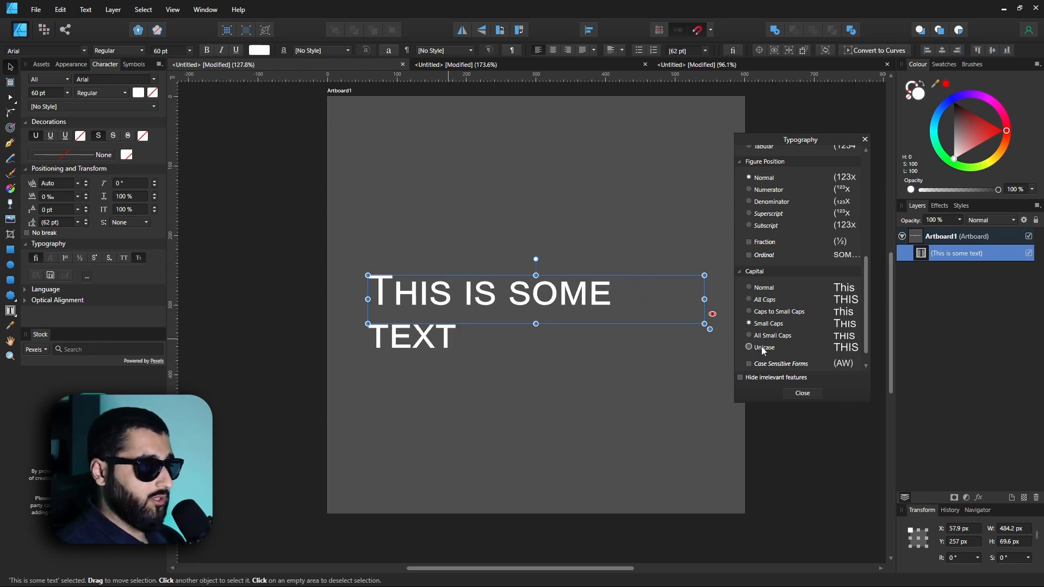
pyautogui.click(749, 335)
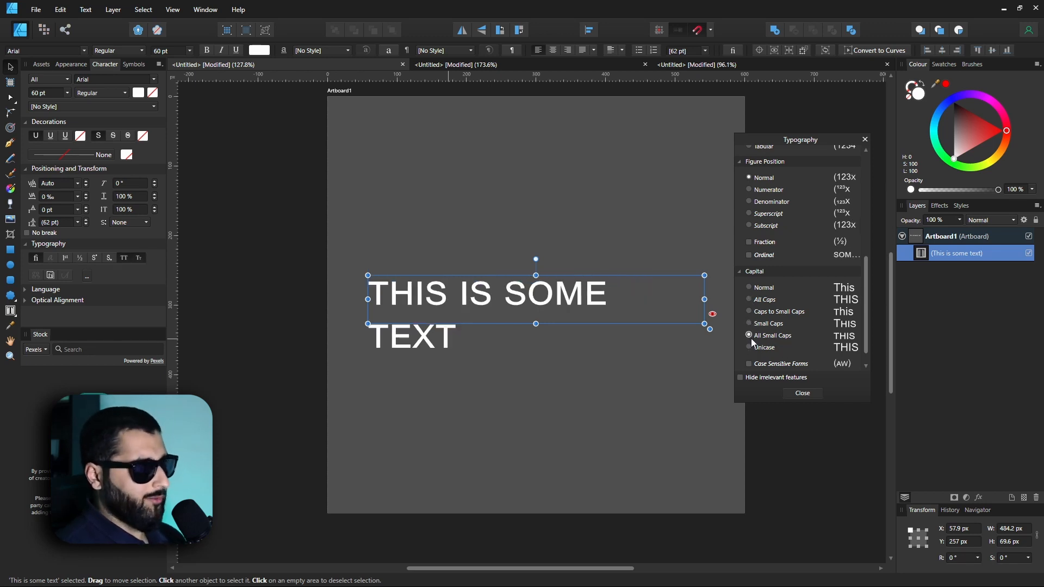
# - Scroll back up and select the text object so its typography features populate
pyautogui.scroll(3)
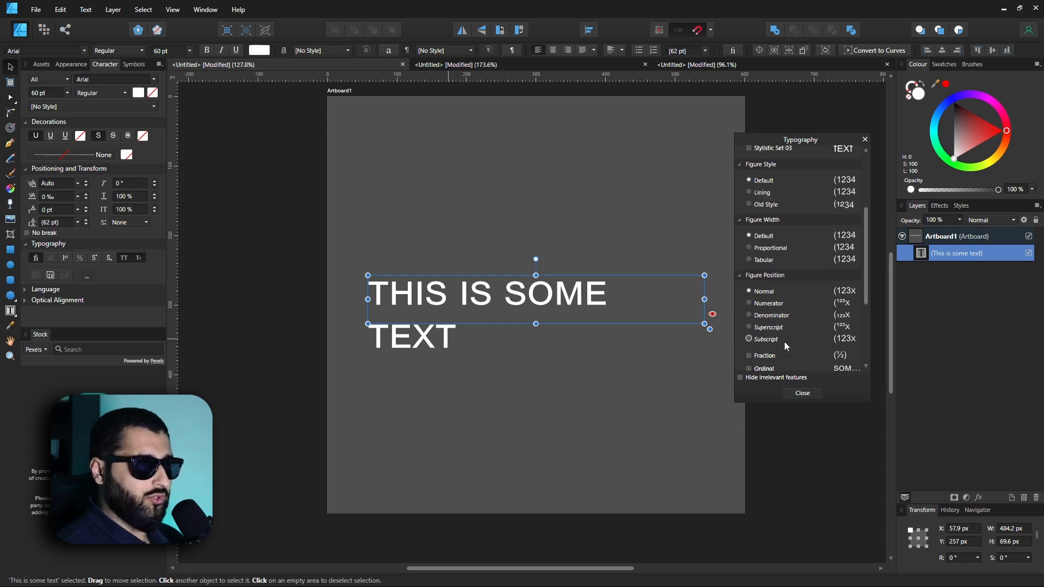
pyautogui.scroll(3)
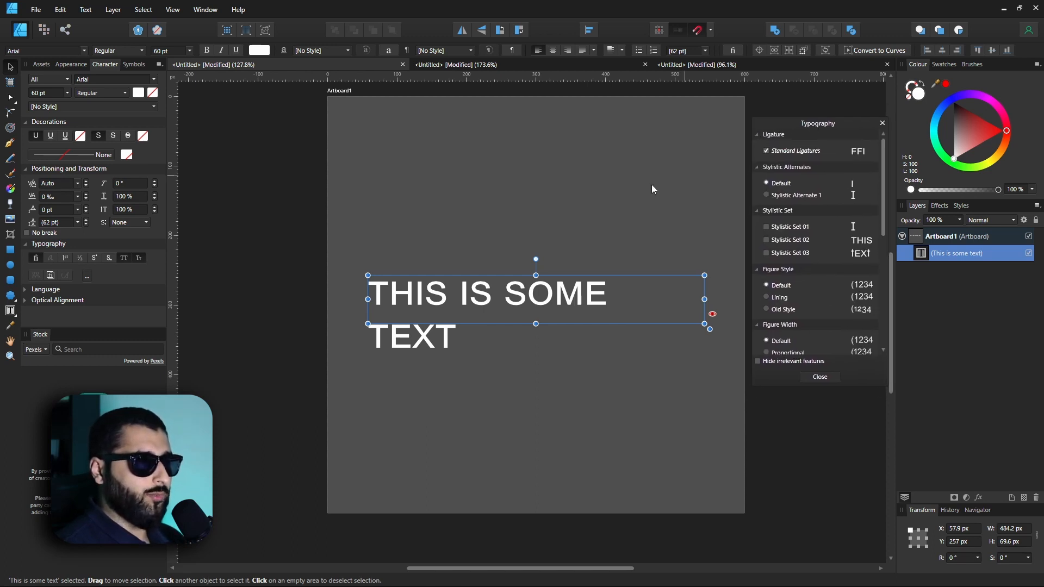
pyautogui.click(529, 155)
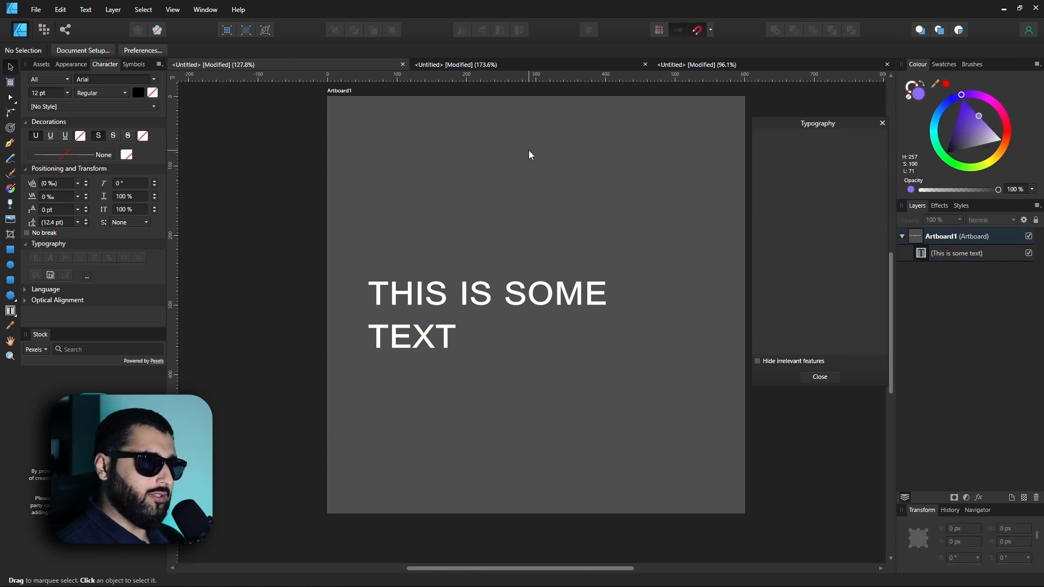
pyautogui.moveTo(590, 227)
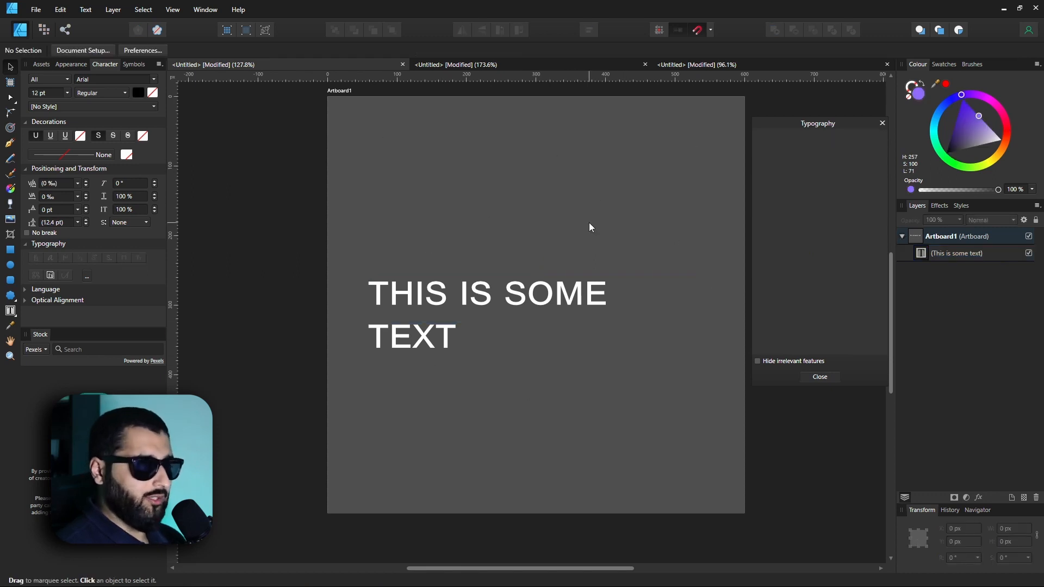
pyautogui.moveTo(429, 300)
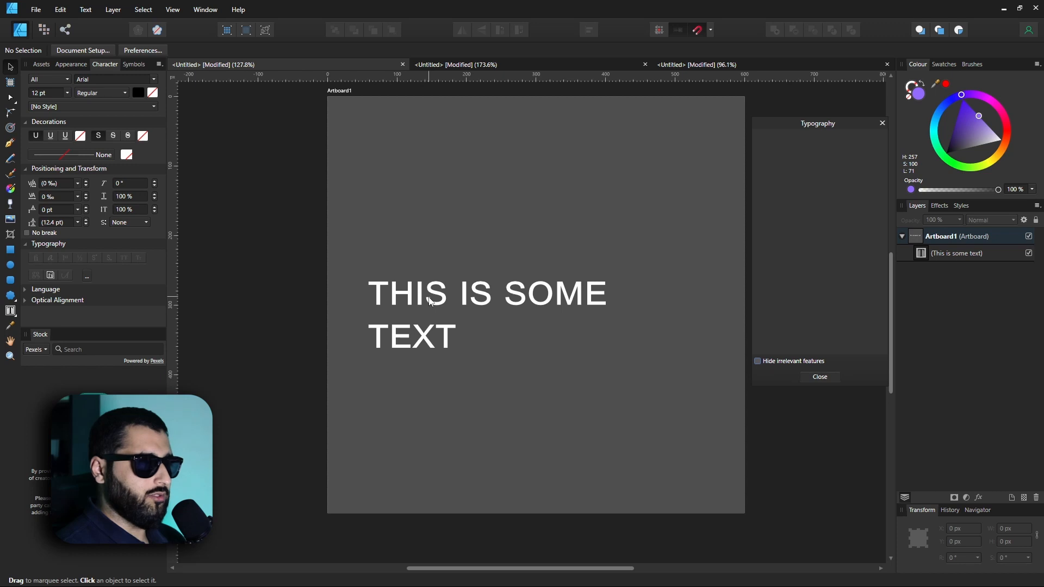
pyautogui.click(429, 300)
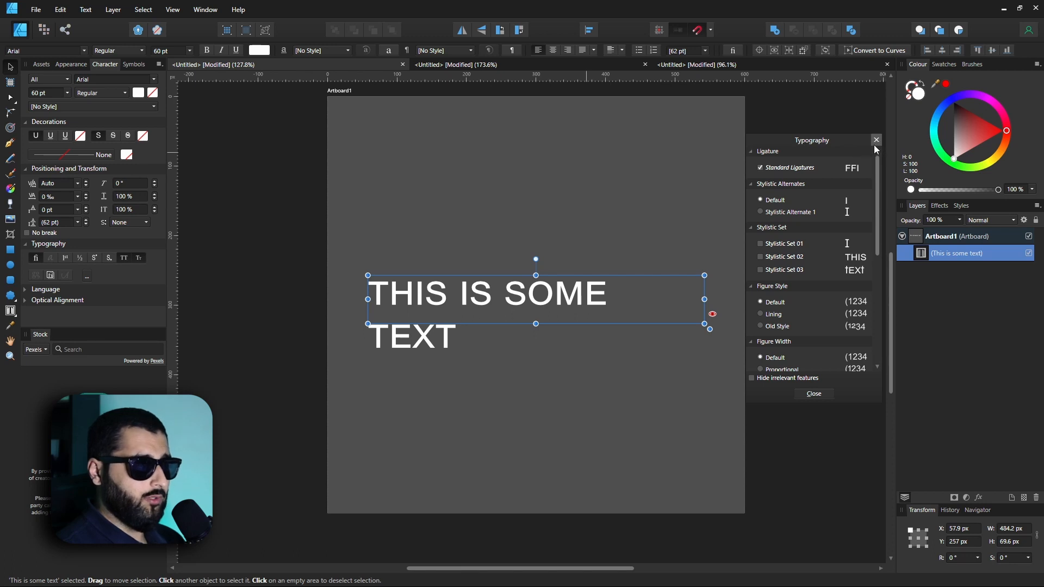
# - Dismiss the typography features and dock the floating Character panel back into the studio
pyautogui.press('ctrl+t')
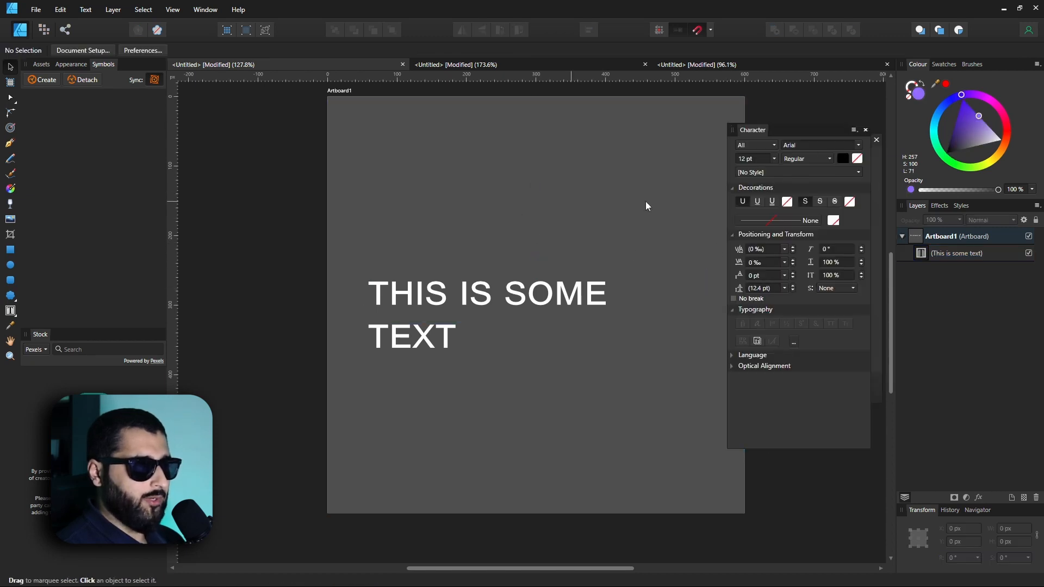
pyautogui.moveTo(753, 130); pyautogui.dragTo(718, 163)
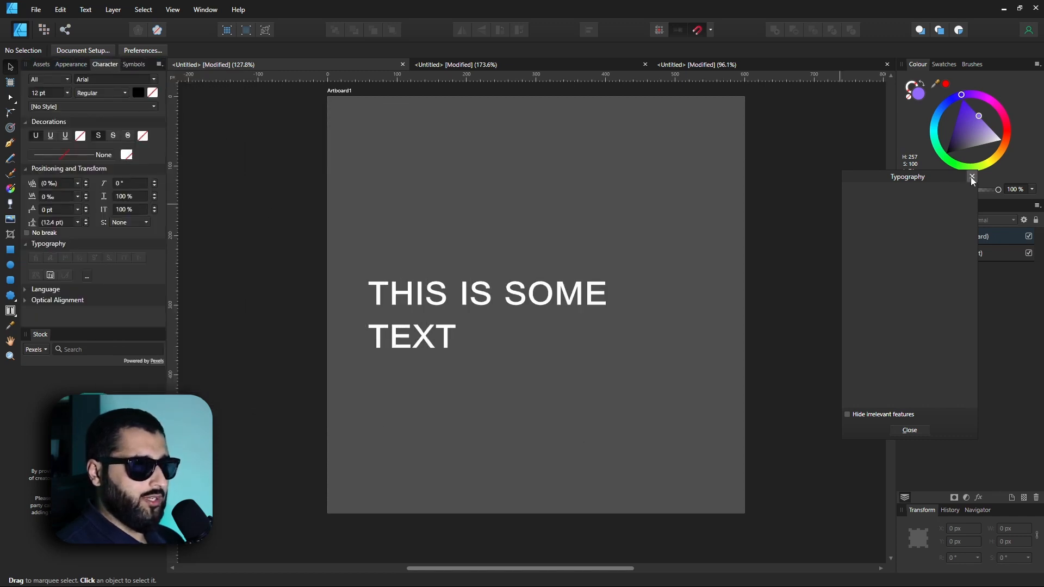
pyautogui.click(486, 293)
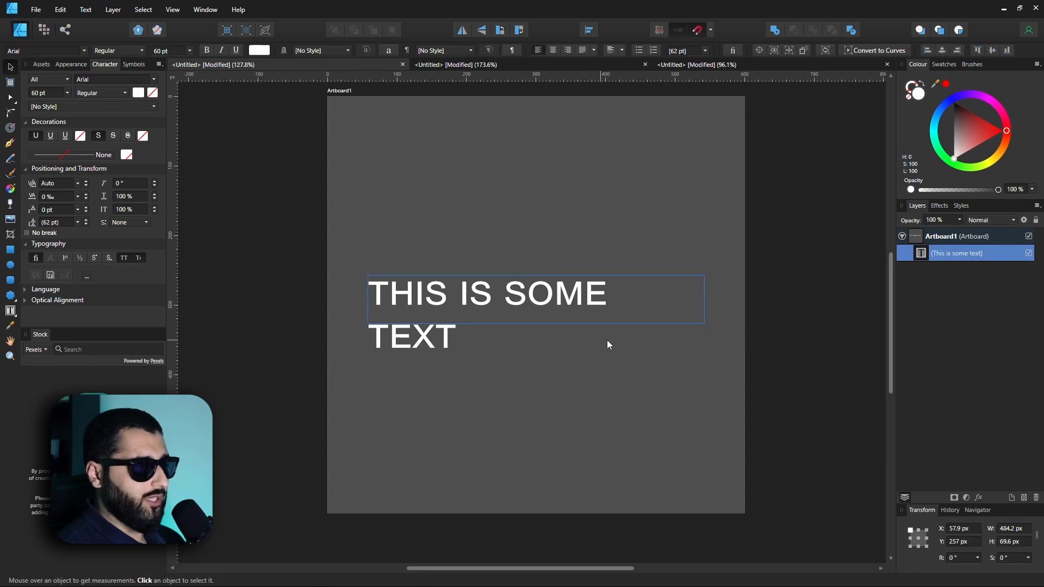
# - Reopen and close the Typography dialog for the text, then switch to the Assets panel
pyautogui.click(86, 275)
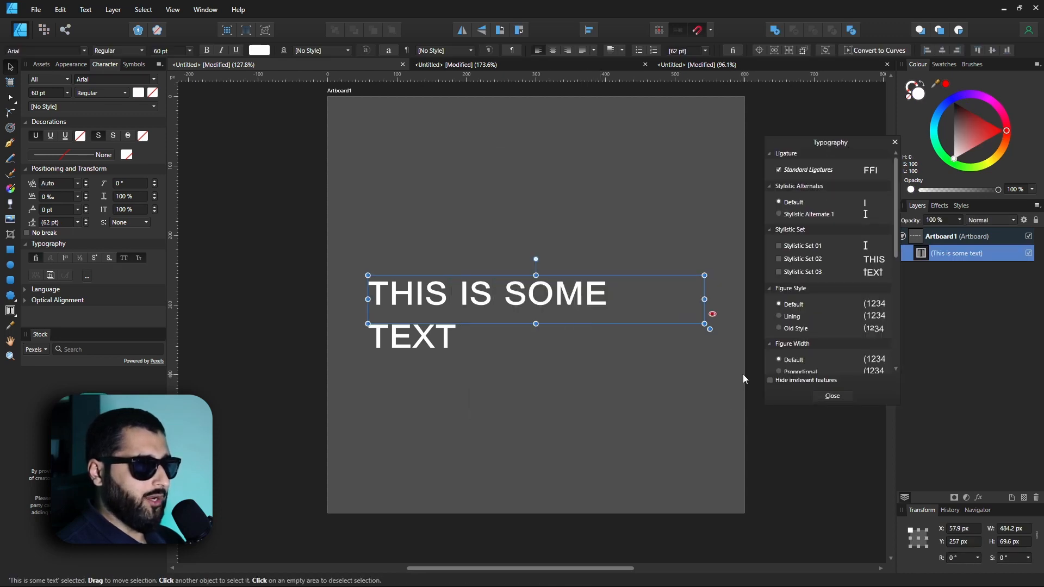
pyautogui.click(831, 396)
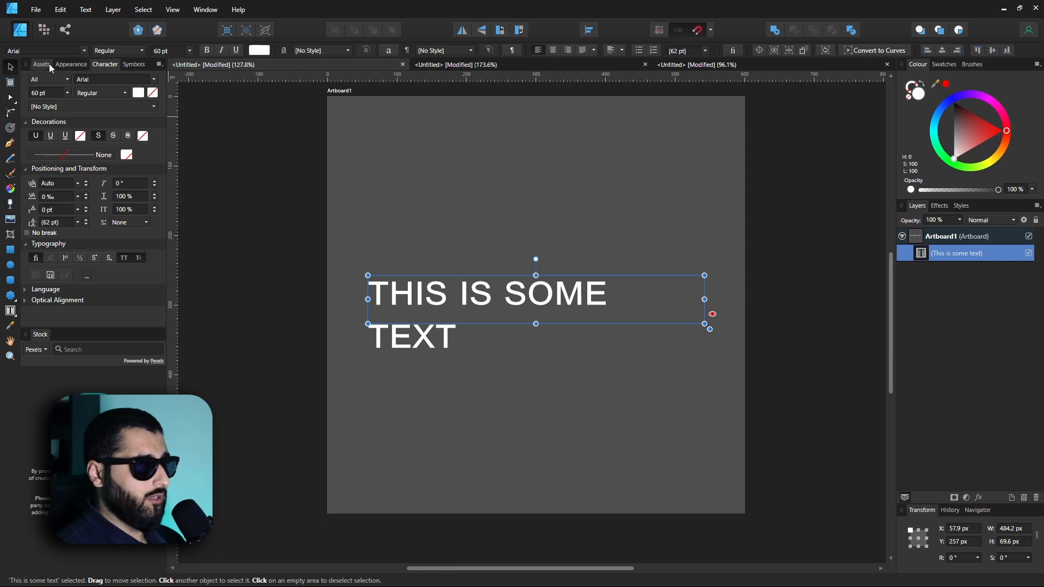
pyautogui.click(41, 64)
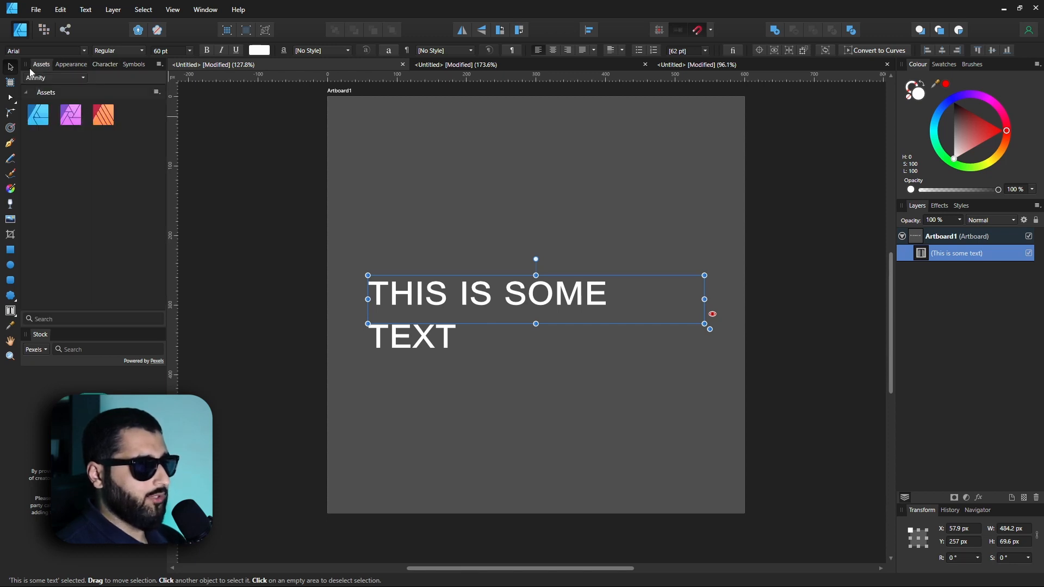
pyautogui.moveTo(578, 252)
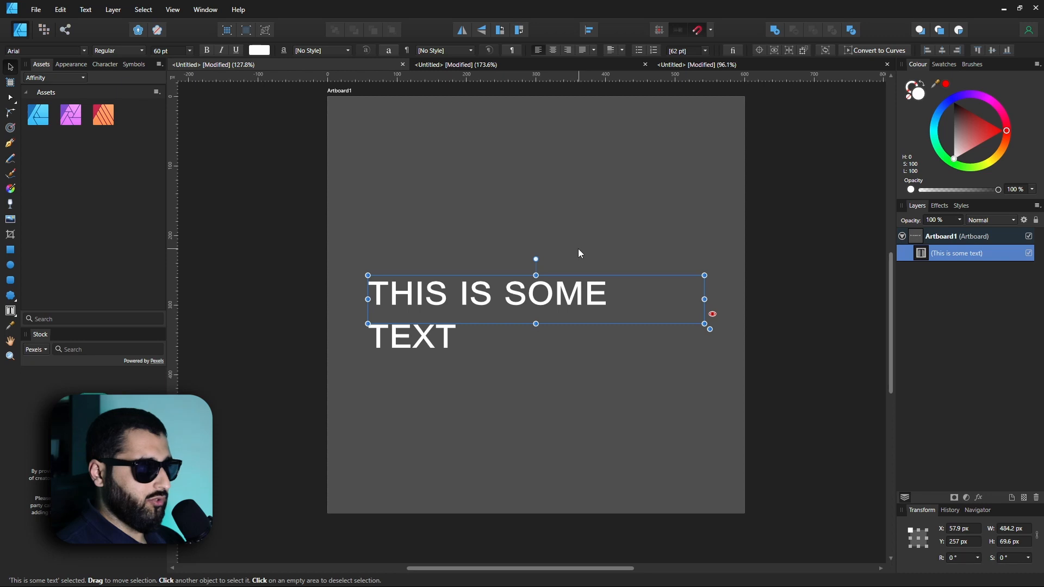
pyautogui.click(105, 64)
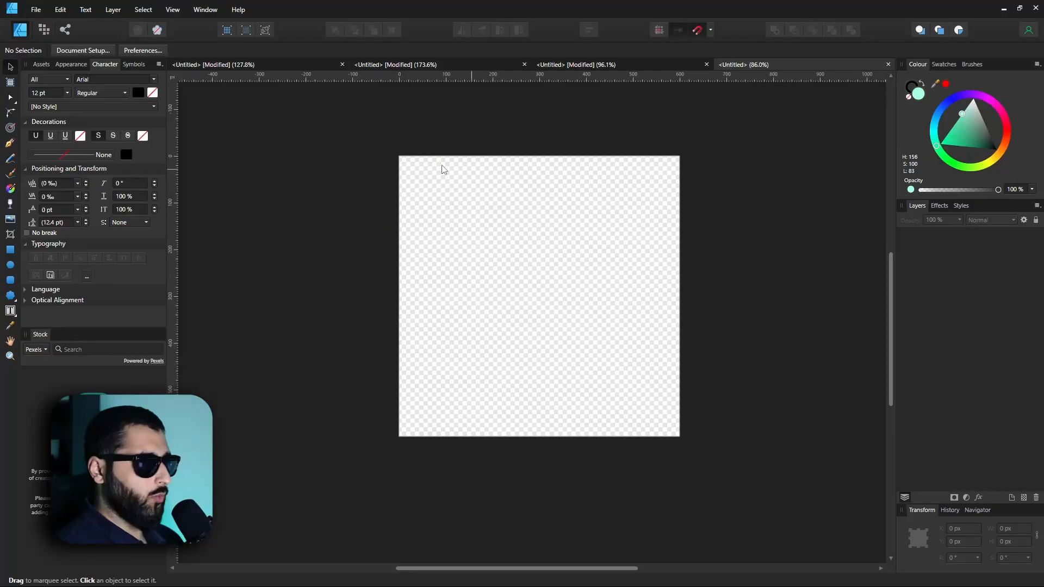
pyautogui.moveTo(706, 450)
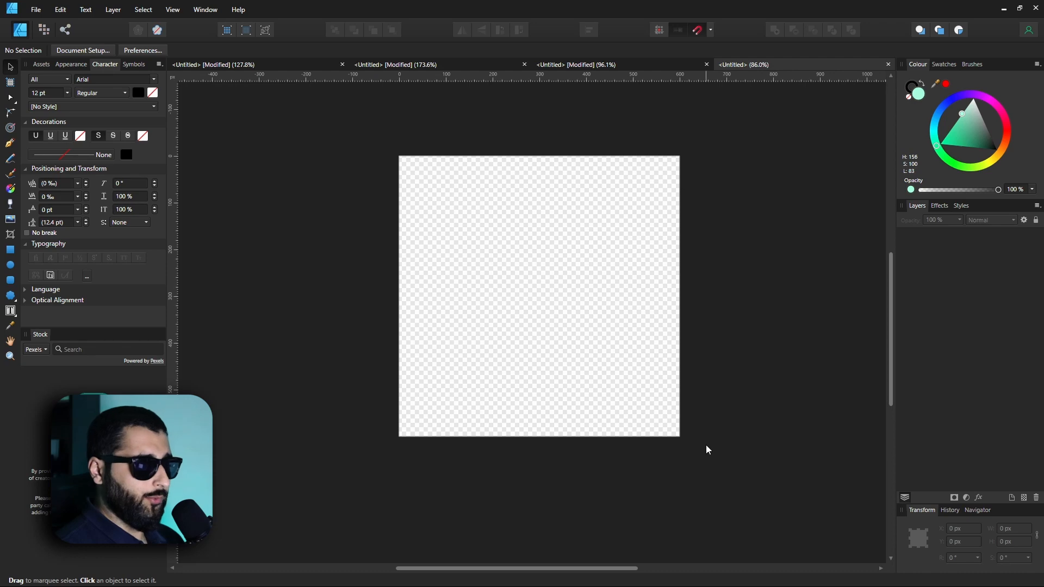
pyautogui.moveTo(971, 242)
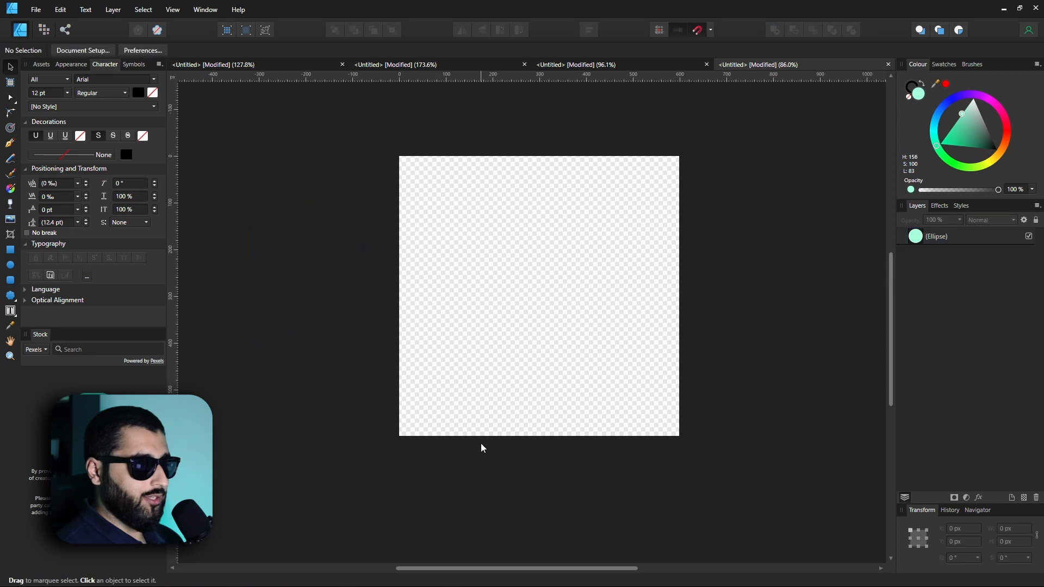
pyautogui.moveTo(525, 231)
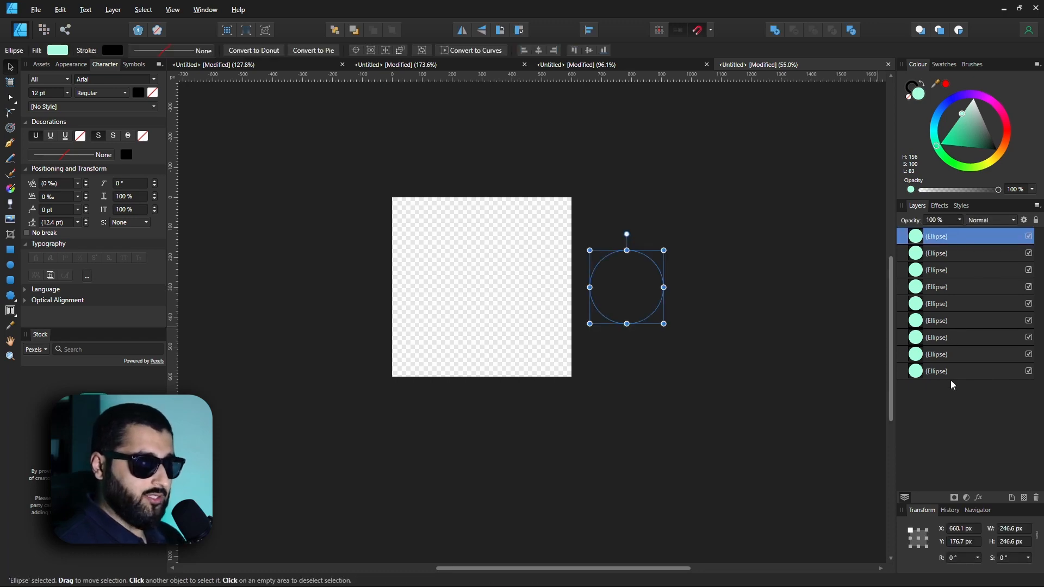
pyautogui.moveTo(635, 264)
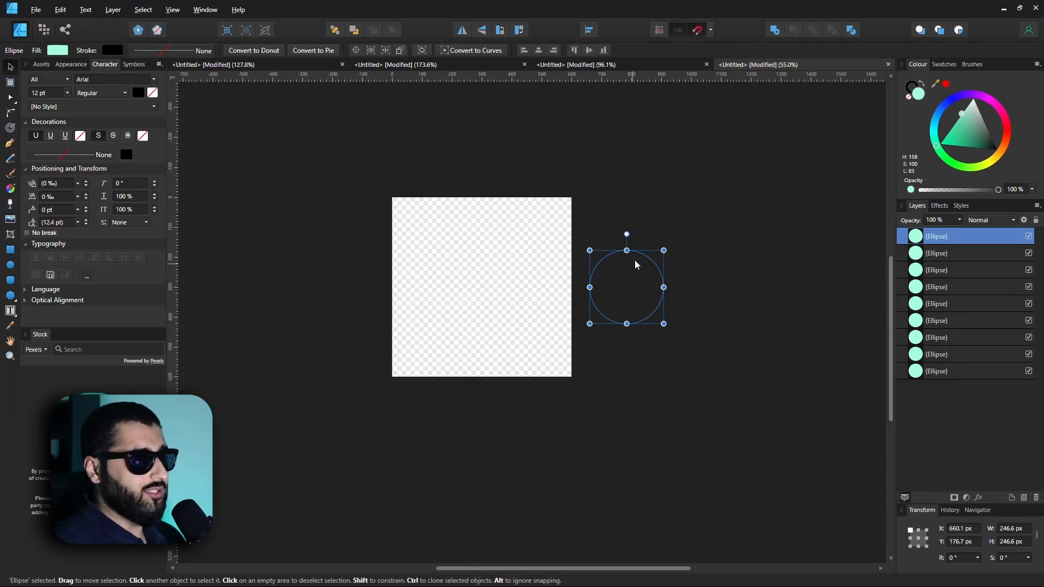
pyautogui.moveTo(431, 367)
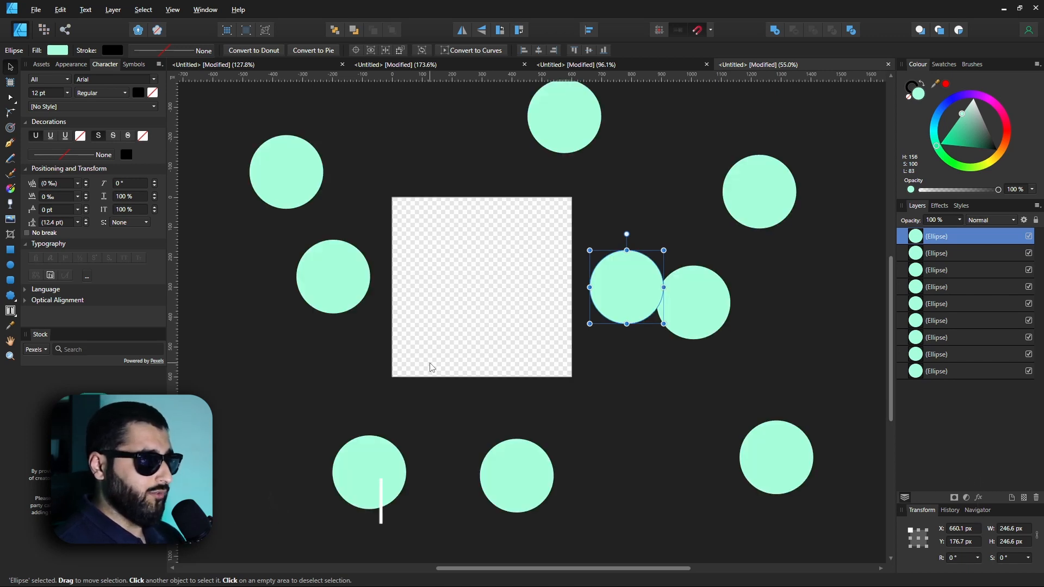
pyautogui.moveTo(548, 328)
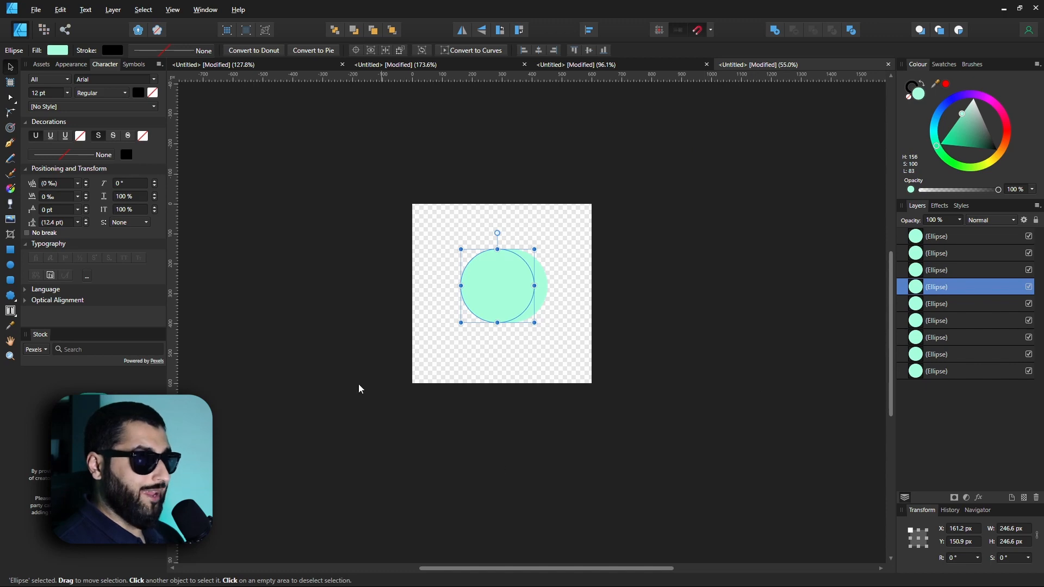
pyautogui.moveTo(321, 204)
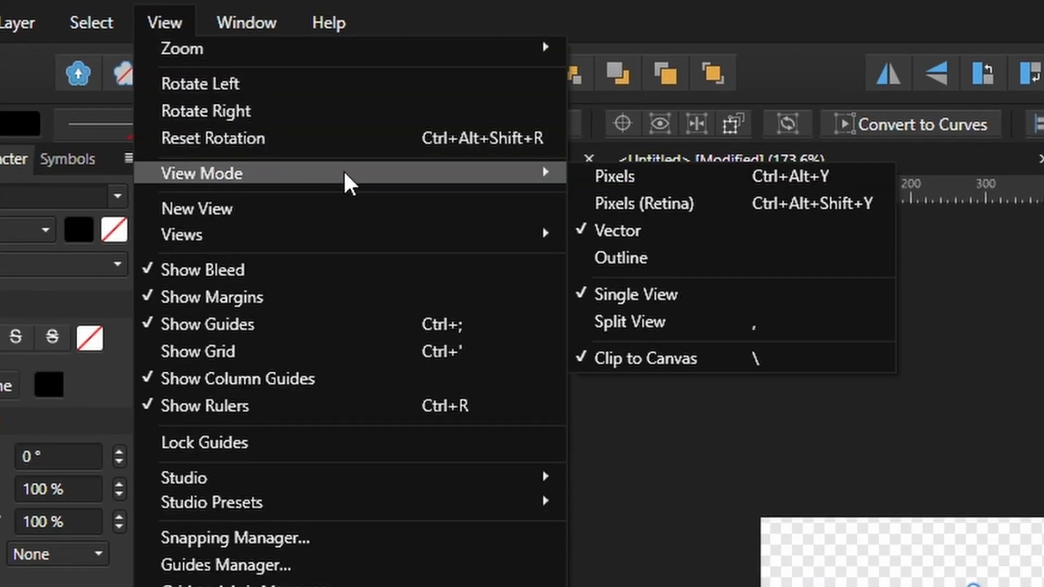
pyautogui.moveTo(656, 358)
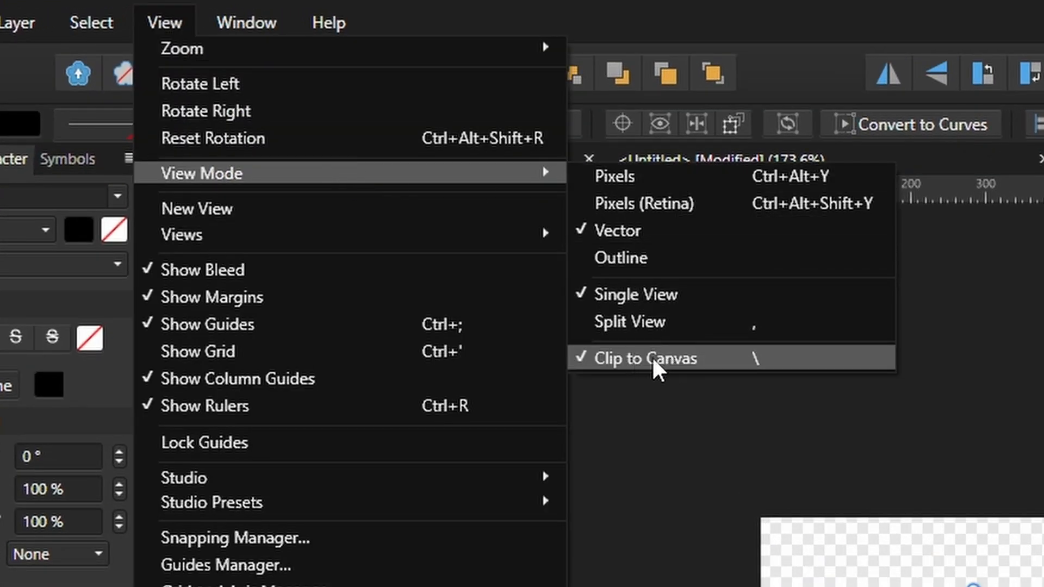
pyautogui.moveTo(772, 379)
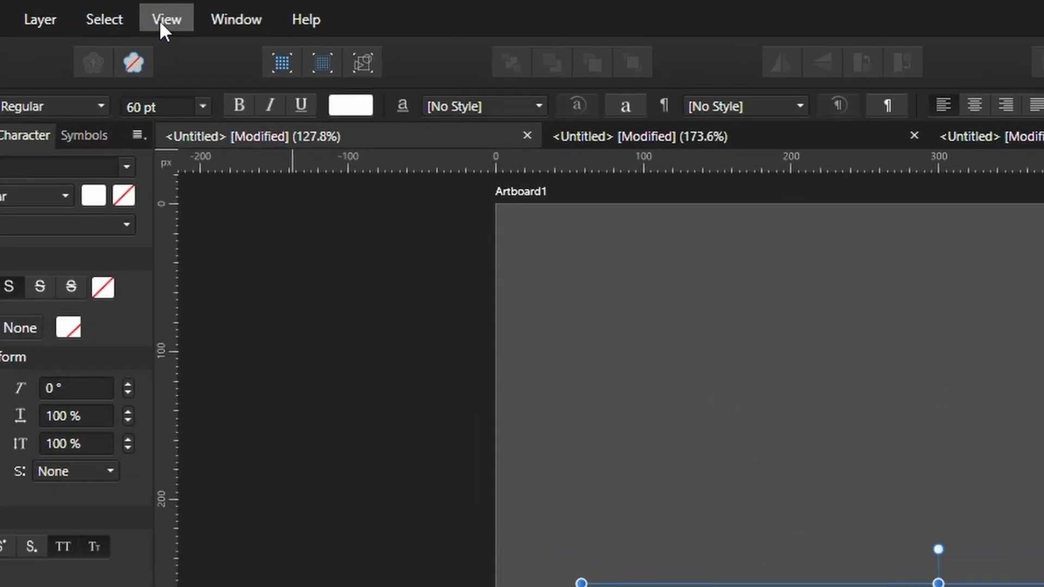
# - Enable Clip to Canvas via View Mode, hiding circles beyond the canvas edges
pyautogui.click(166, 19)
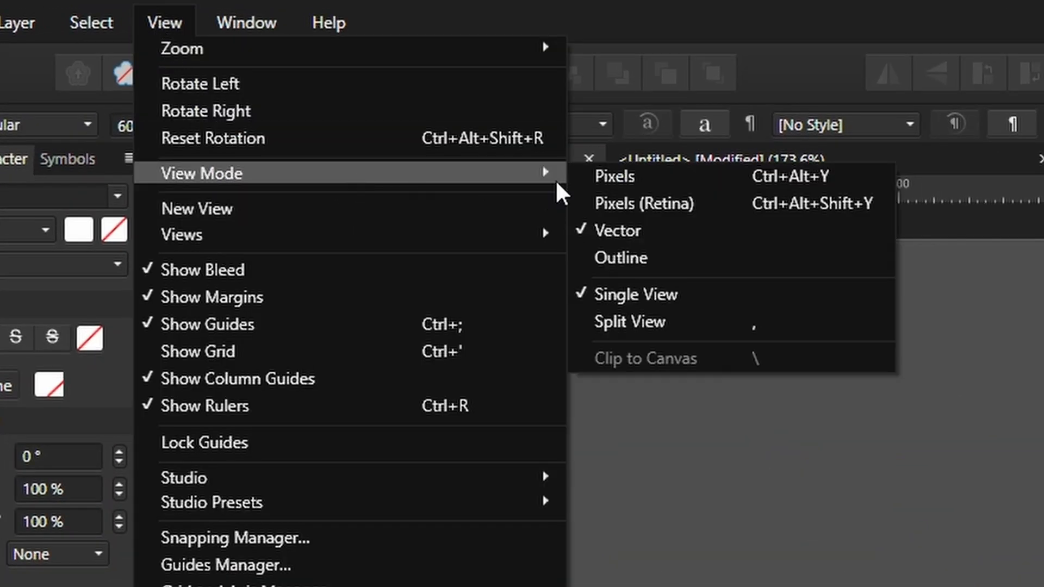
pyautogui.moveTo(695, 374)
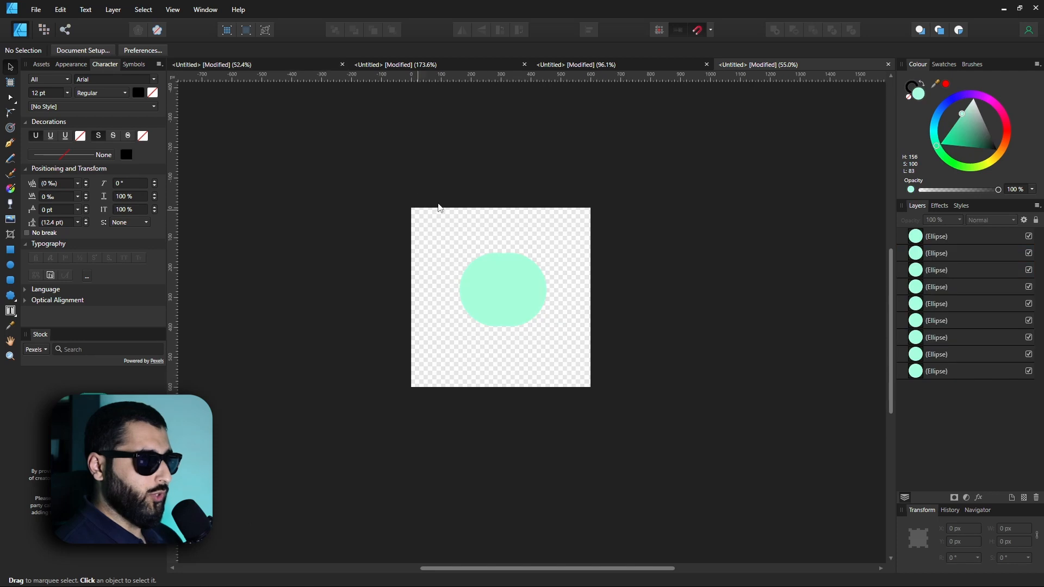
pyautogui.click(333, 173)
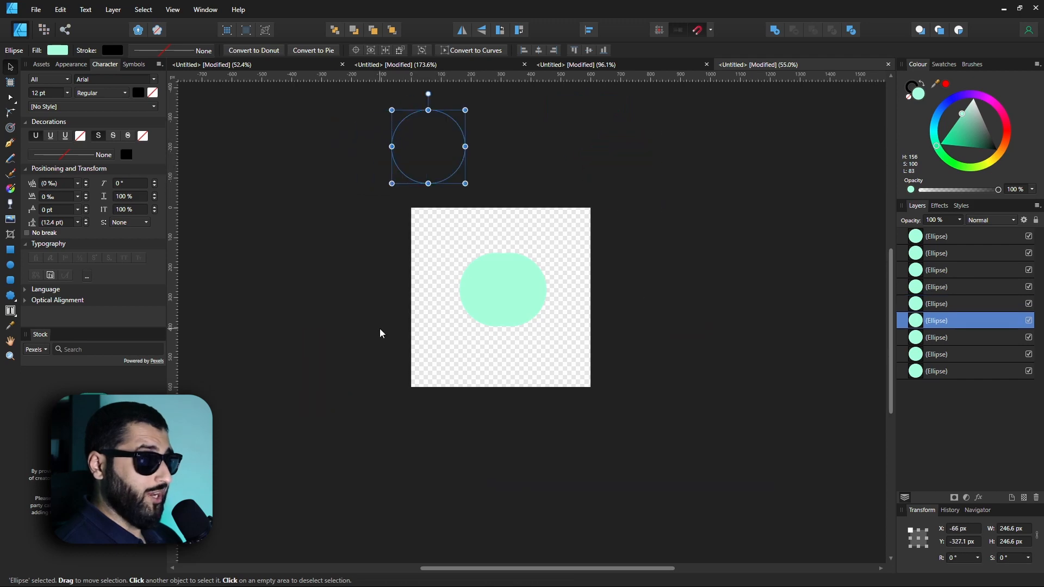
pyautogui.moveTo(359, 325)
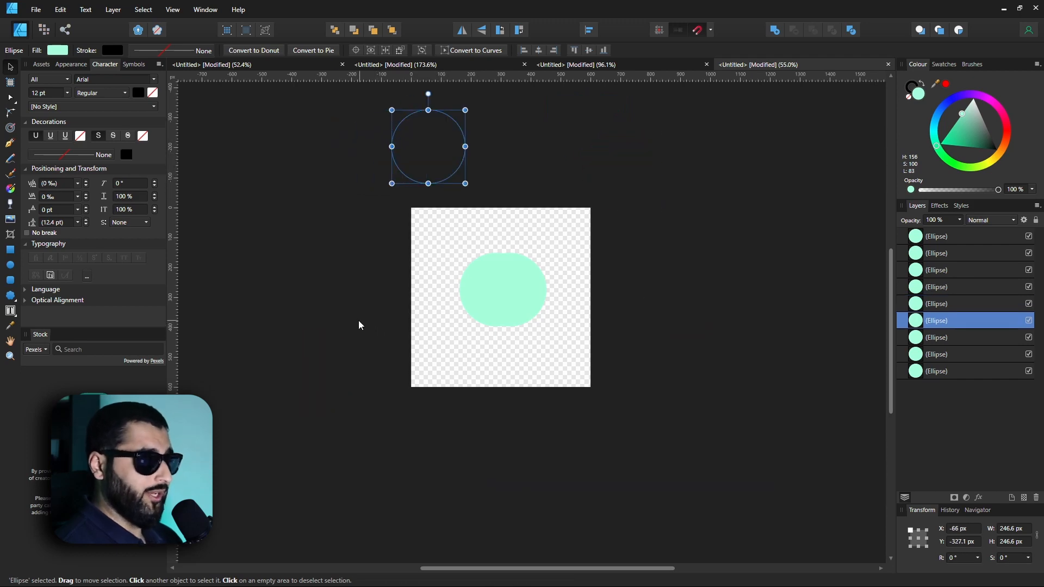
pyautogui.moveTo(296, 323)
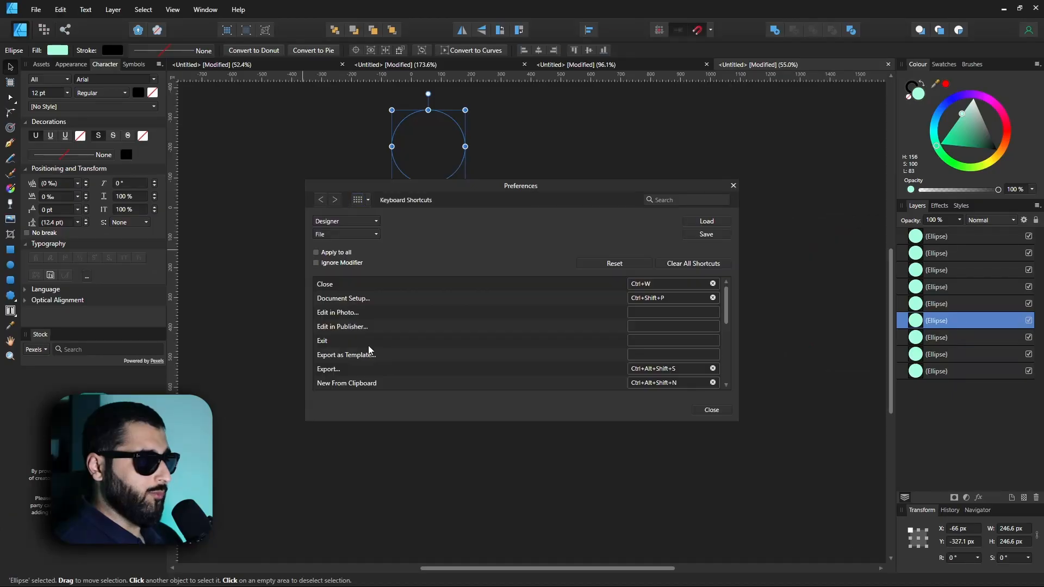
# - Switch the shortcut category from File to Layer and browse New Layer and New Pixel Layer
pyautogui.scroll(-3)
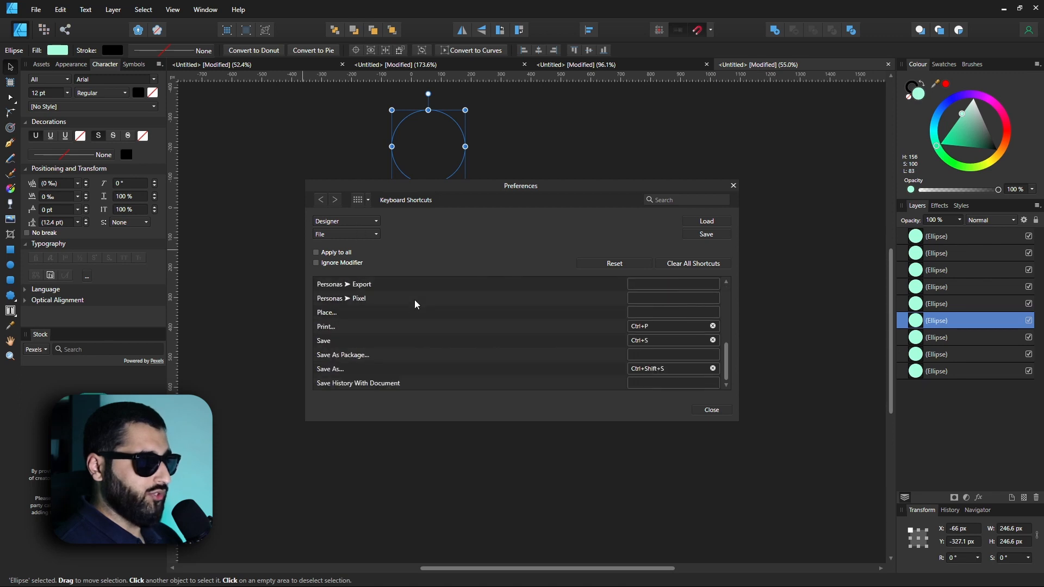
pyautogui.click(346, 234)
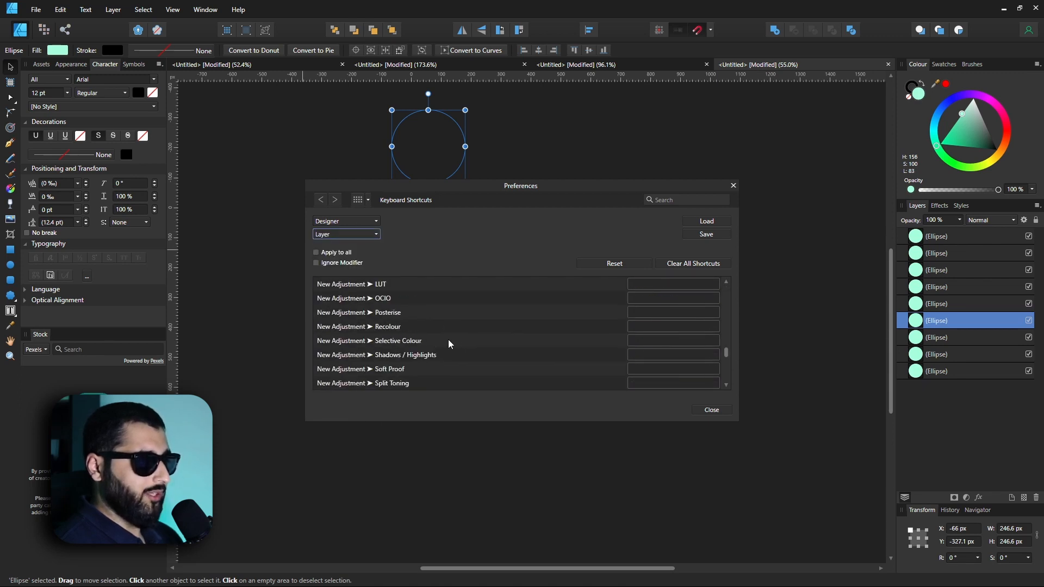
pyautogui.scroll(-3)
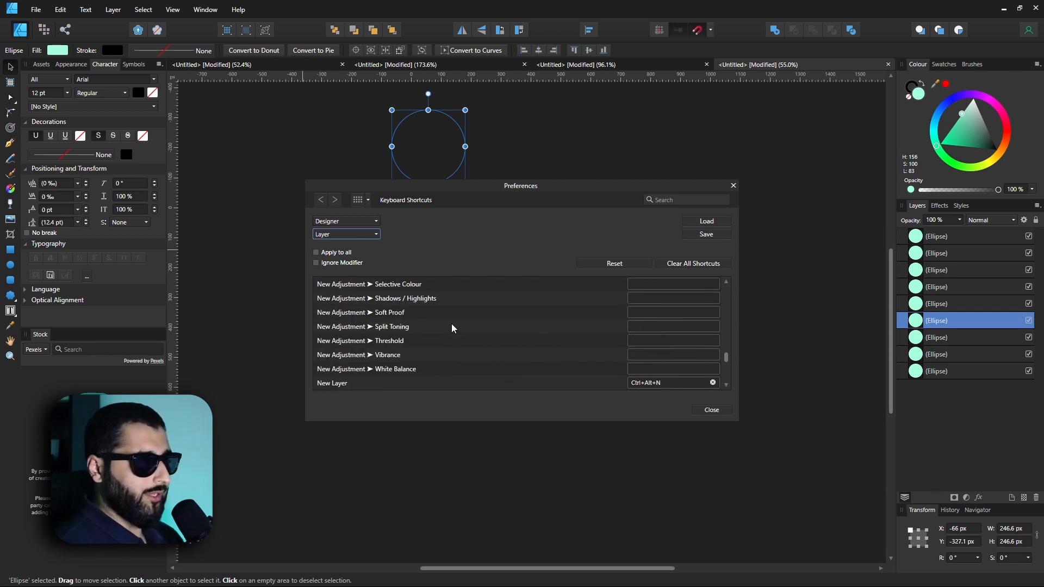
pyautogui.scroll(-3)
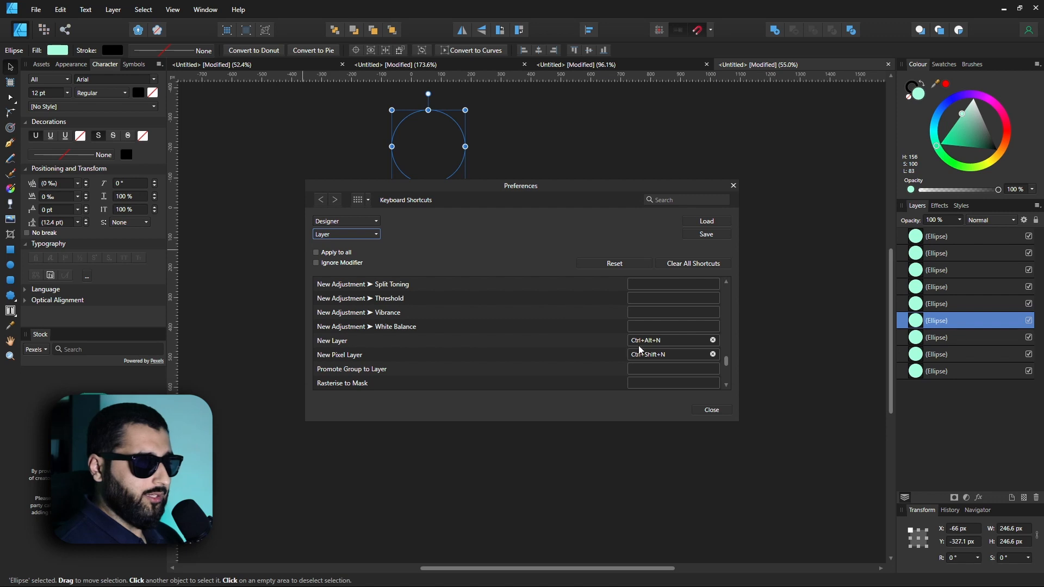